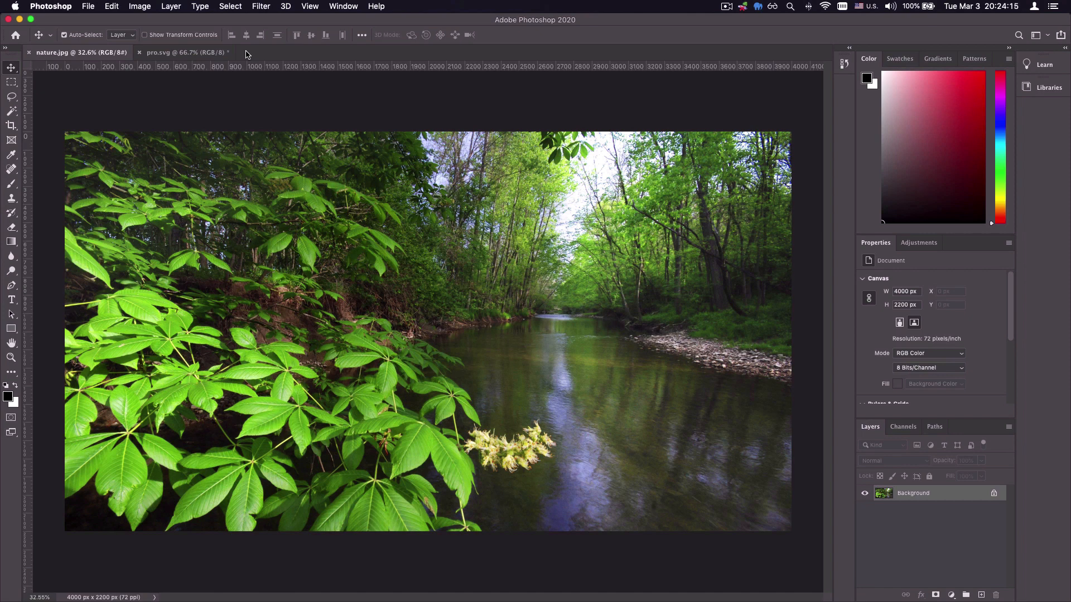
{"action": "mouse_move", "coordinate": [344, 202]}
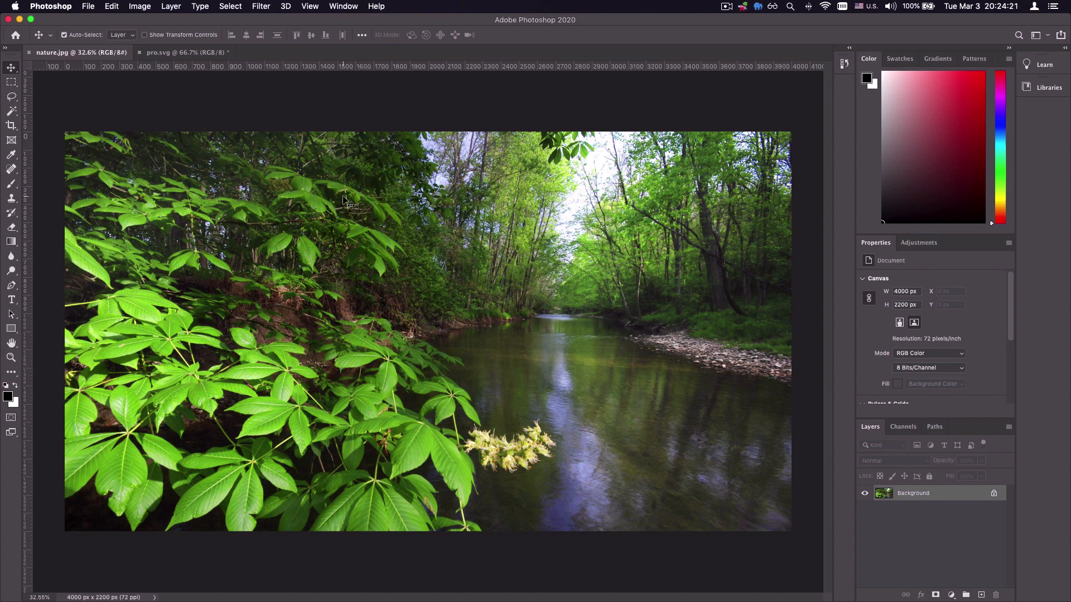
{"action": "mouse_move", "coordinate": [488, 219]}
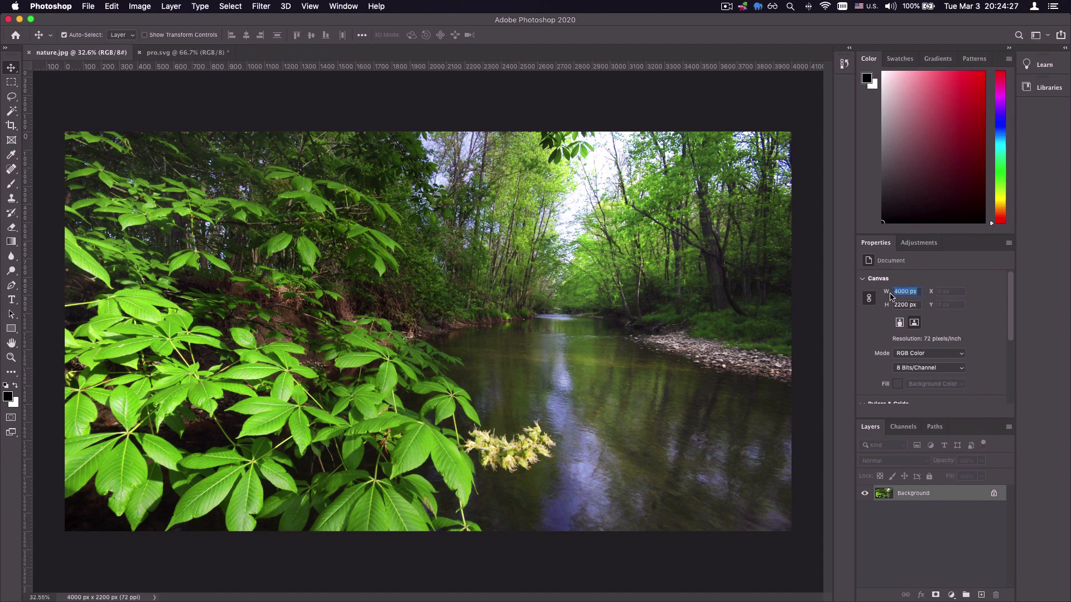
Step: Resize the river photo to a width of 1920 px with proportions linked, giving 1920 × 1056
{"action": "left_click", "coordinate": [905, 304]}
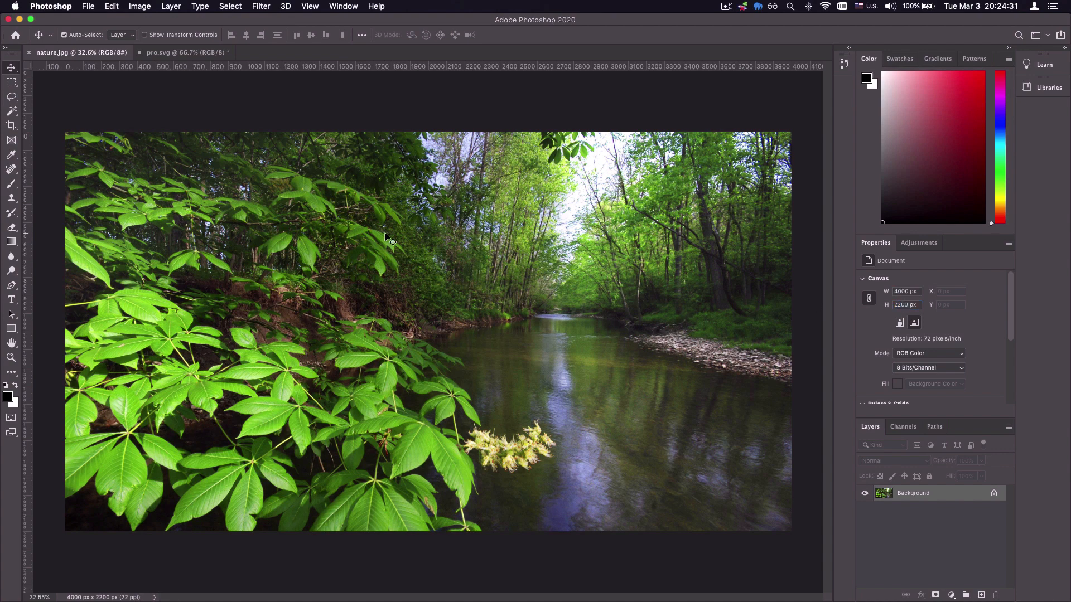
{"action": "mouse_move", "coordinate": [412, 297]}
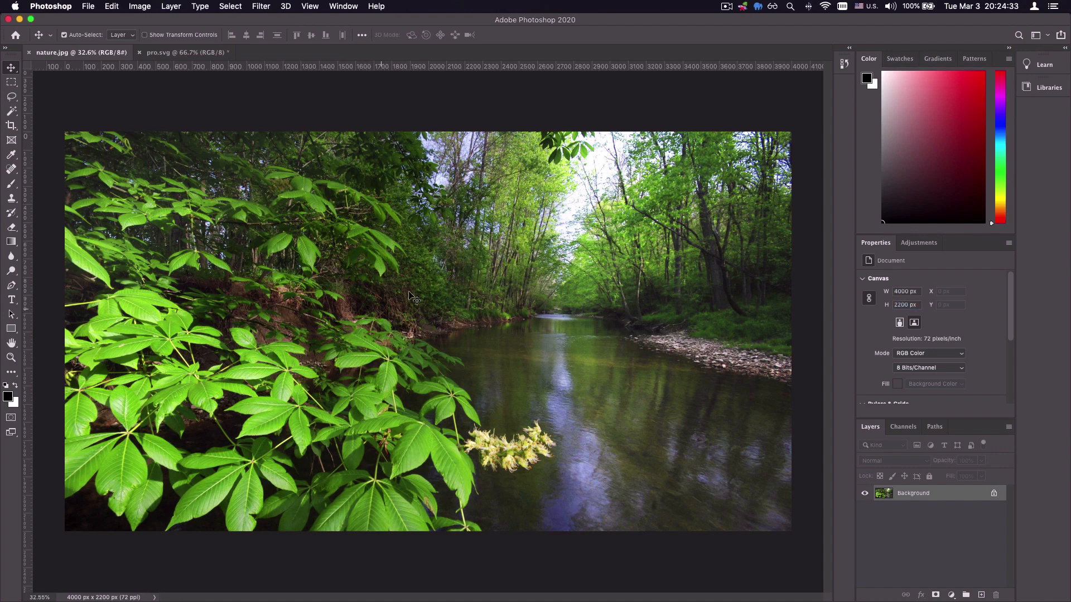
{"action": "mouse_move", "coordinate": [478, 265]}
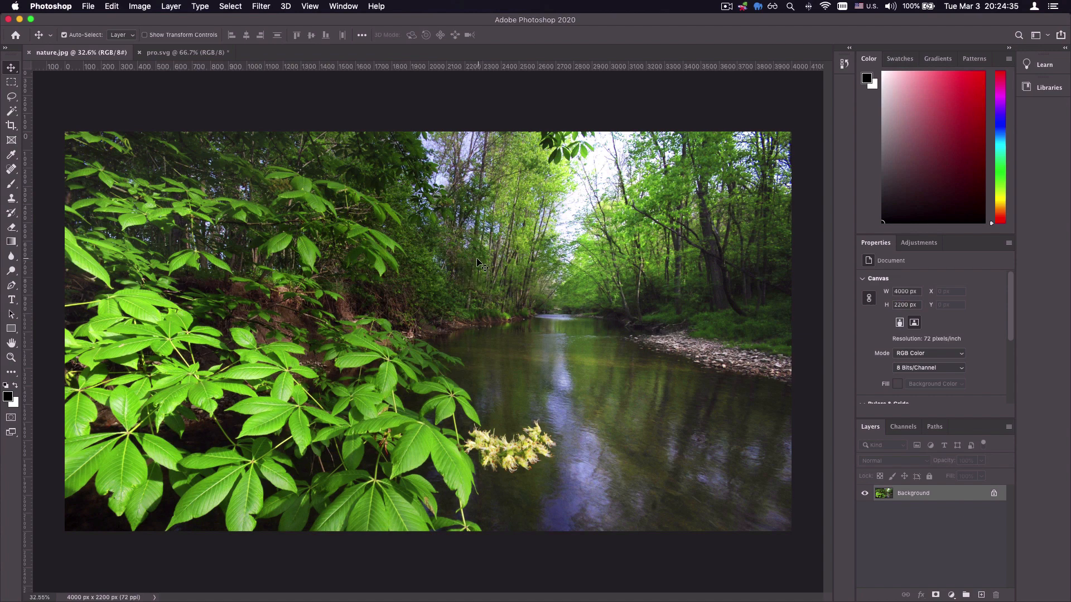
{"action": "mouse_move", "coordinate": [392, 219]}
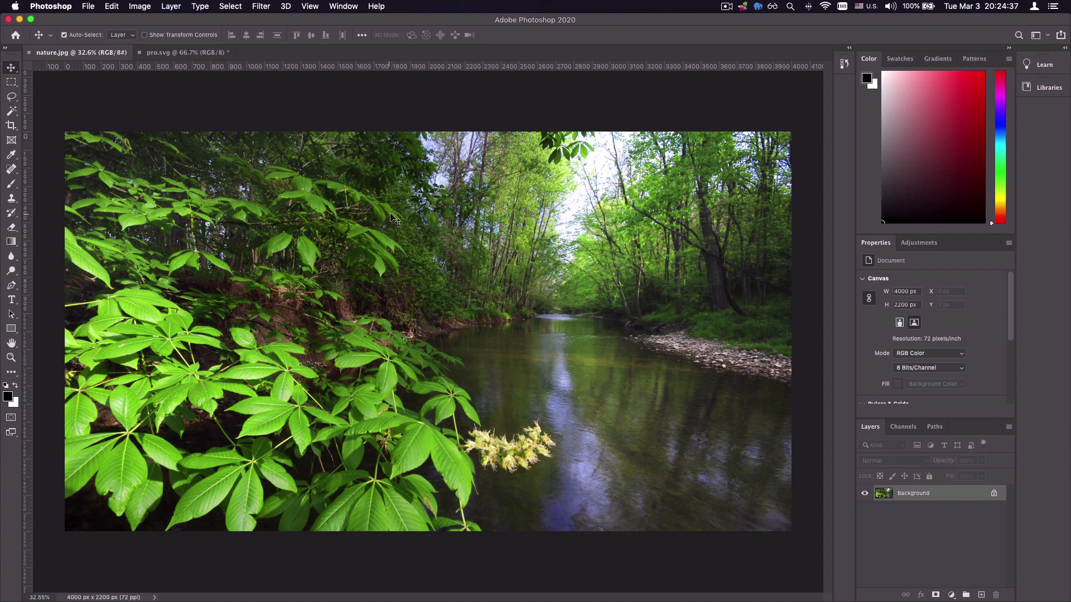
{"action": "mouse_move", "coordinate": [450, 211]}
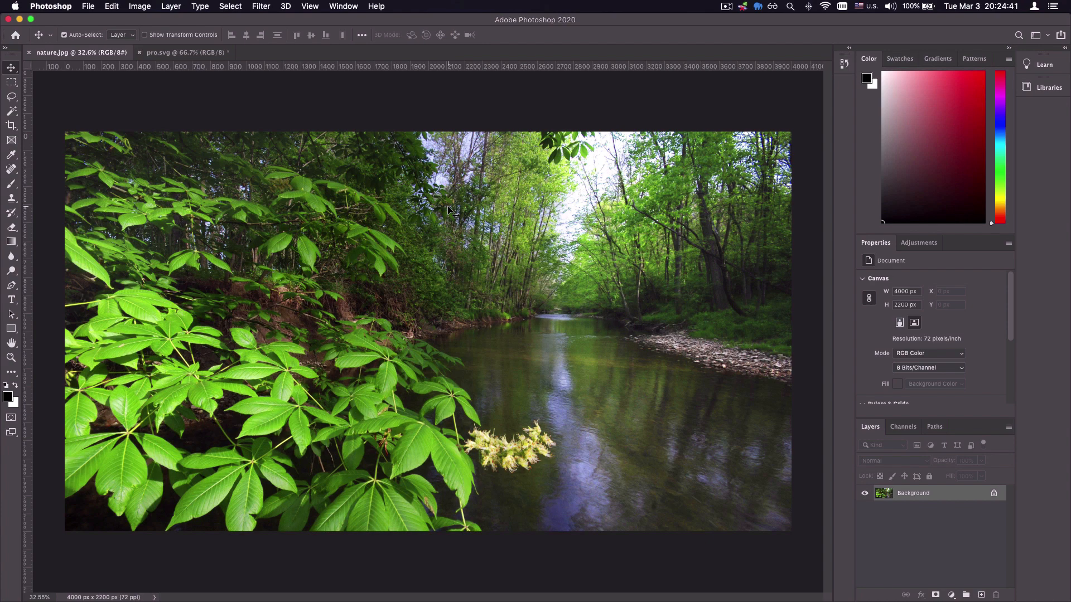
{"action": "mouse_move", "coordinate": [544, 212]}
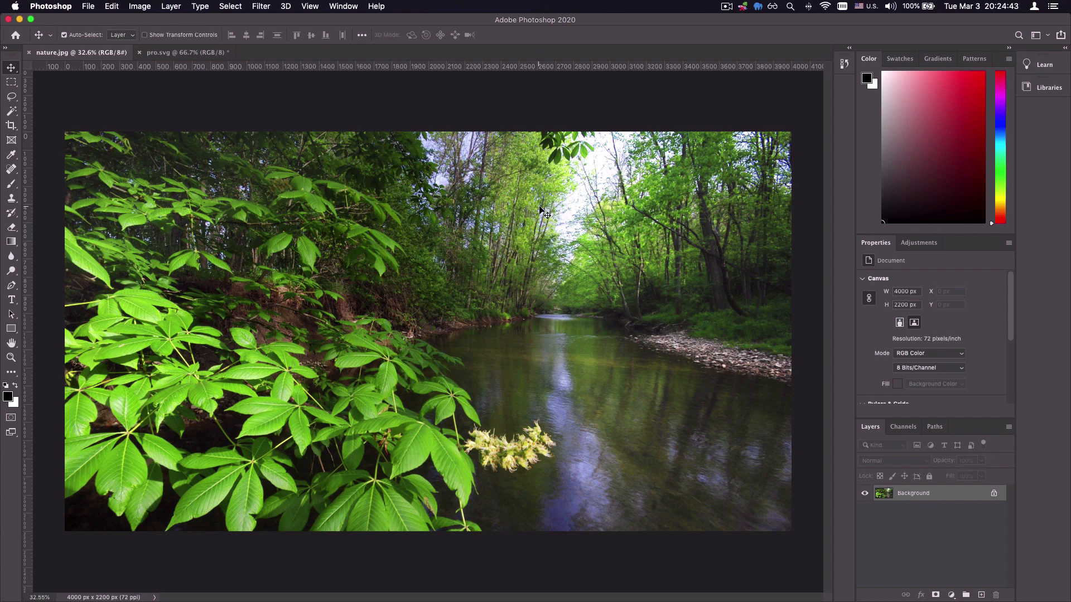
{"action": "mouse_move", "coordinate": [348, 176]}
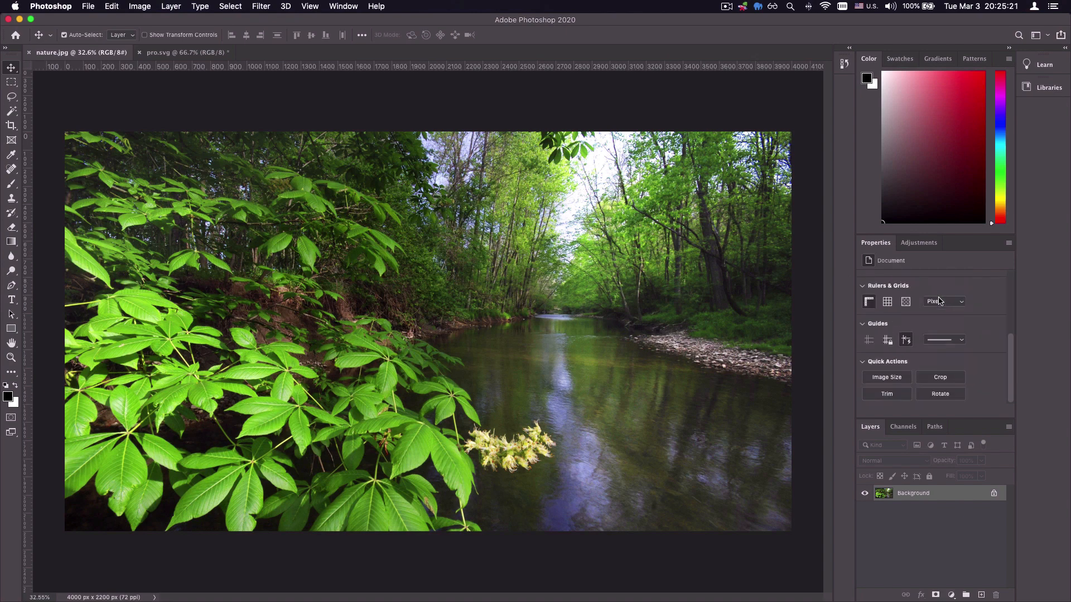
{"action": "left_click", "coordinate": [887, 377]}
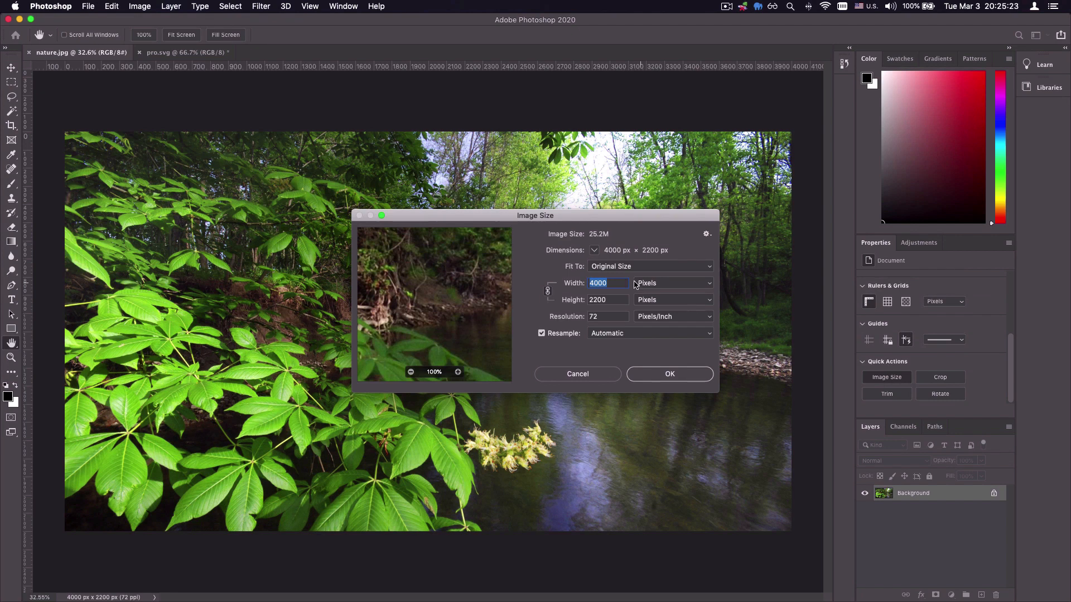
{"action": "type", "text": "1920"}
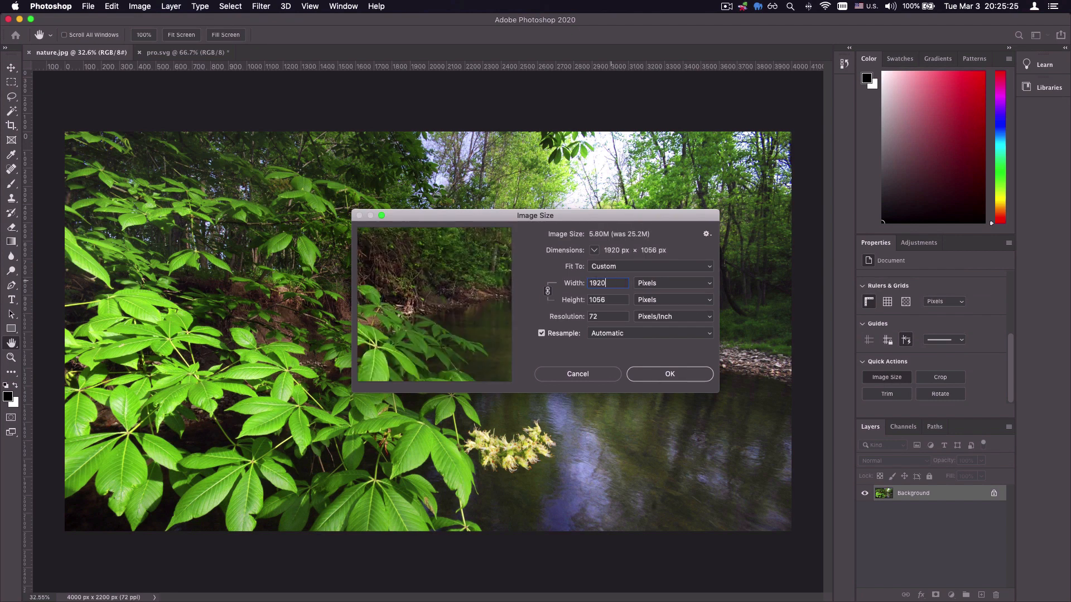
{"action": "left_click", "coordinate": [668, 373]}
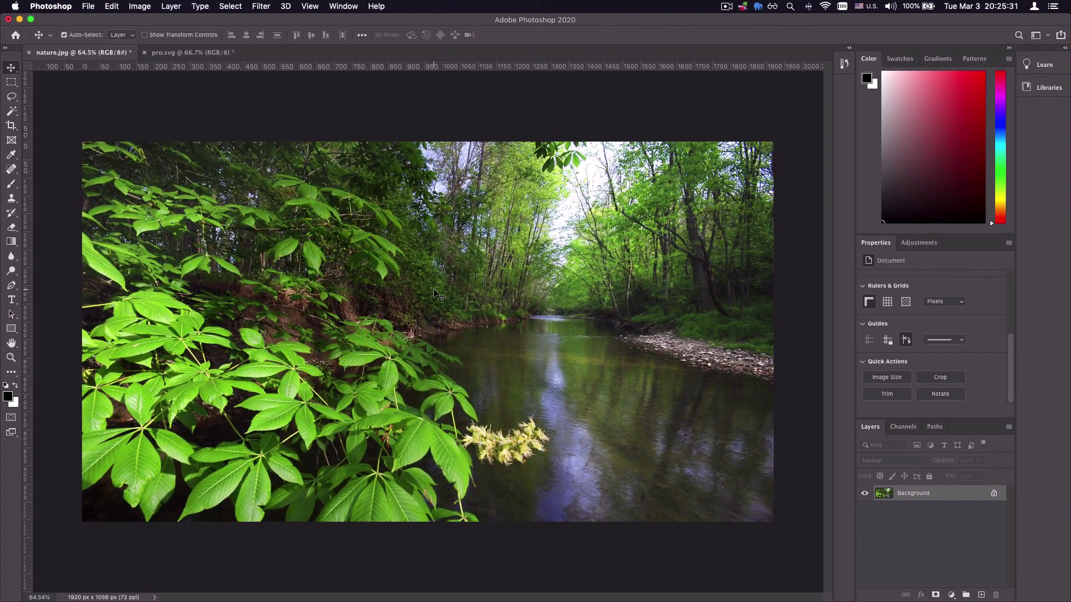
{"action": "mouse_move", "coordinate": [399, 203]}
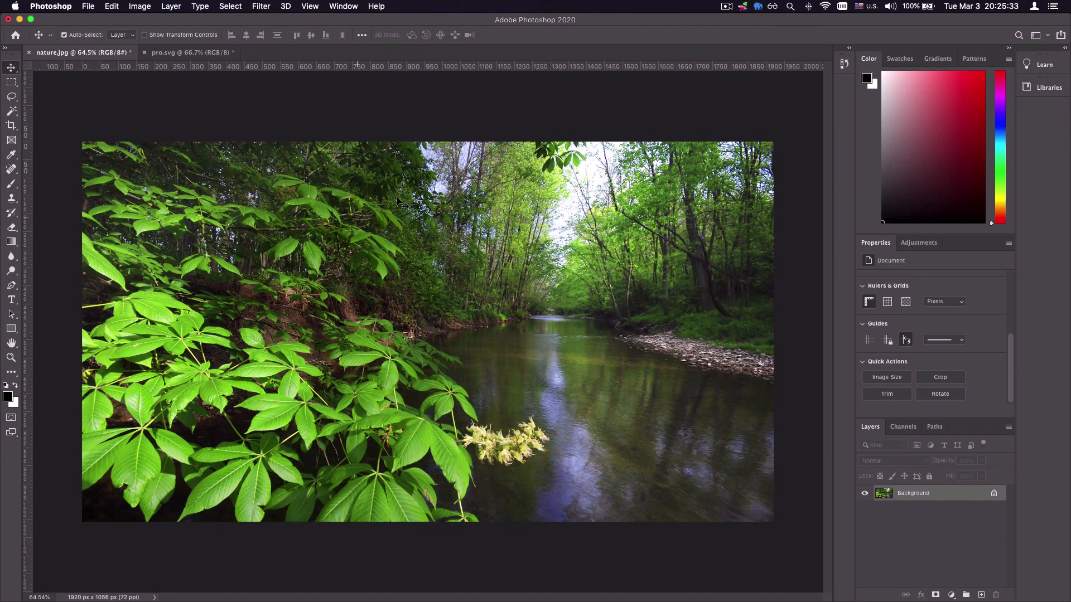
{"action": "mouse_move", "coordinate": [113, 113]}
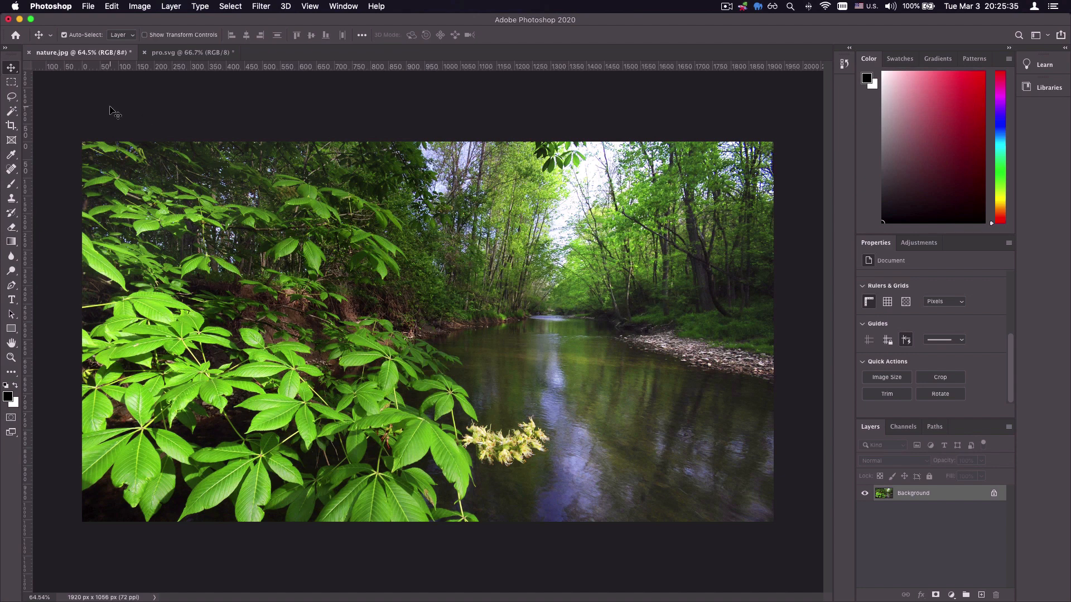
Step: Open the Export As dialog for the resized 1920 × 1056 photo
{"action": "left_click", "coordinate": [87, 7]}
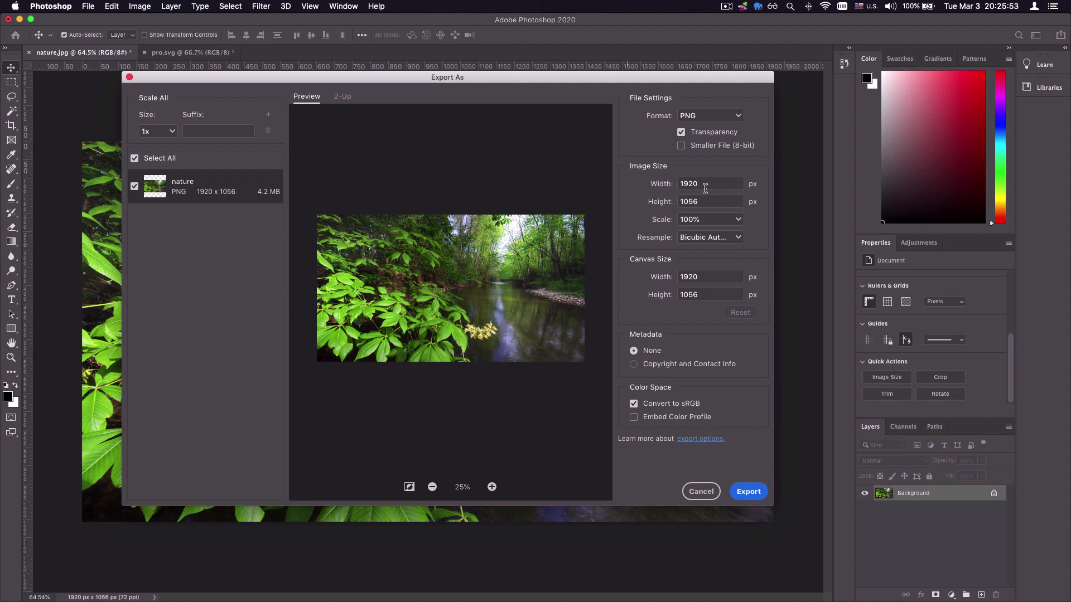
{"action": "mouse_move", "coordinate": [556, 319]}
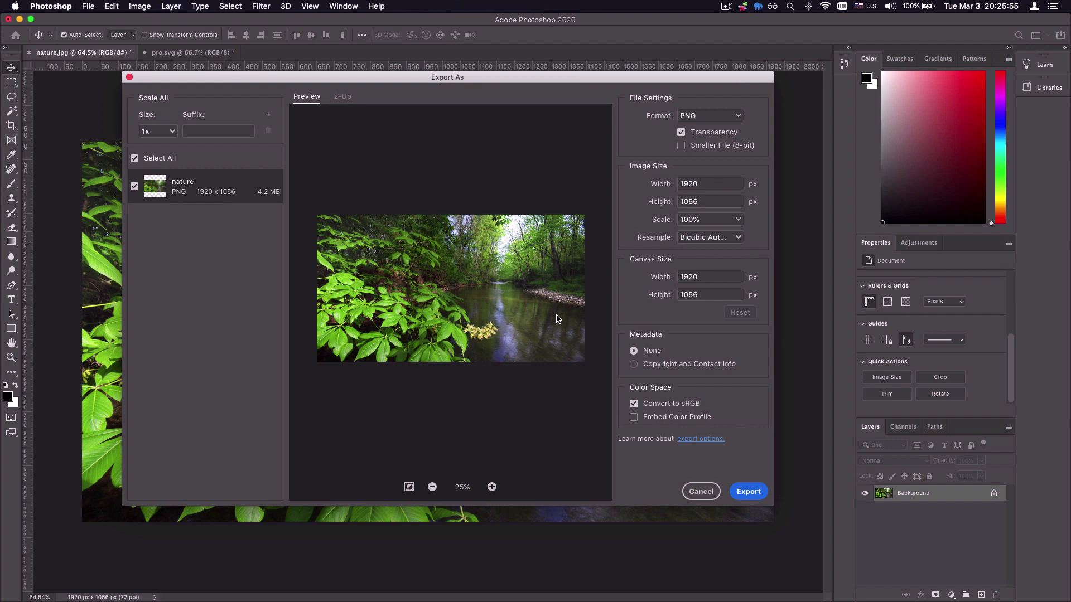
{"action": "mouse_move", "coordinate": [522, 172]}
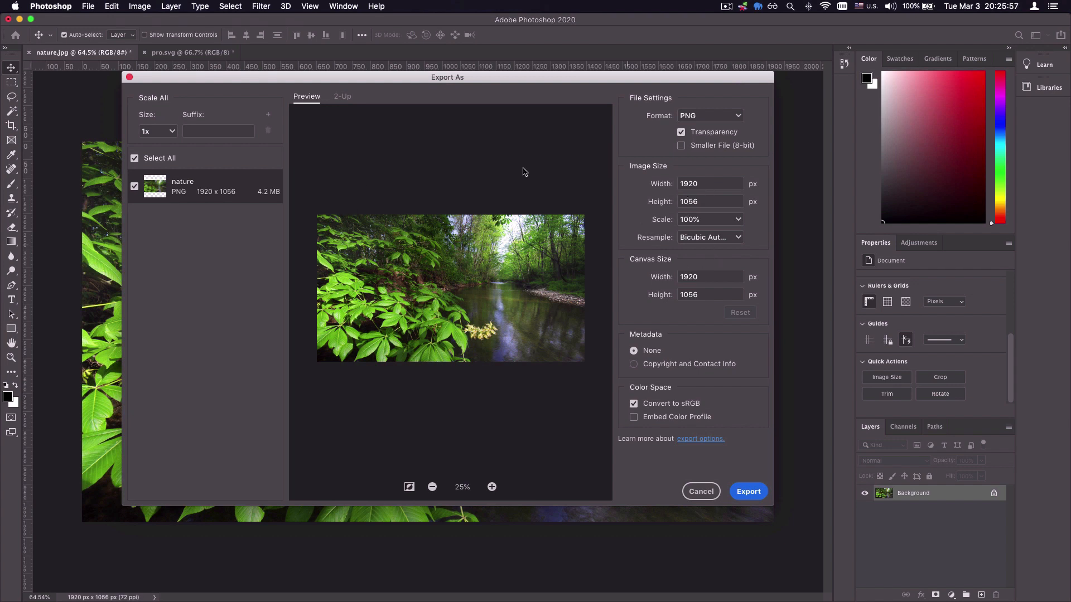
{"action": "mouse_move", "coordinate": [704, 116]}
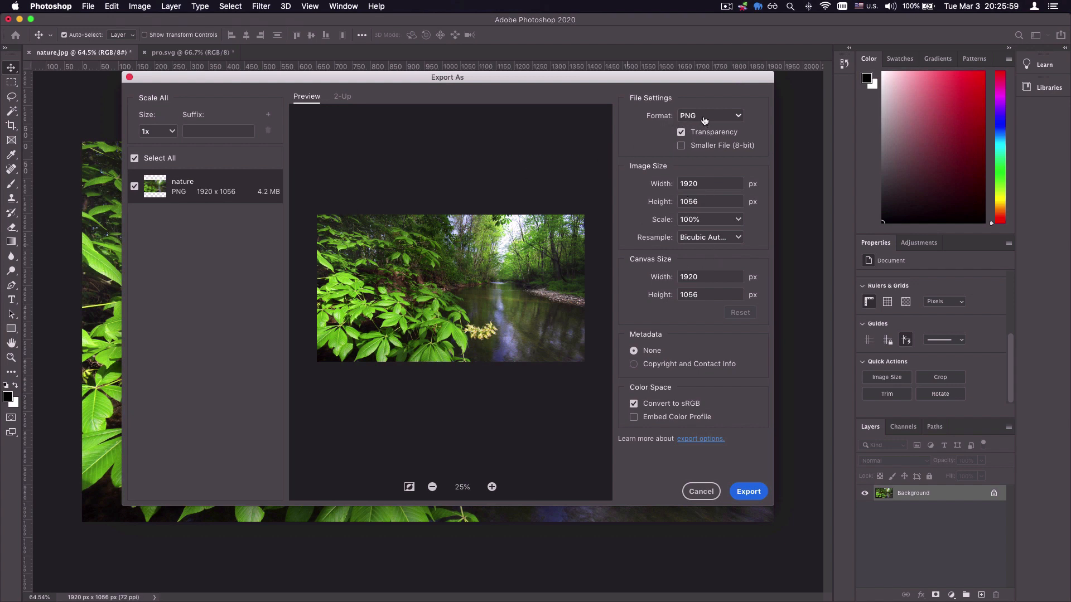
{"action": "mouse_move", "coordinate": [265, 195]}
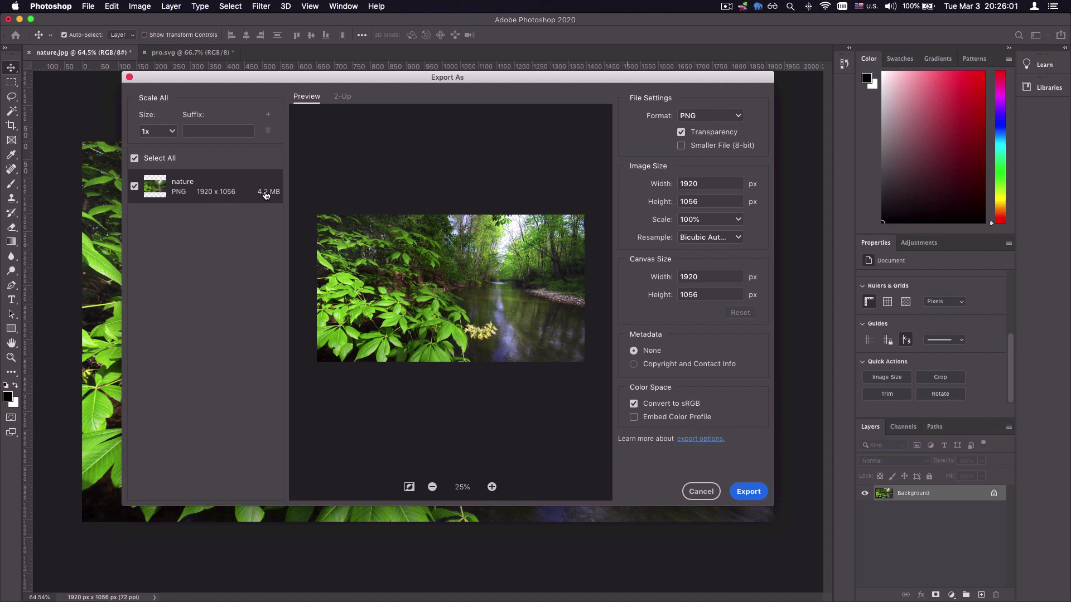
{"action": "mouse_move", "coordinate": [265, 196]}
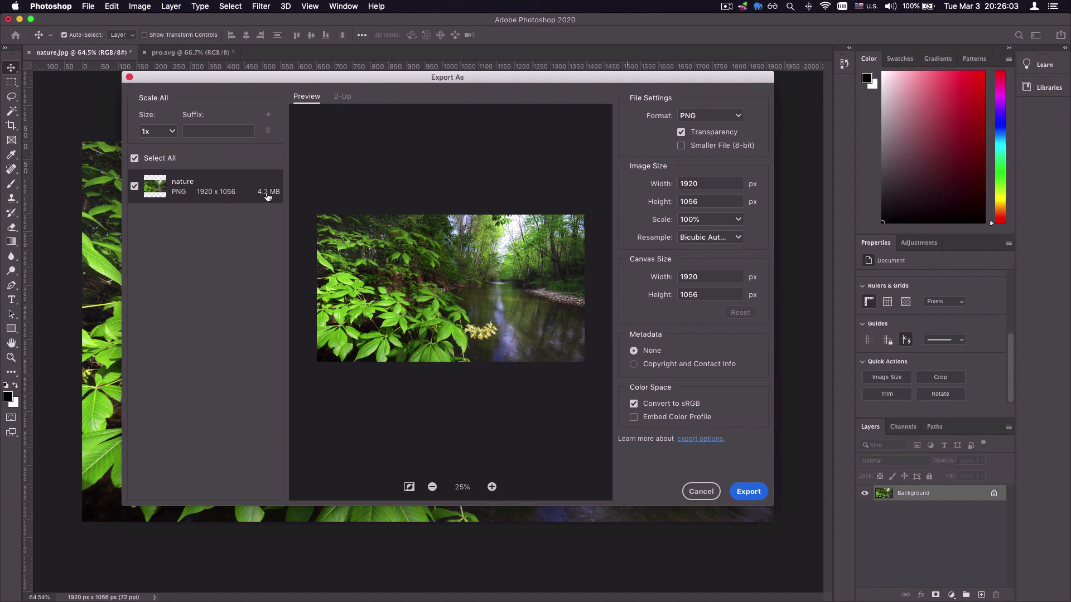
{"action": "mouse_move", "coordinate": [278, 242]}
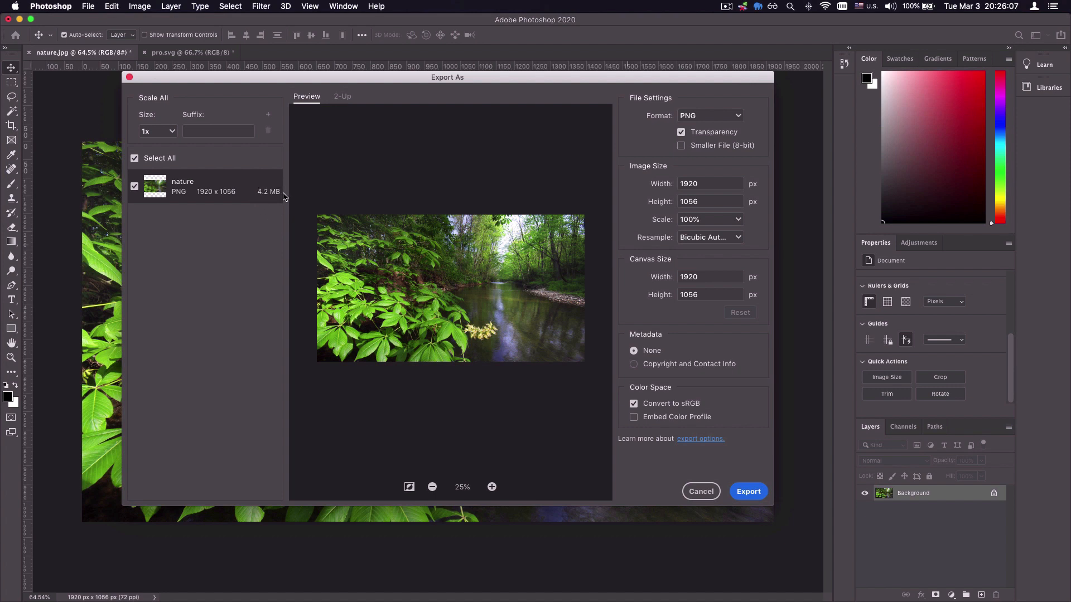
{"action": "mouse_move", "coordinate": [283, 197]}
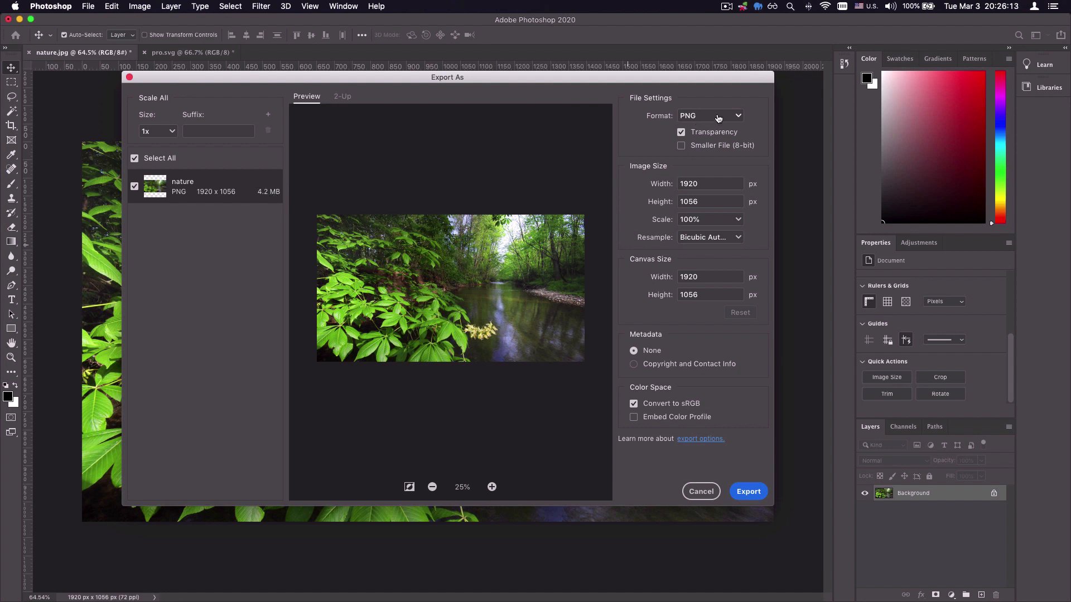
Step: Set the export format to JPG at 100% quality, keeping the 1920 × 1056 size
{"action": "left_click", "coordinate": [710, 115]}
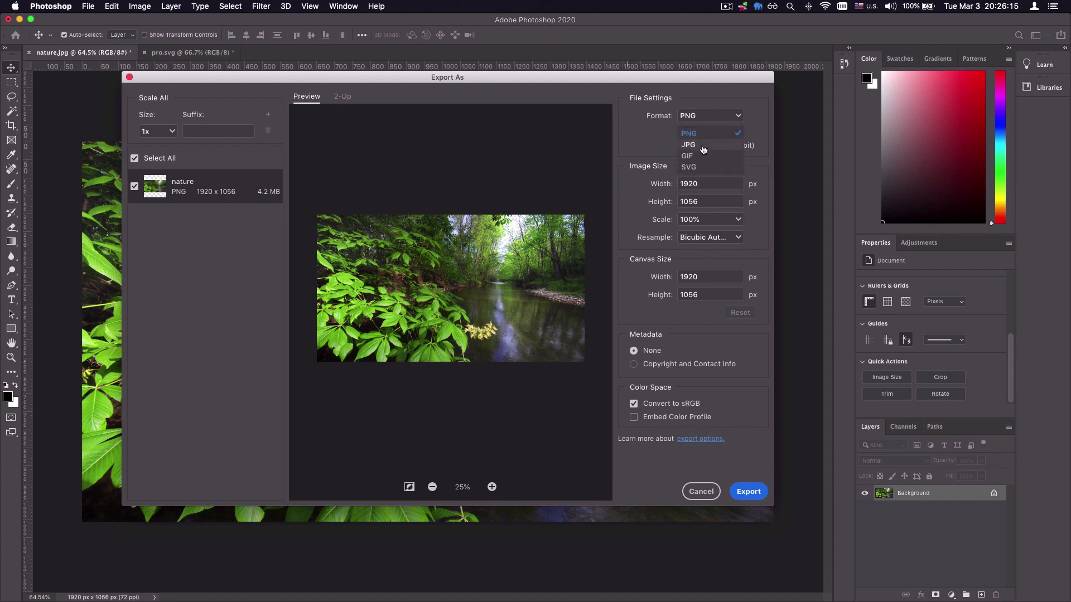
{"action": "left_click", "coordinate": [688, 145]}
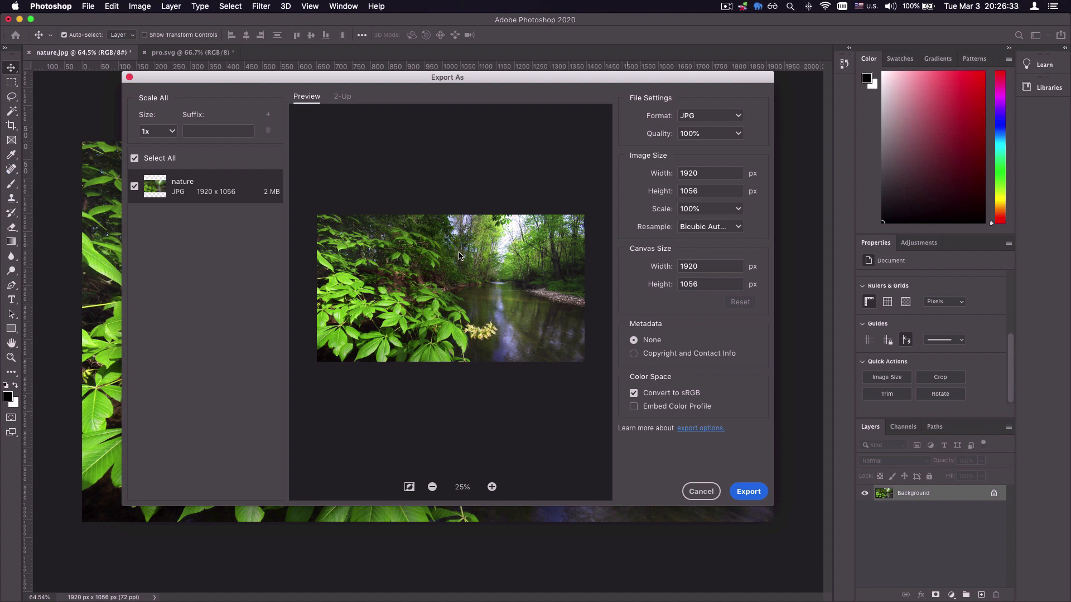
{"action": "mouse_move", "coordinate": [707, 127]}
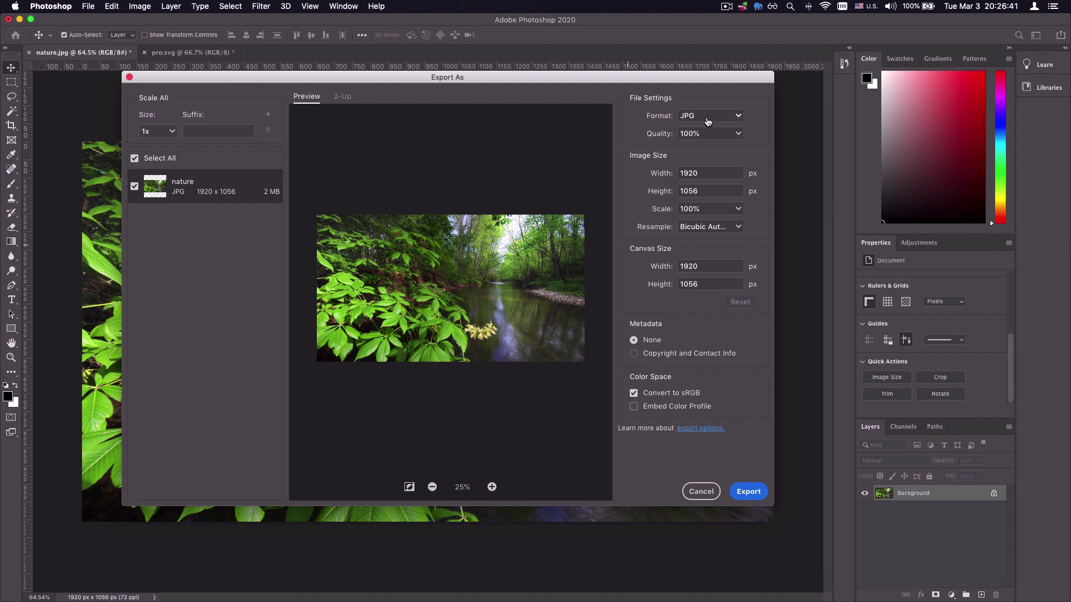
{"action": "left_click", "coordinate": [710, 114]}
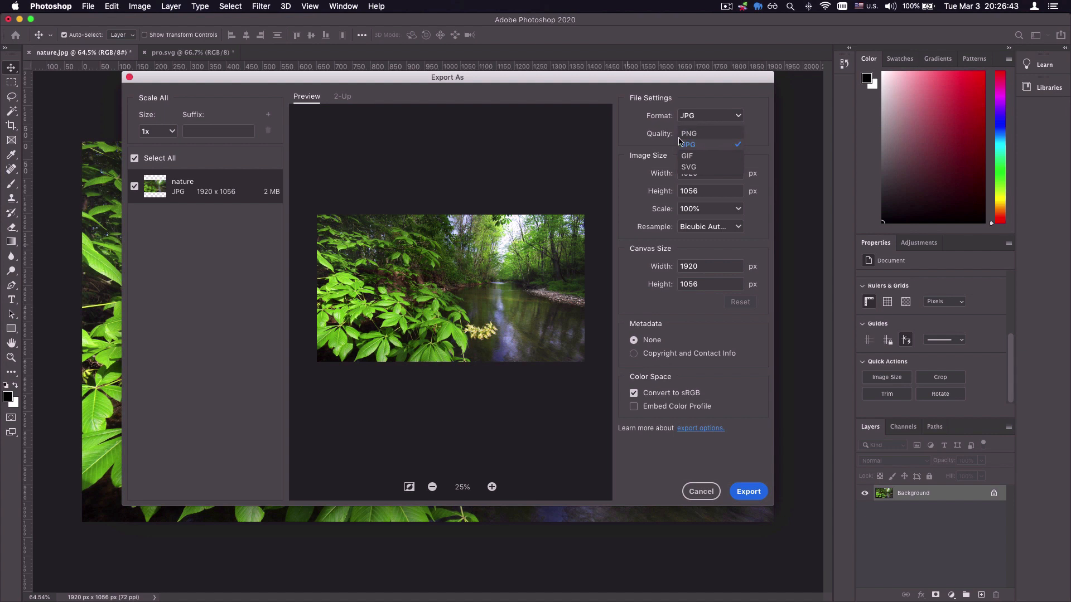
{"action": "mouse_move", "coordinate": [702, 150]}
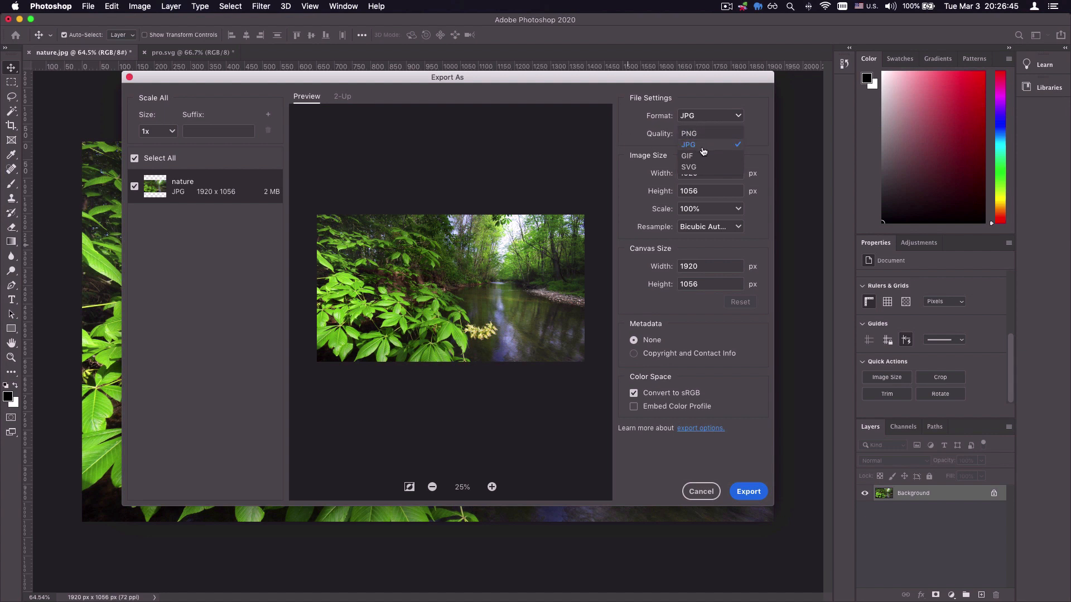
{"action": "mouse_move", "coordinate": [698, 167]}
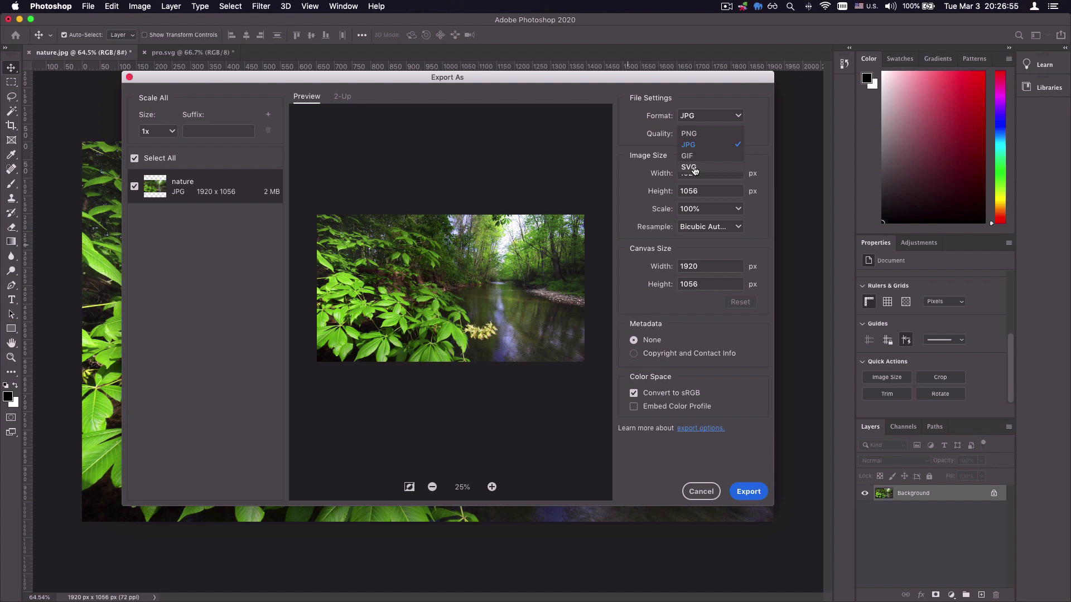
{"action": "left_click", "coordinate": [688, 144]}
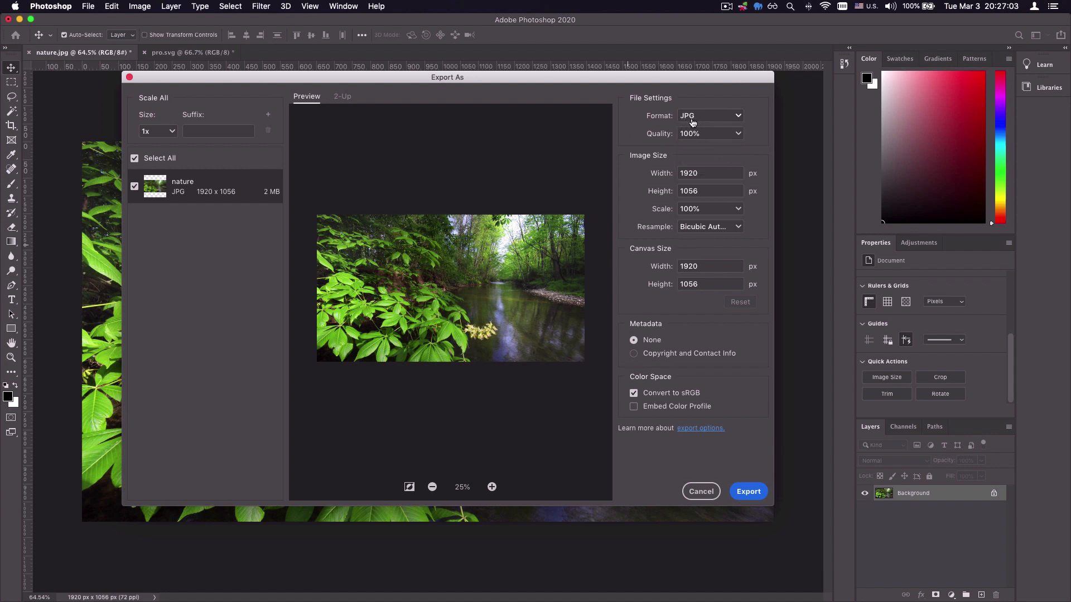
{"action": "mouse_move", "coordinate": [691, 151]}
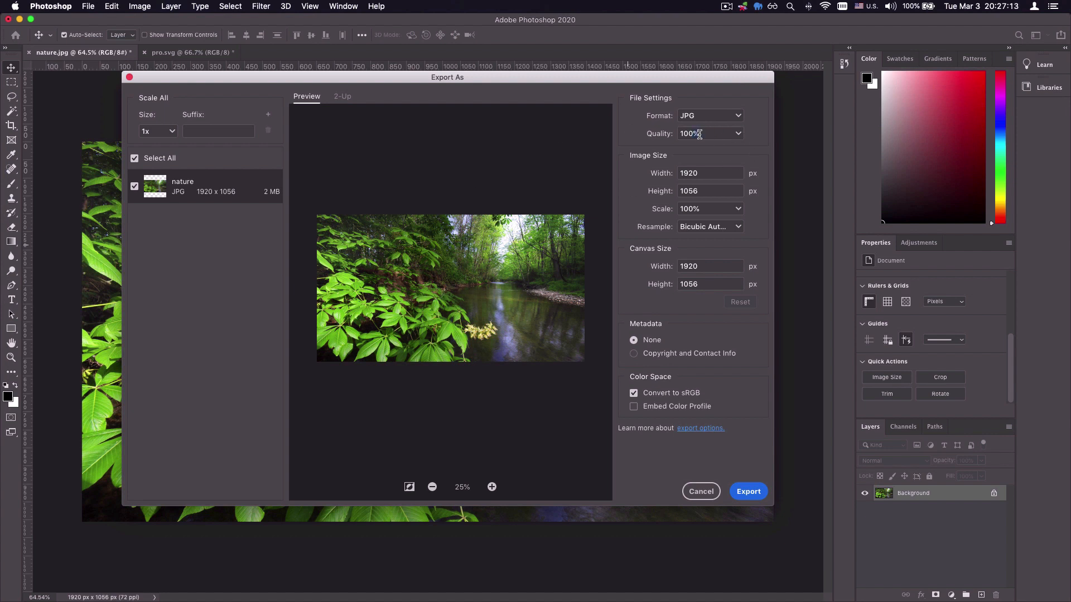
{"action": "mouse_move", "coordinate": [203, 195]}
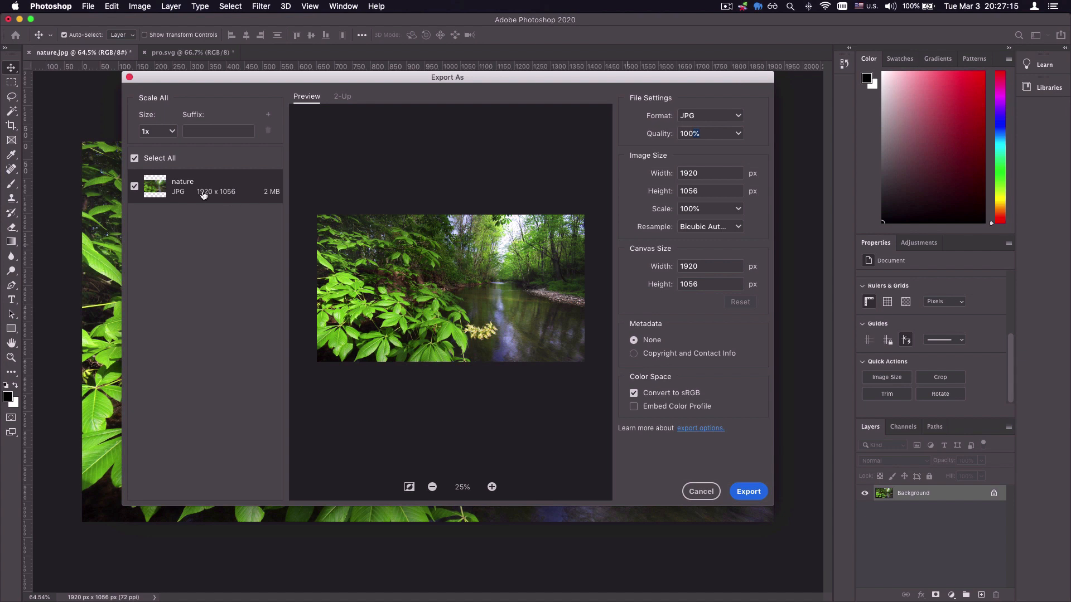
{"action": "mouse_move", "coordinate": [272, 183]}
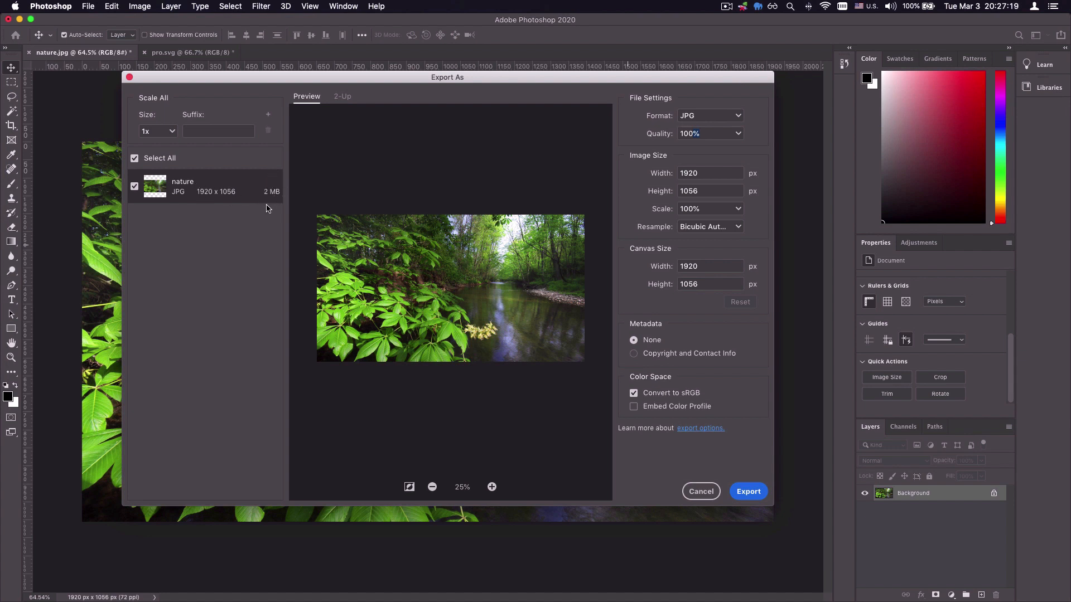
{"action": "mouse_move", "coordinate": [450, 275]}
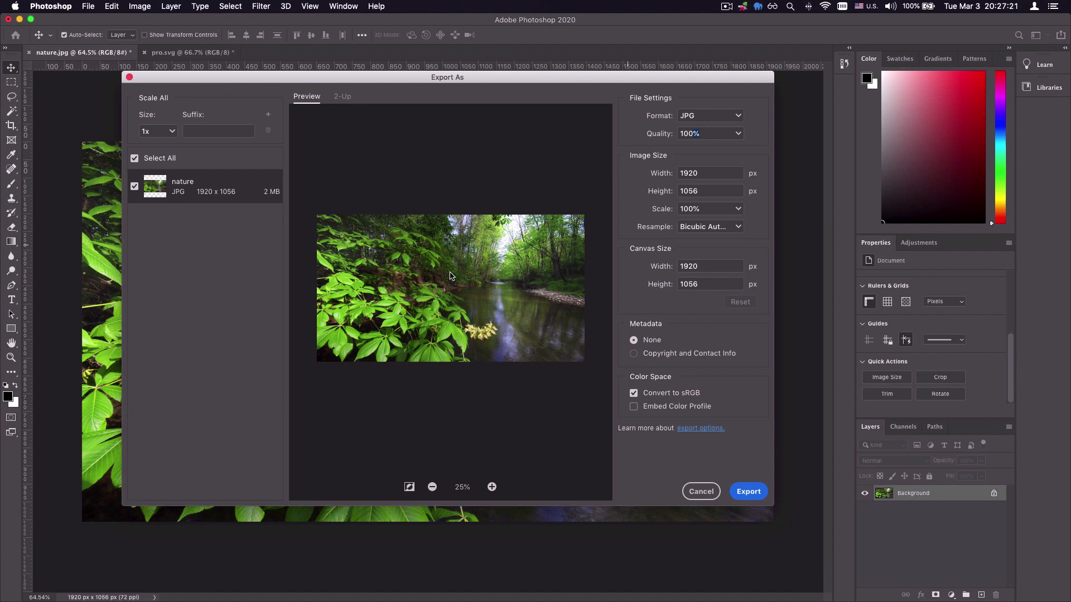
{"action": "mouse_move", "coordinate": [364, 326]}
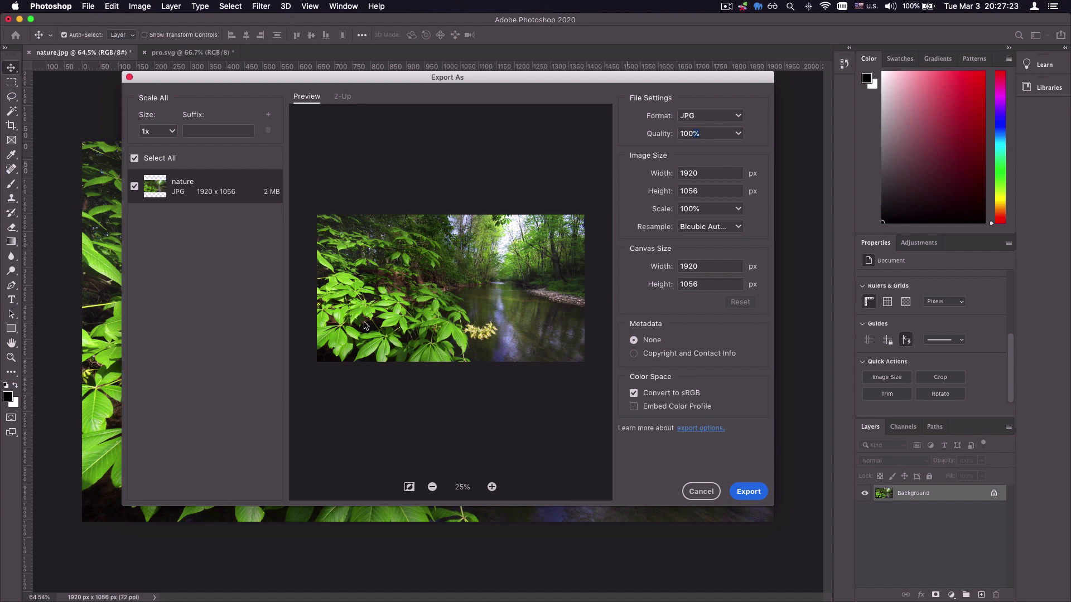
{"action": "mouse_move", "coordinate": [449, 267]}
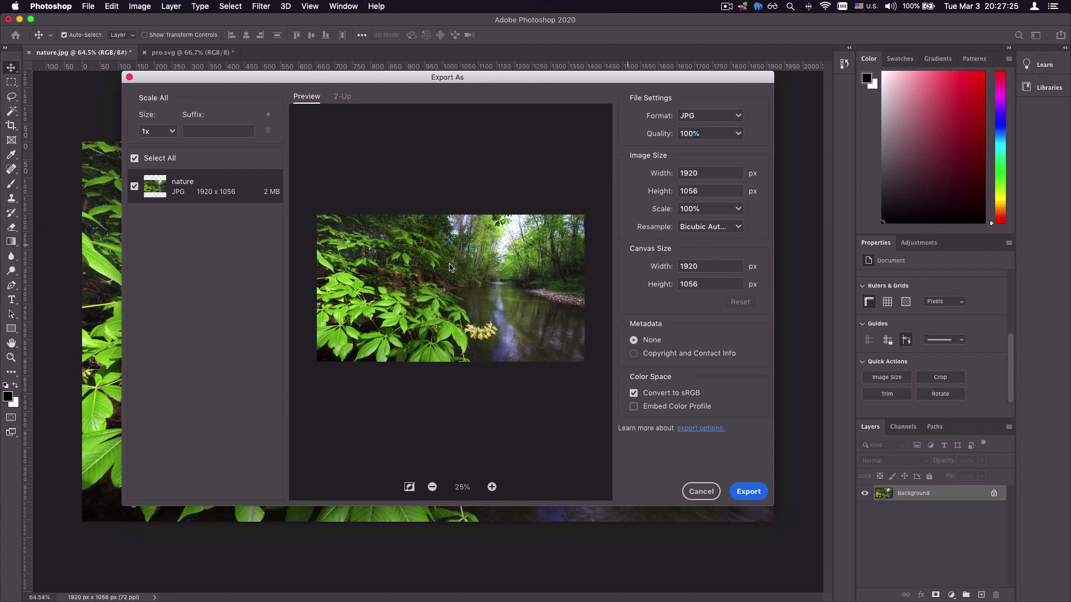
{"action": "mouse_move", "coordinate": [621, 159]}
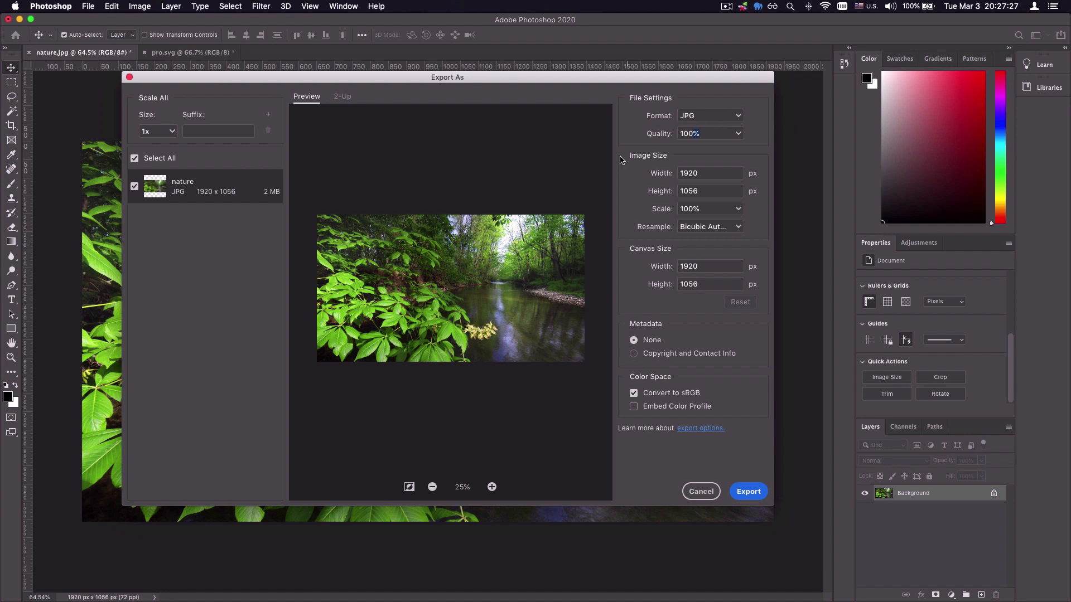
{"action": "mouse_move", "coordinate": [761, 190]}
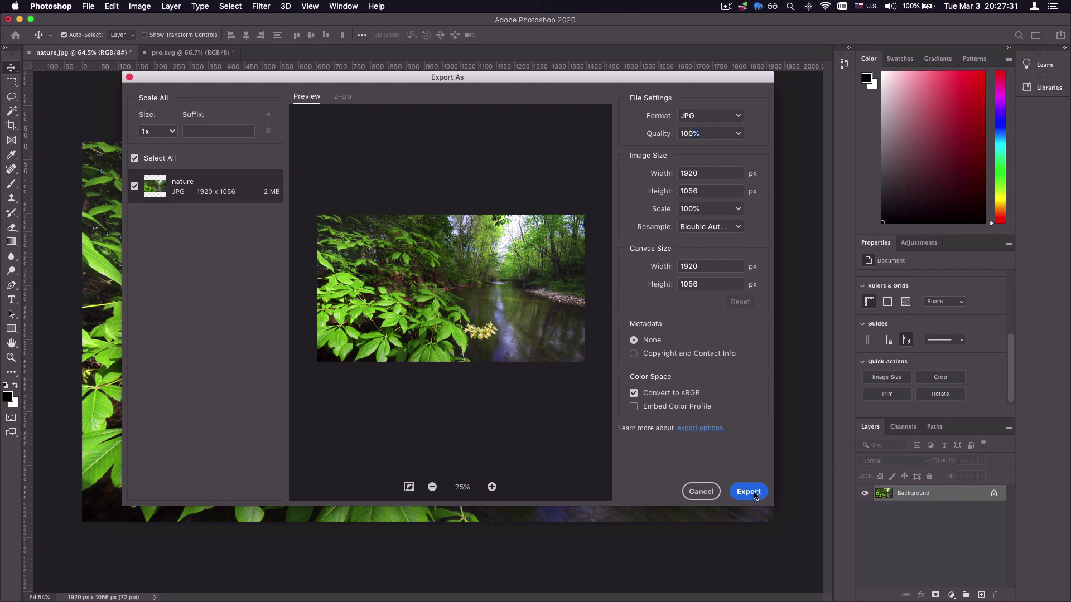
Step: Export the photo to the Desktop as nature-1.jpg
{"action": "left_click", "coordinate": [747, 491]}
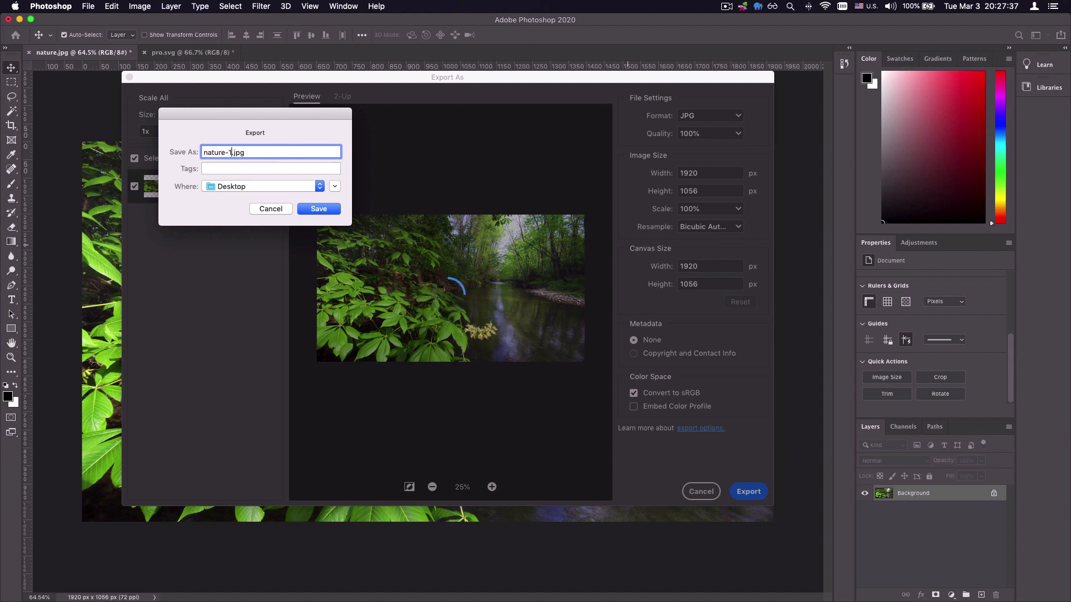
{"action": "left_click", "coordinate": [317, 209]}
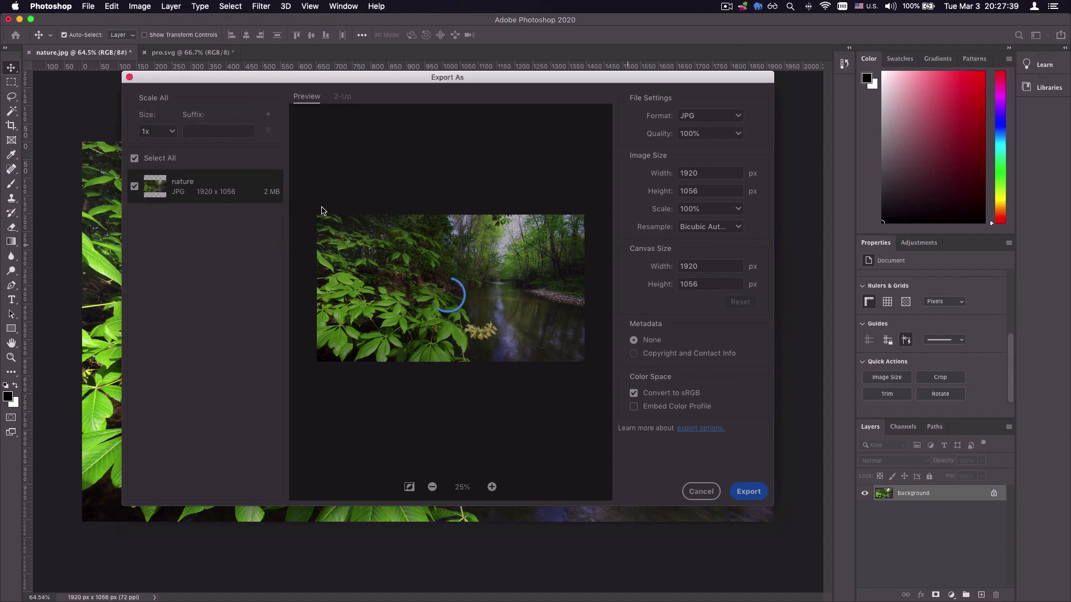
{"action": "left_click", "coordinate": [701, 491]}
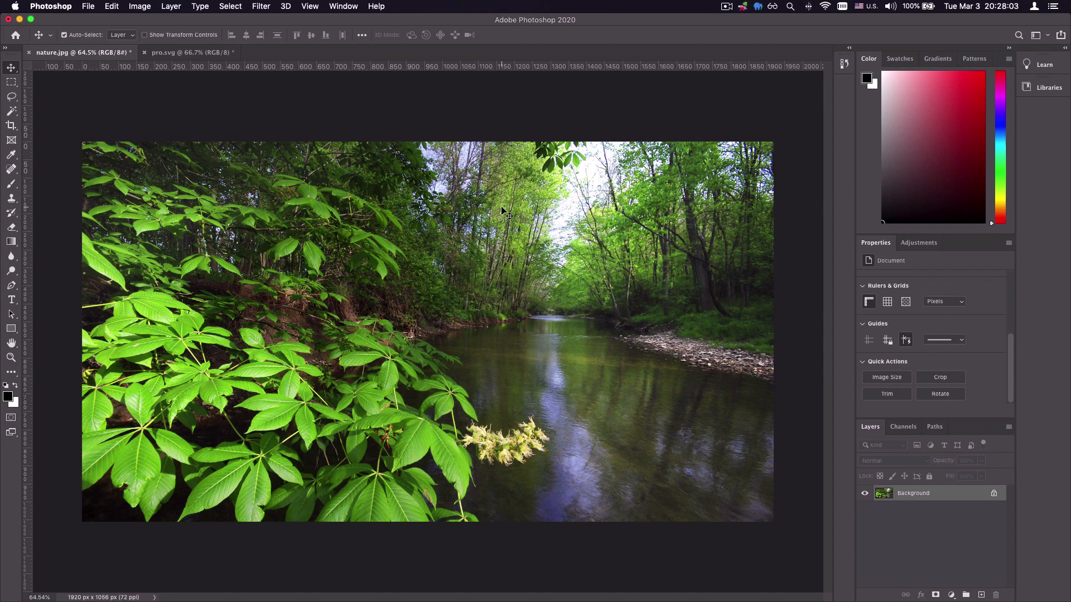
{"action": "mouse_move", "coordinate": [380, 209]}
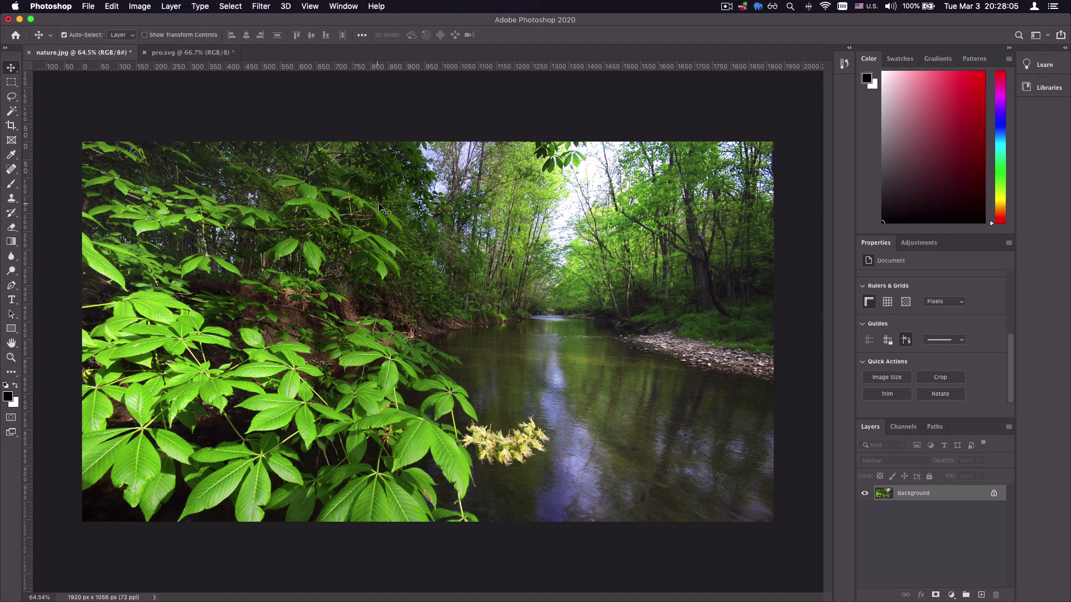
{"action": "mouse_move", "coordinate": [314, 166]}
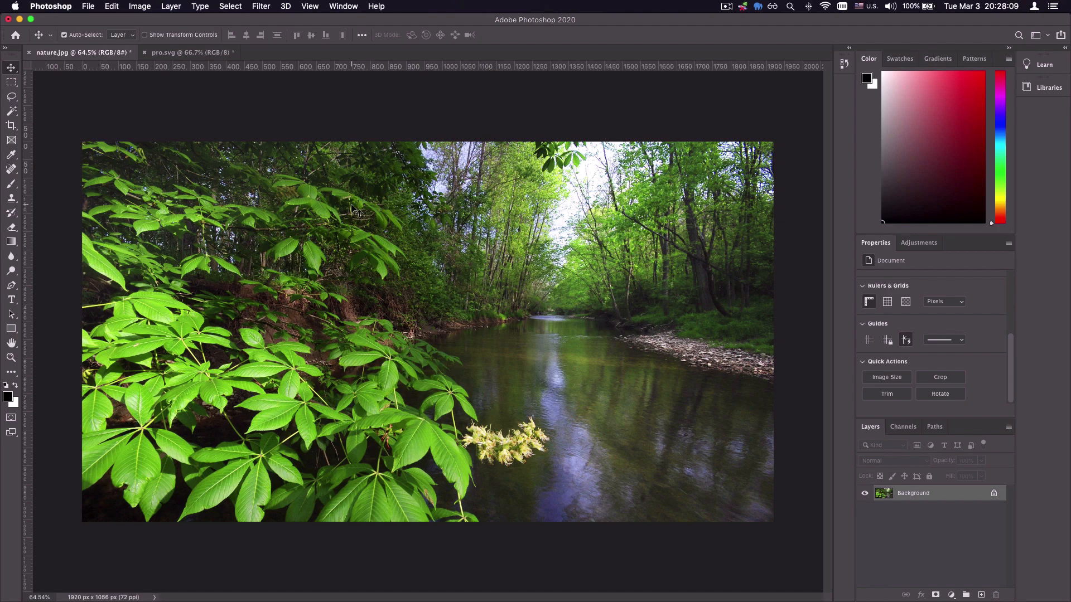
{"action": "mouse_move", "coordinate": [459, 235]}
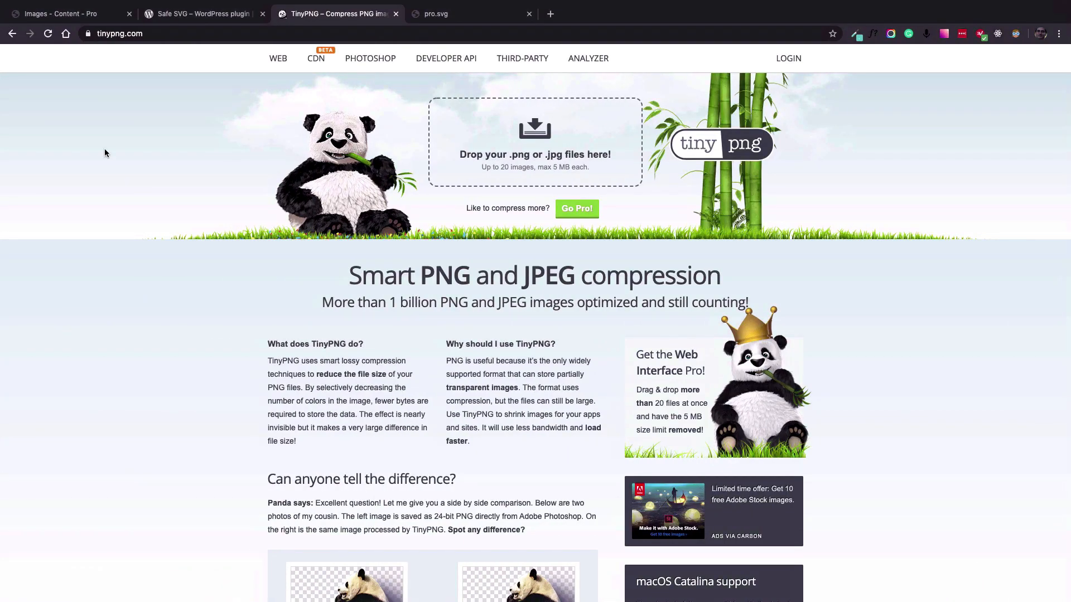
Step: Upload nature-1.jpg to tinypng.com, compressing it from 2.1 MB to 567.2 KB
{"action": "left_click", "coordinate": [119, 33]}
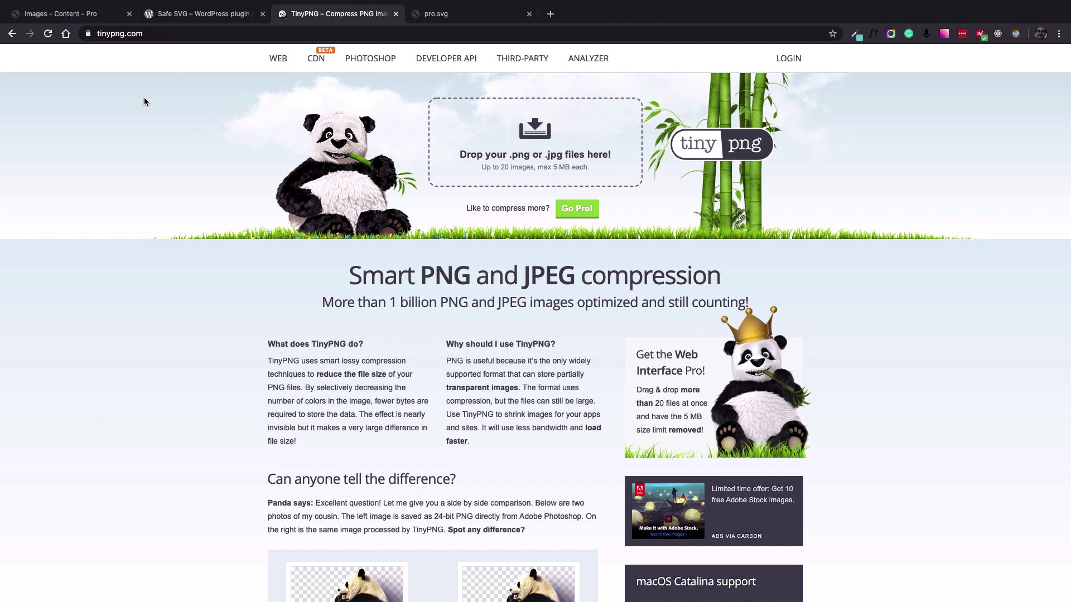
{"action": "mouse_move", "coordinate": [211, 141]}
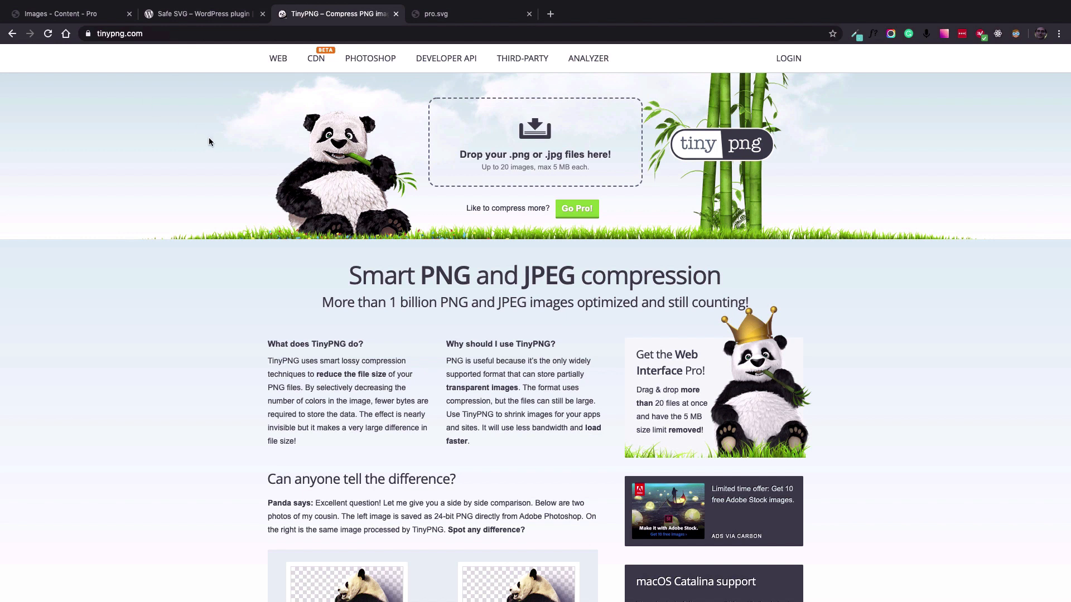
{"action": "mouse_move", "coordinate": [202, 147]}
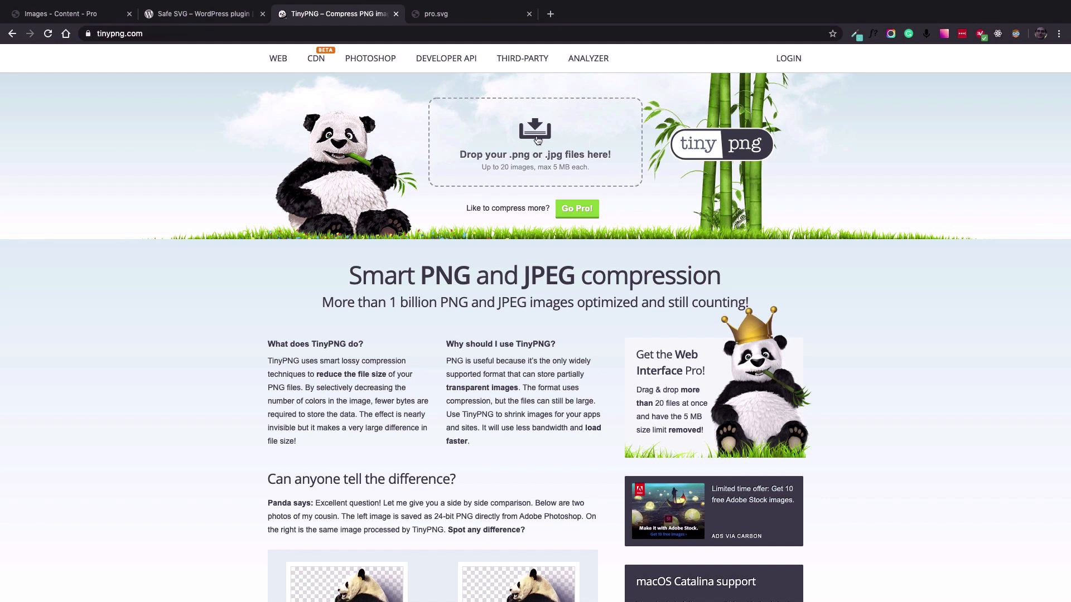
{"action": "mouse_move", "coordinate": [534, 142]}
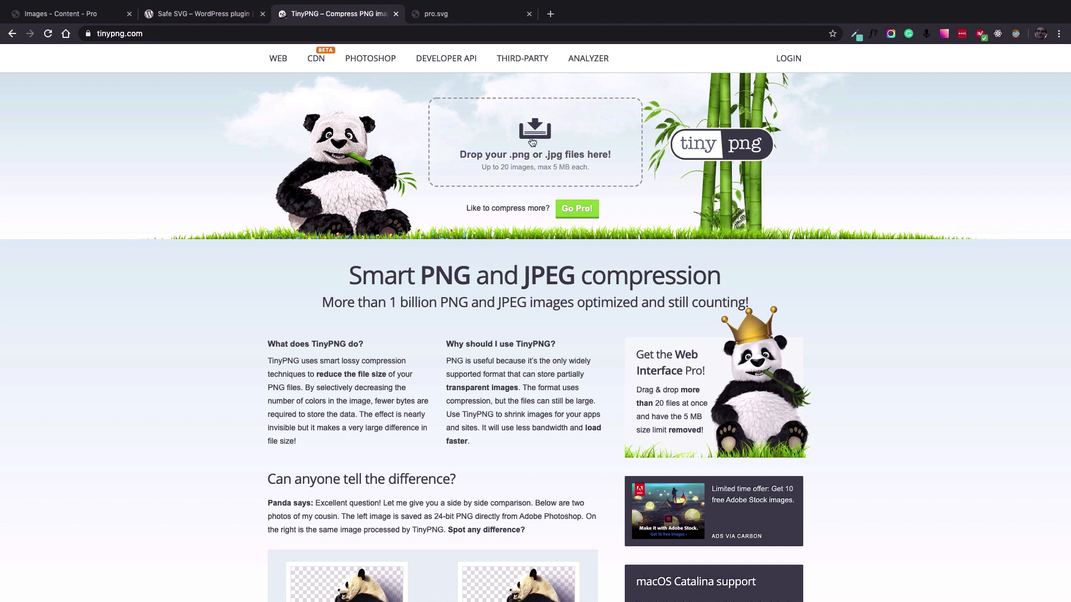
{"action": "left_click", "coordinate": [534, 141]}
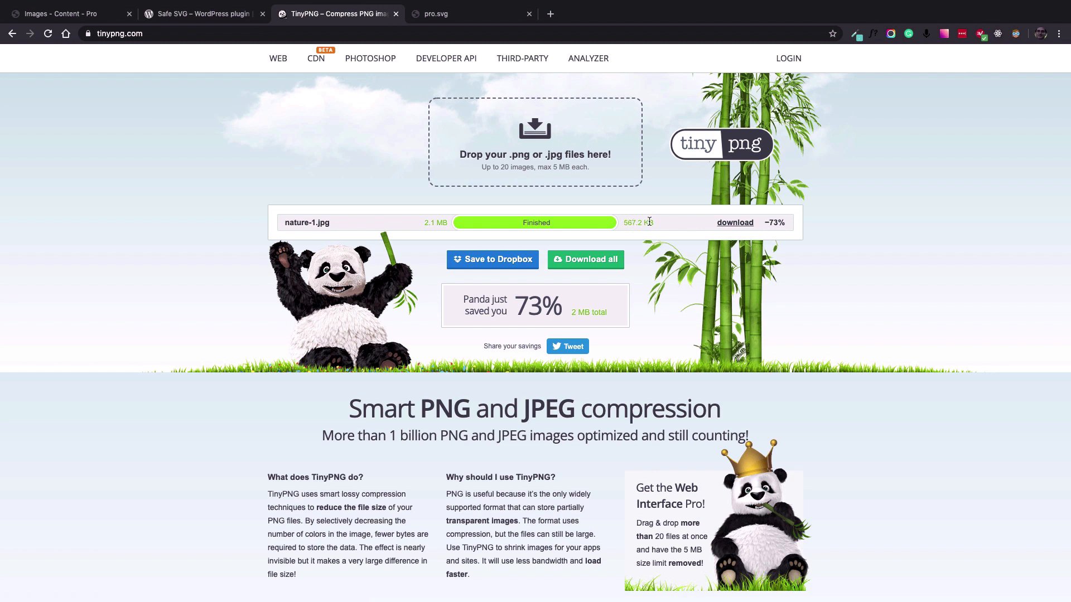
{"action": "mouse_move", "coordinate": [774, 223]}
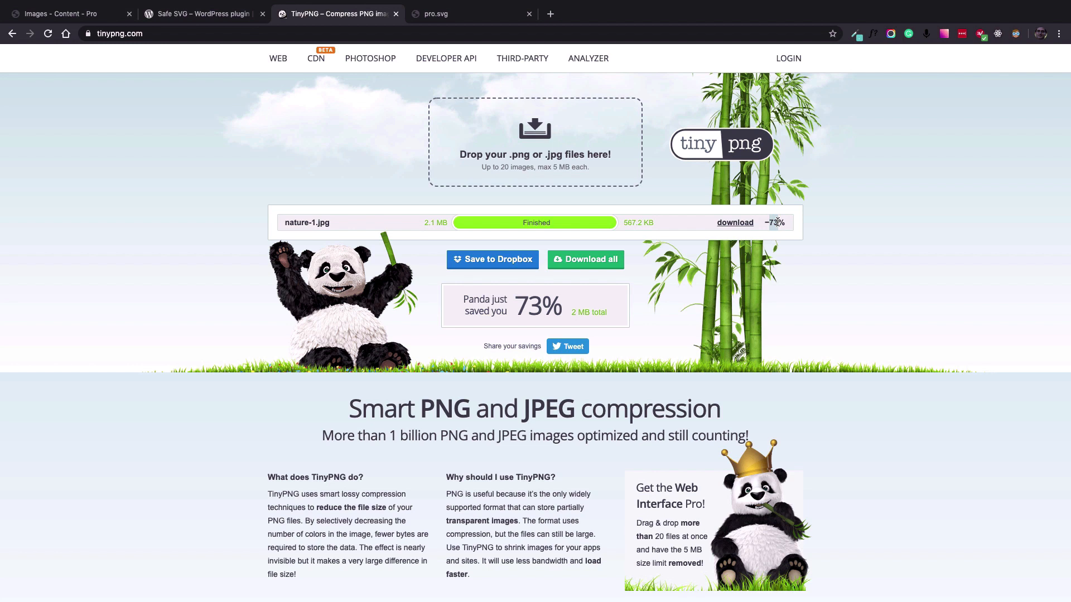
{"action": "mouse_move", "coordinate": [182, 241]}
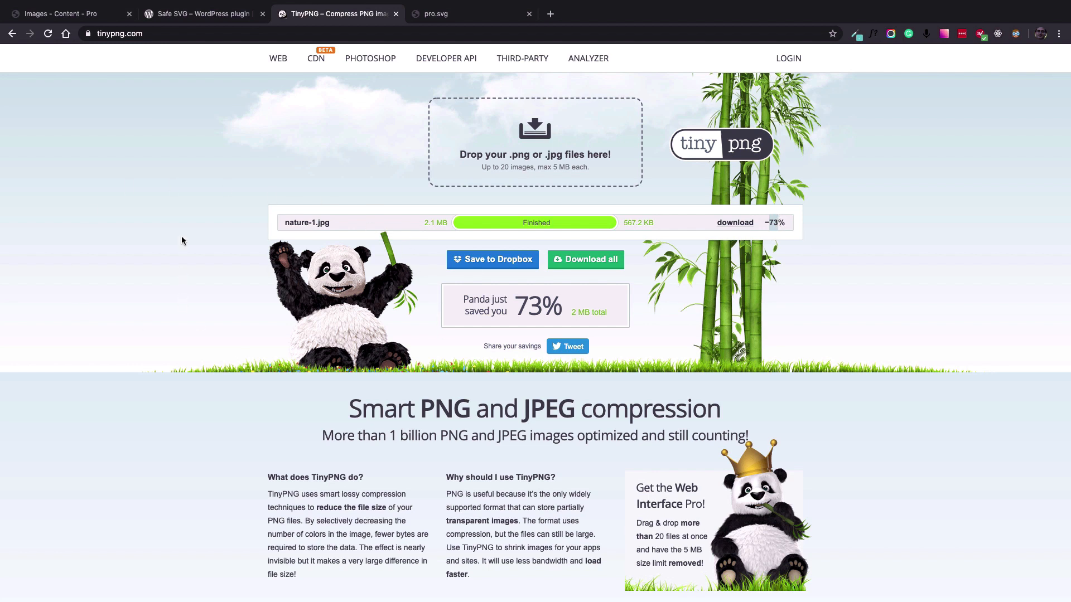
{"action": "mouse_move", "coordinate": [826, 284]}
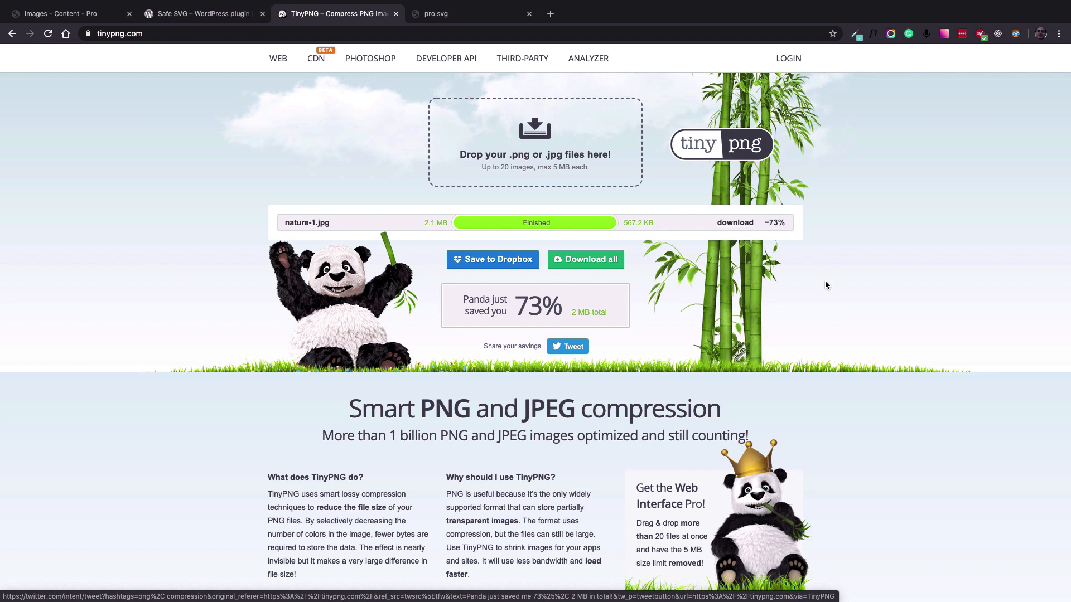
{"action": "mouse_move", "coordinate": [866, 233]}
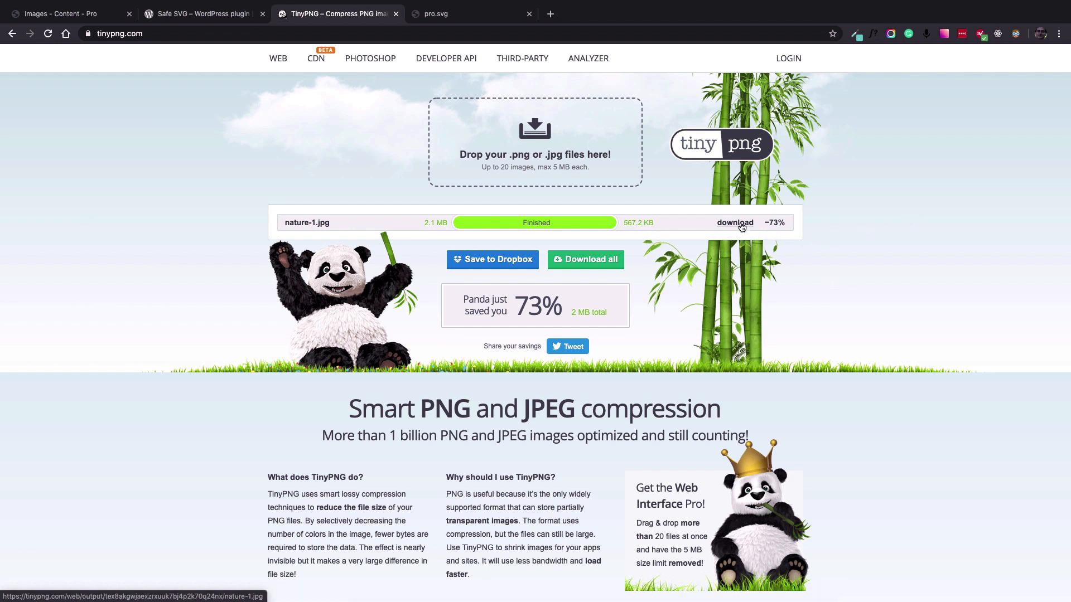
Step: Download the compressed photo to the Desktop as nature-2.jpg
{"action": "left_click", "coordinate": [734, 223]}
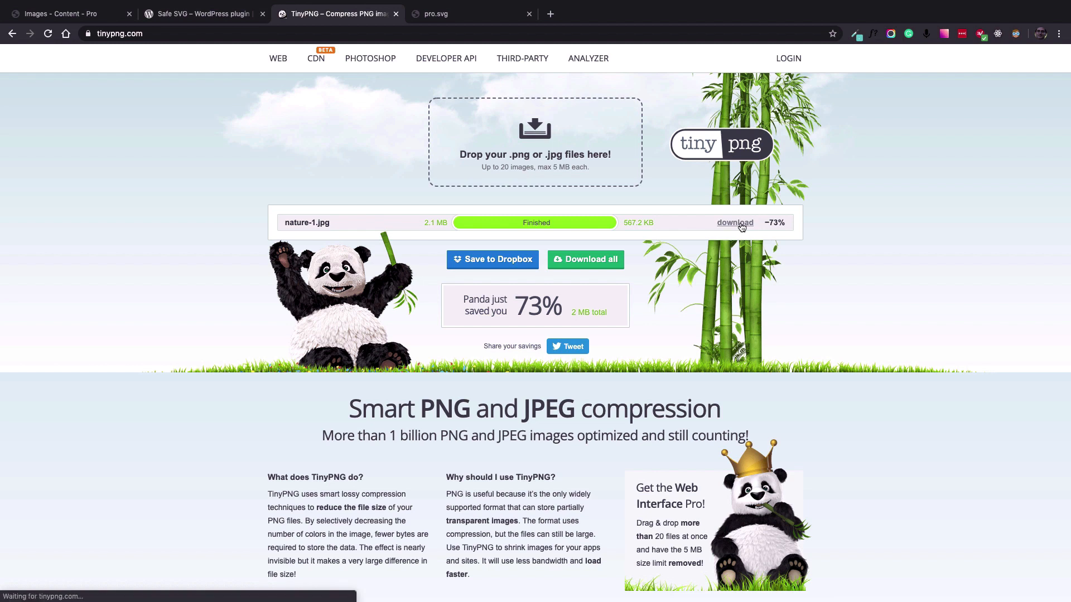
{"action": "left_click", "coordinate": [735, 223]}
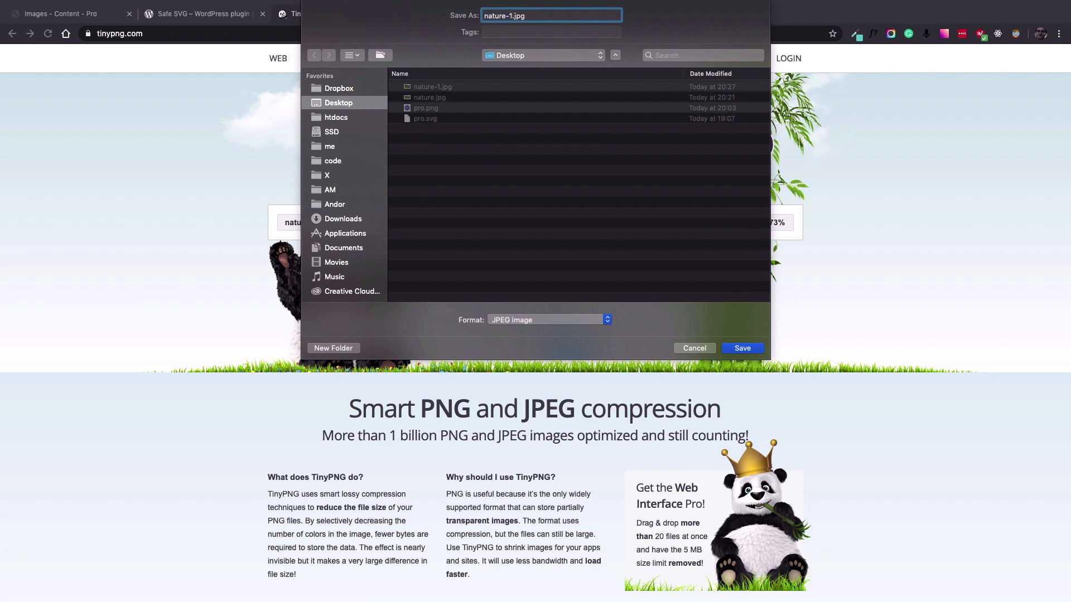
{"action": "type", "text": "nature-2.jpg"}
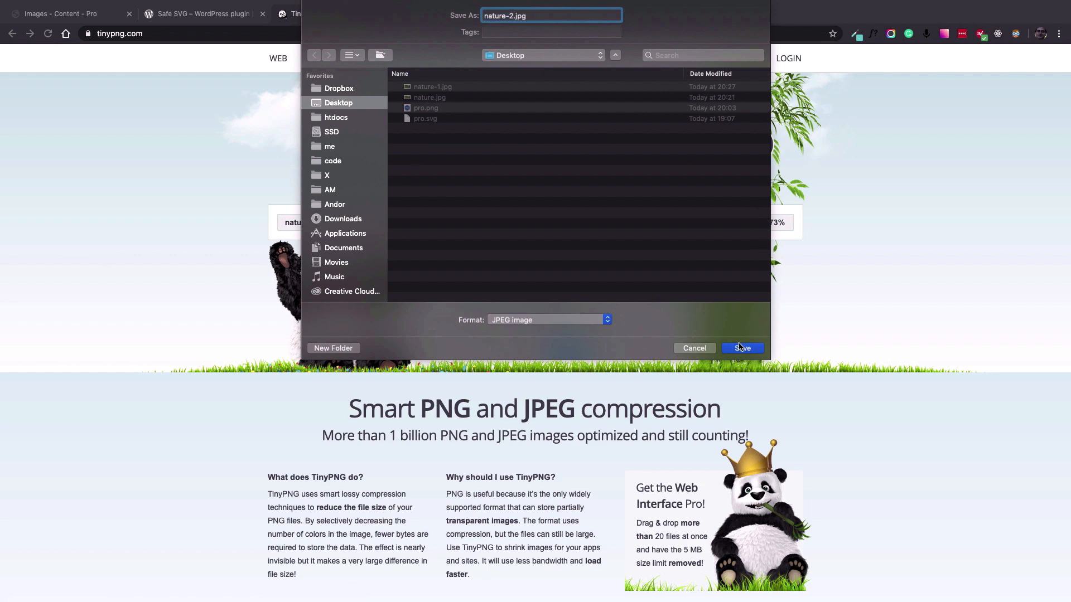
{"action": "left_click", "coordinate": [741, 348]}
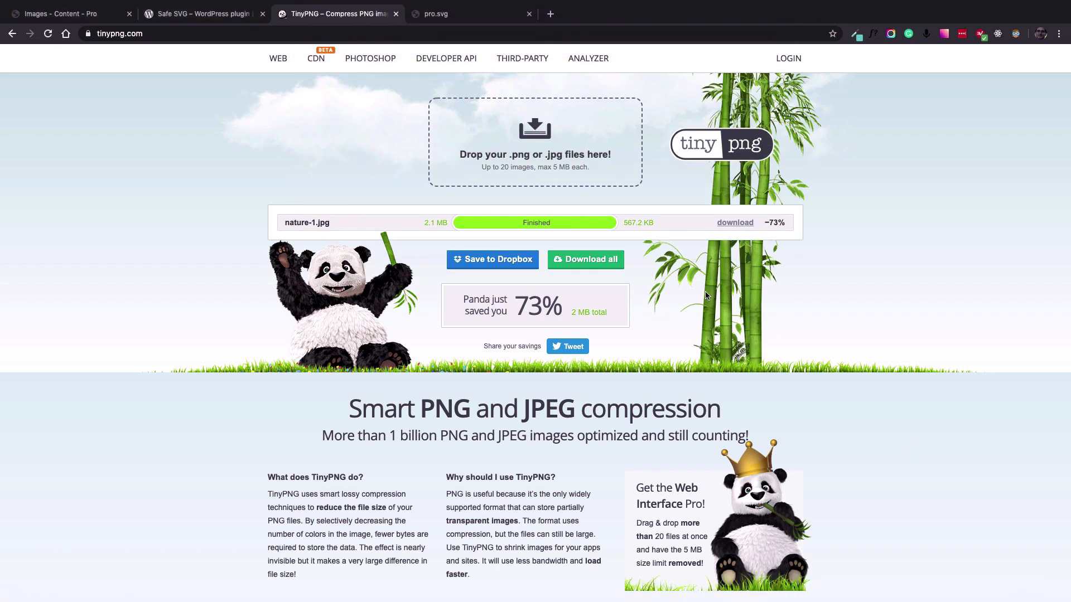
{"action": "mouse_move", "coordinate": [253, 151]}
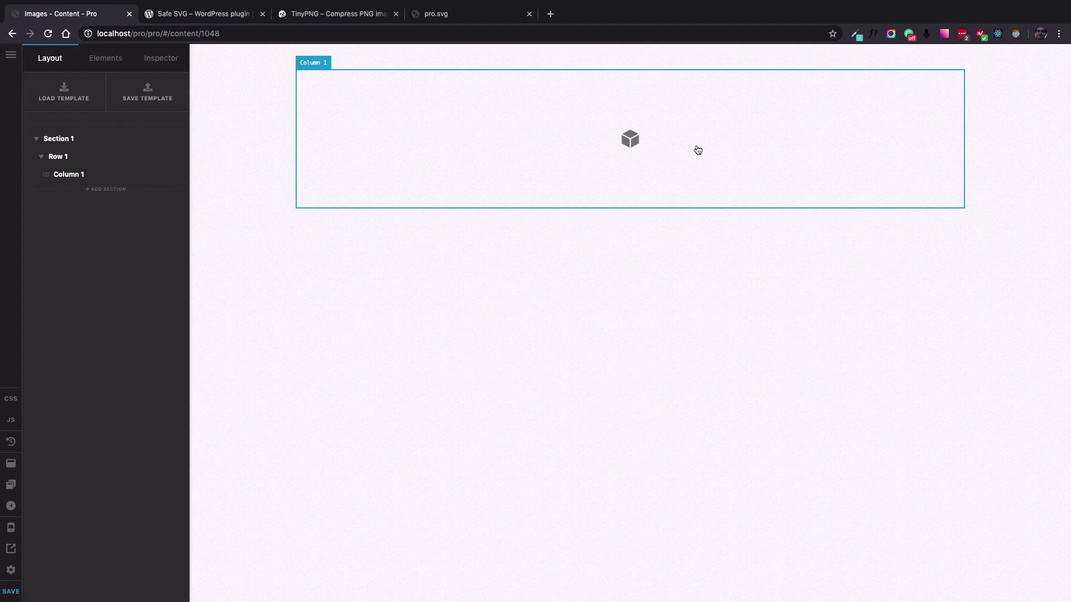
Step: Add an Image element to Column 1 and bring up the media window for its source
{"action": "left_click", "coordinate": [104, 58]}
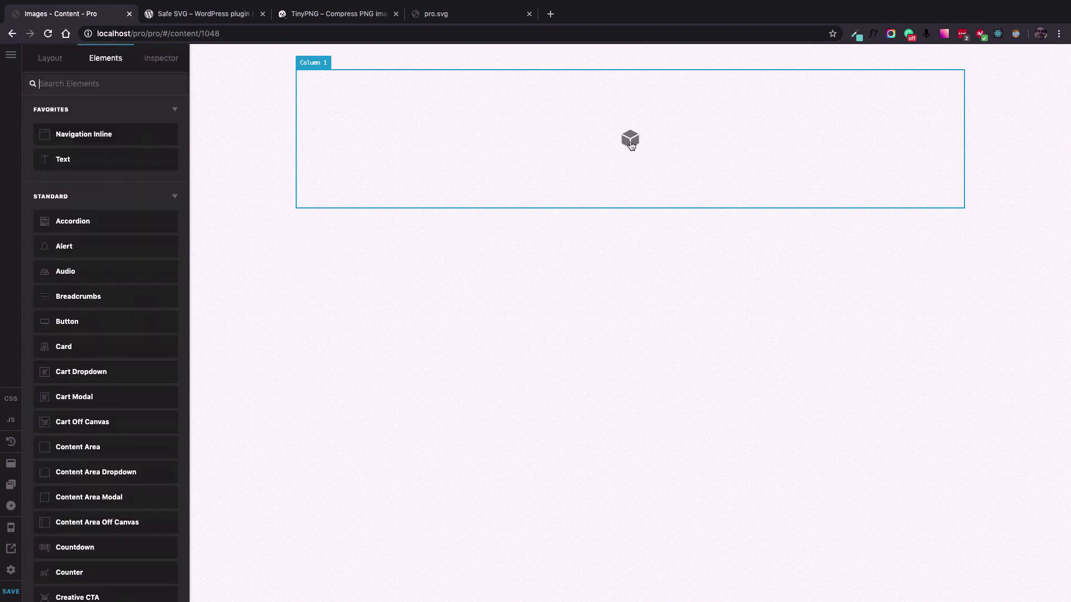
{"action": "type", "text": "image"}
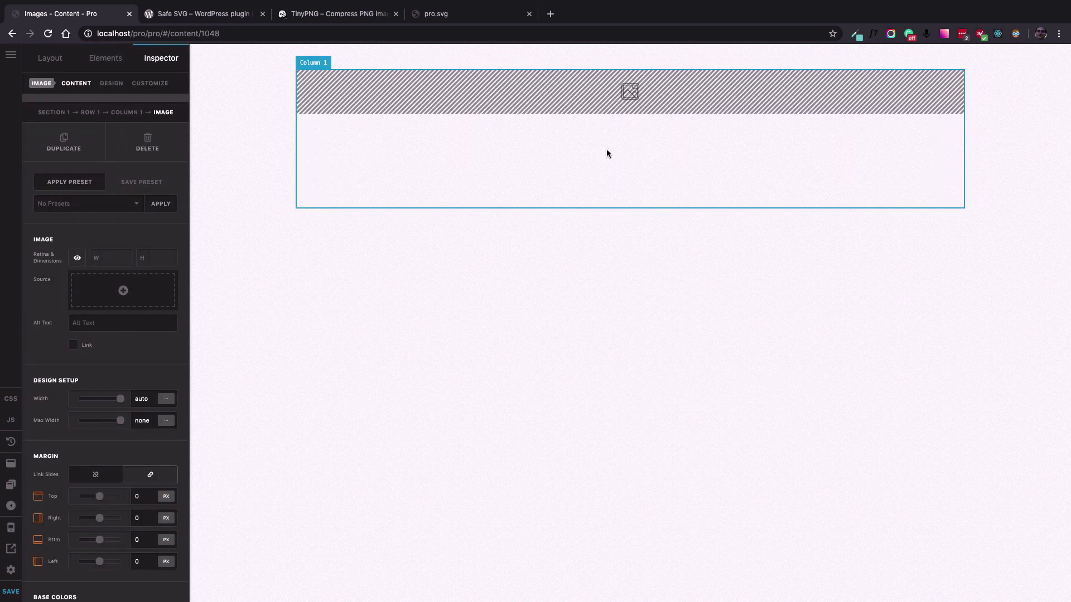
{"action": "left_click", "coordinate": [122, 290]}
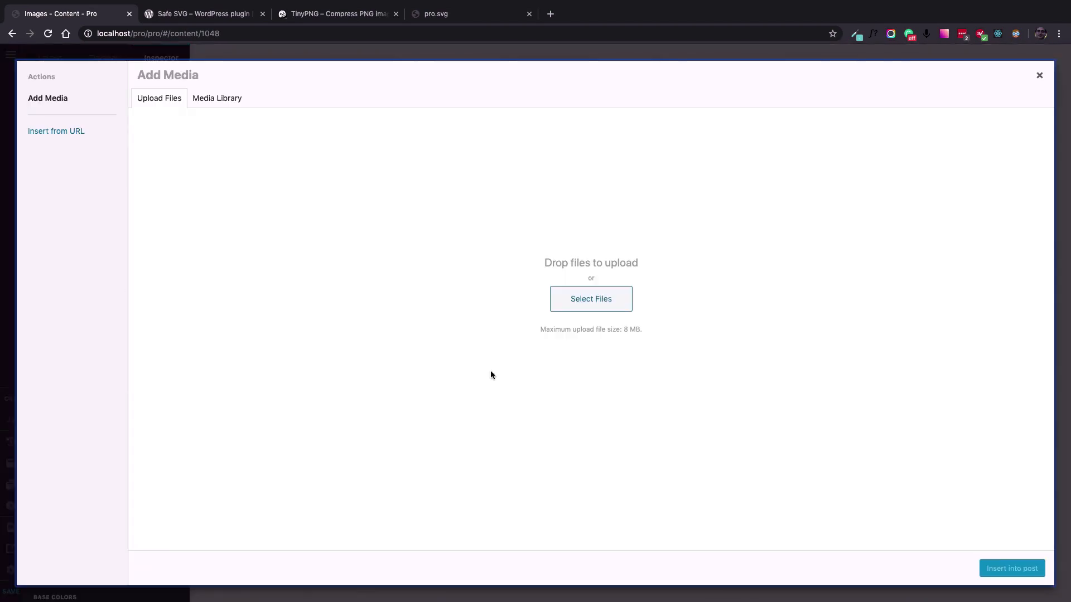
{"action": "mouse_move", "coordinate": [590, 299]}
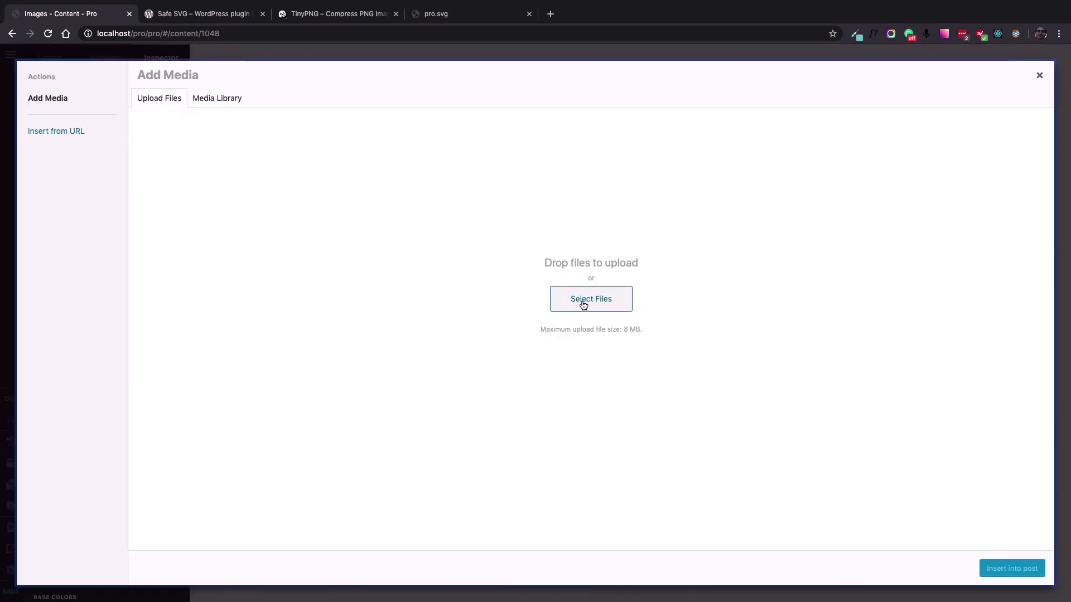
Step: Upload nature-2.jpg and insert it as the image element's source, shown at 960 × 528
{"action": "left_click", "coordinate": [590, 299]}
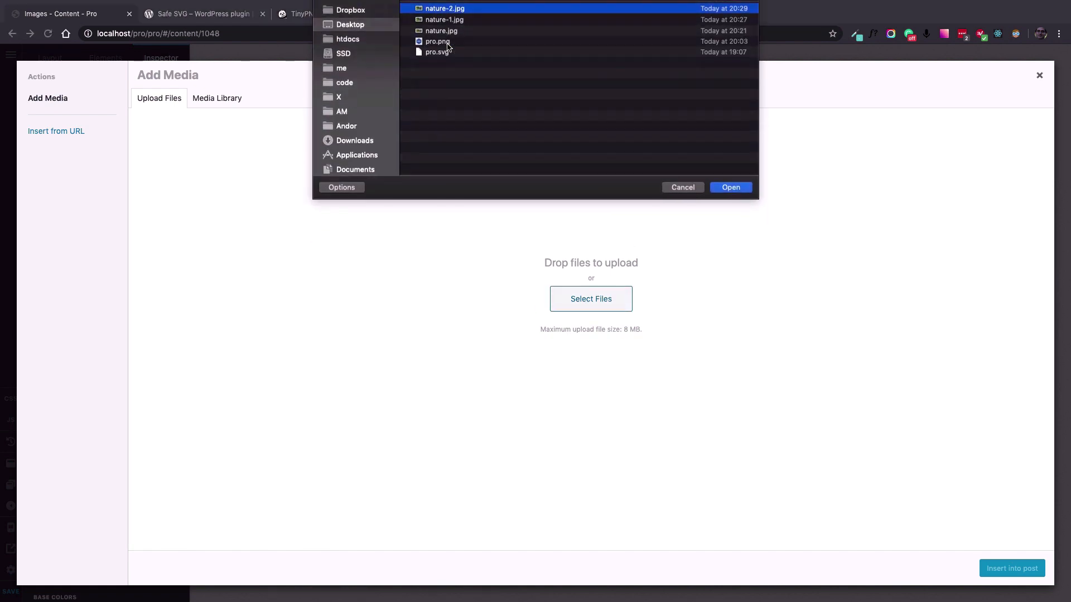
{"action": "left_click", "coordinate": [730, 188]}
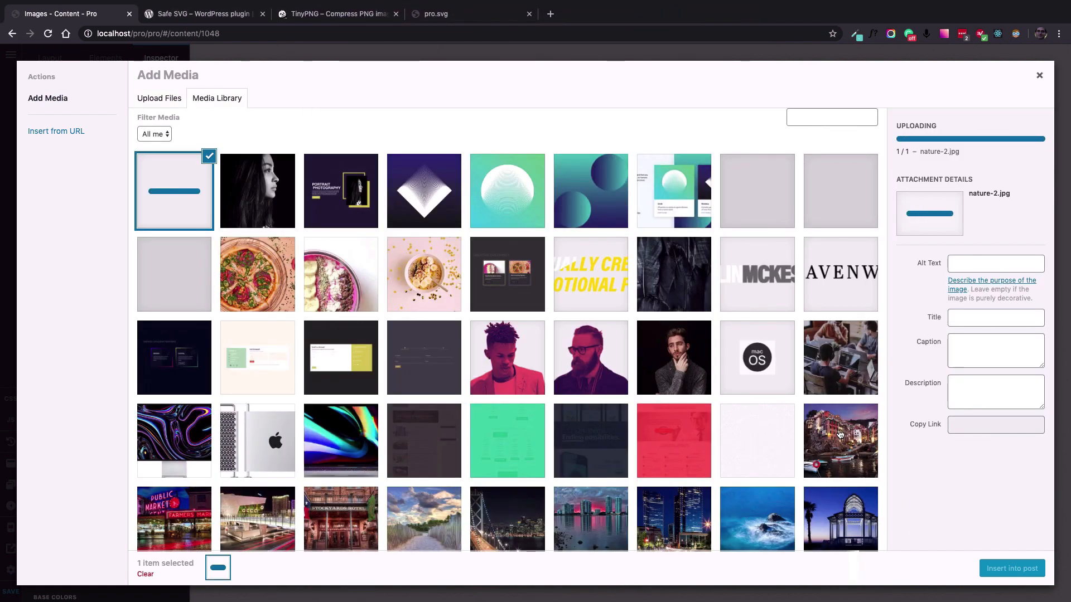
{"action": "mouse_move", "coordinate": [642, 357]}
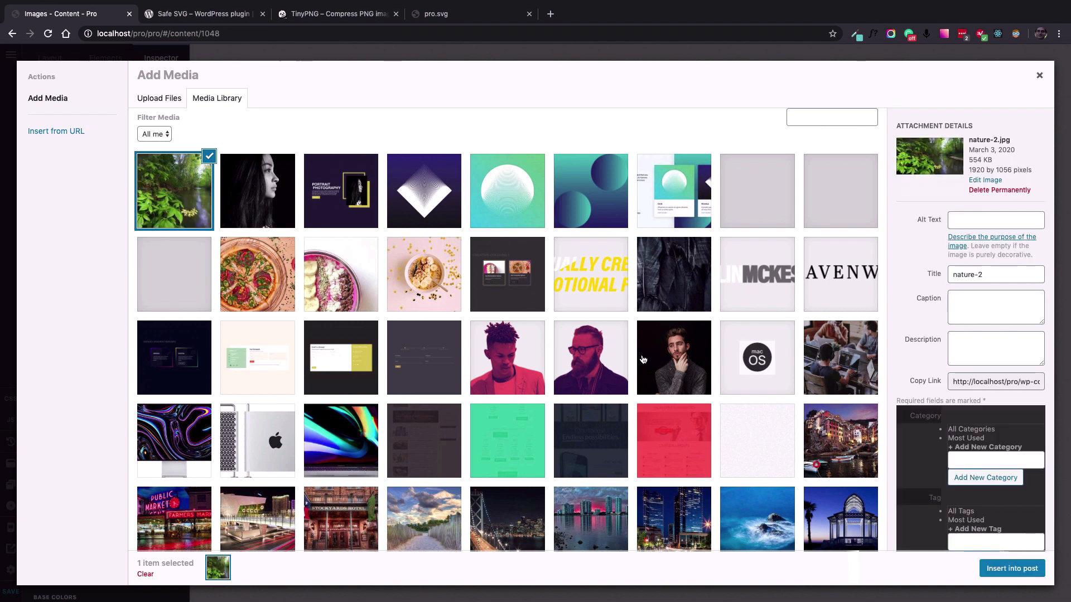
{"action": "left_click", "coordinate": [1010, 568]}
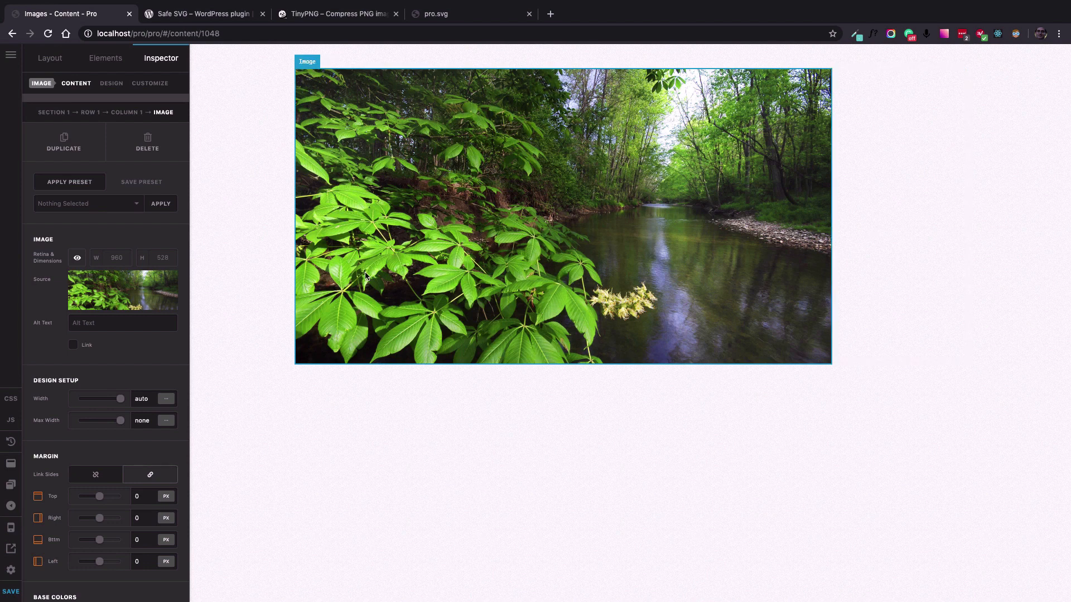
{"action": "left_click", "coordinate": [389, 474]}
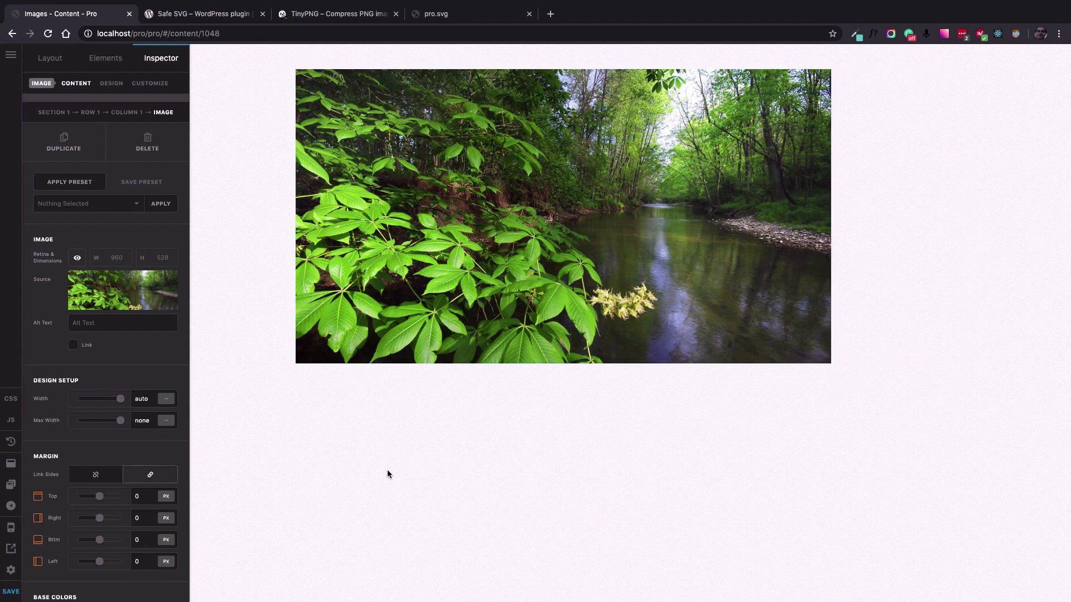
{"action": "mouse_move", "coordinate": [53, 424]}
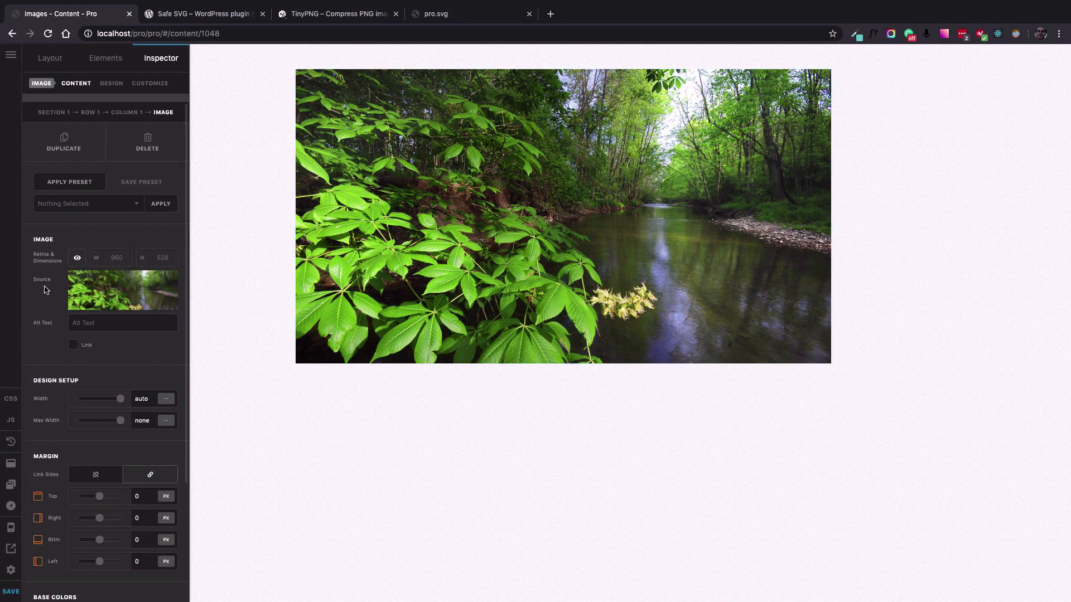
{"action": "mouse_move", "coordinate": [100, 266]}
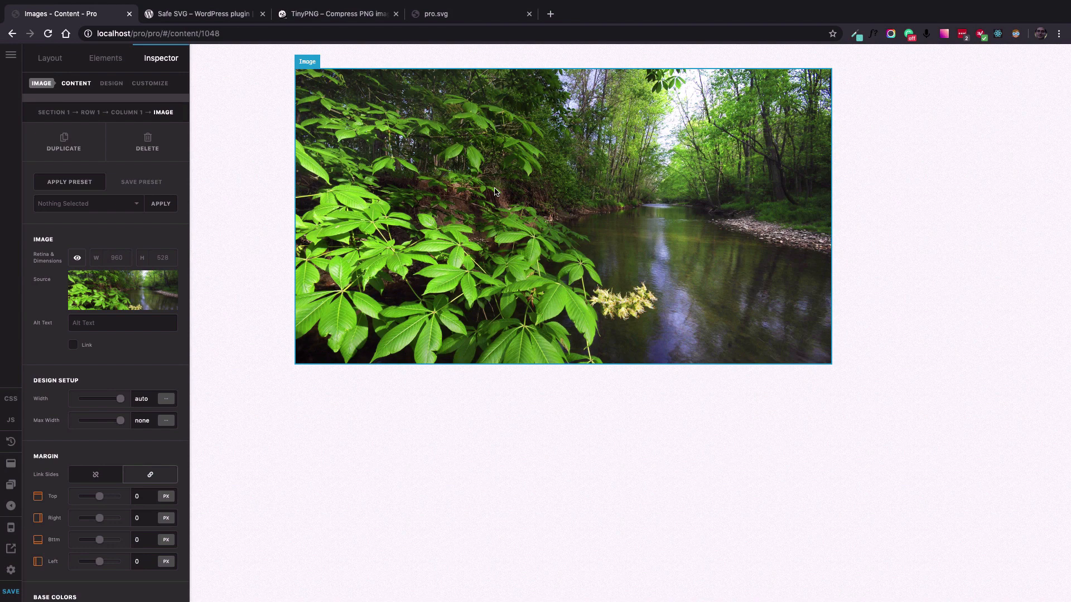
{"action": "mouse_move", "coordinate": [441, 257]}
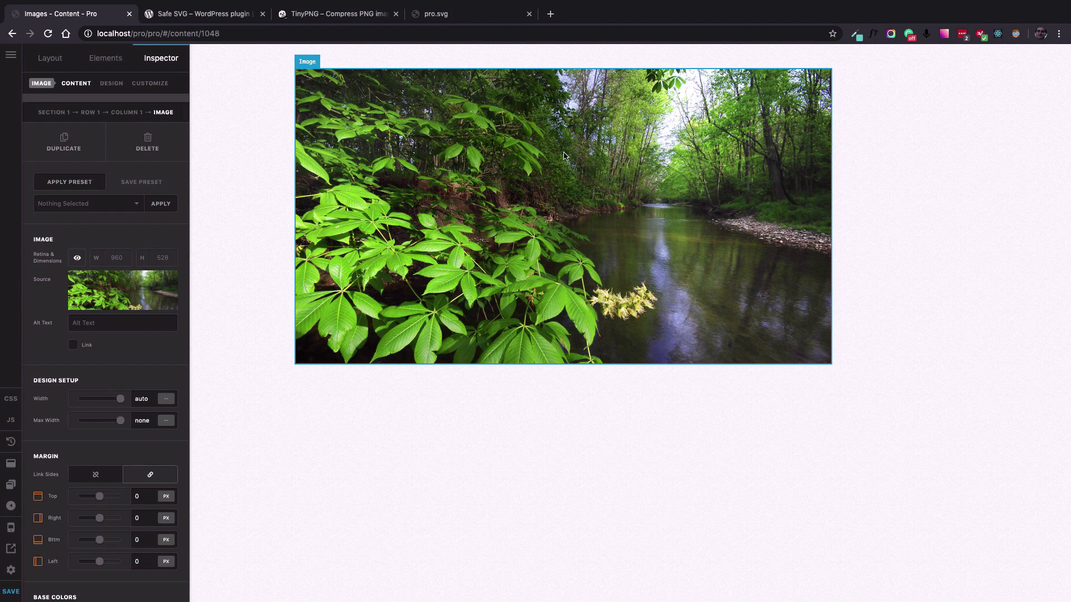
{"action": "mouse_move", "coordinate": [670, 208]}
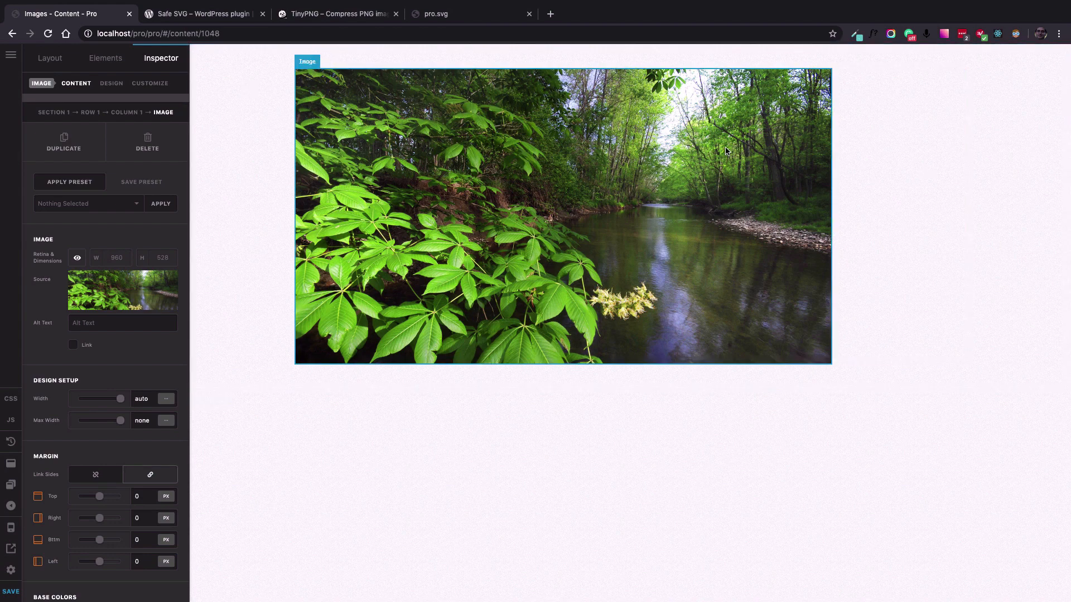
{"action": "mouse_move", "coordinate": [612, 135]}
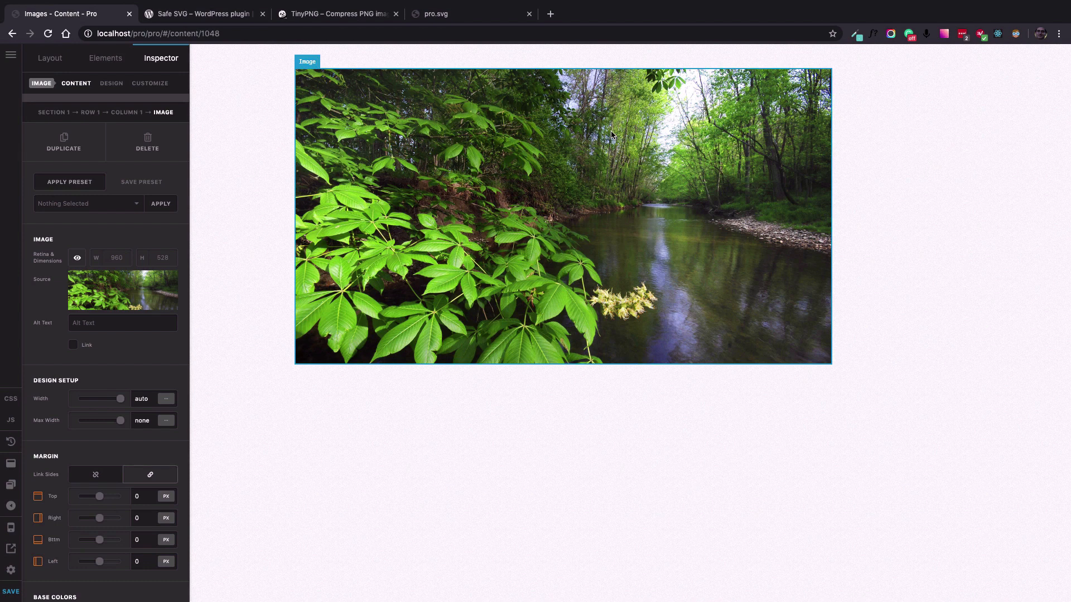
{"action": "mouse_move", "coordinate": [550, 137]}
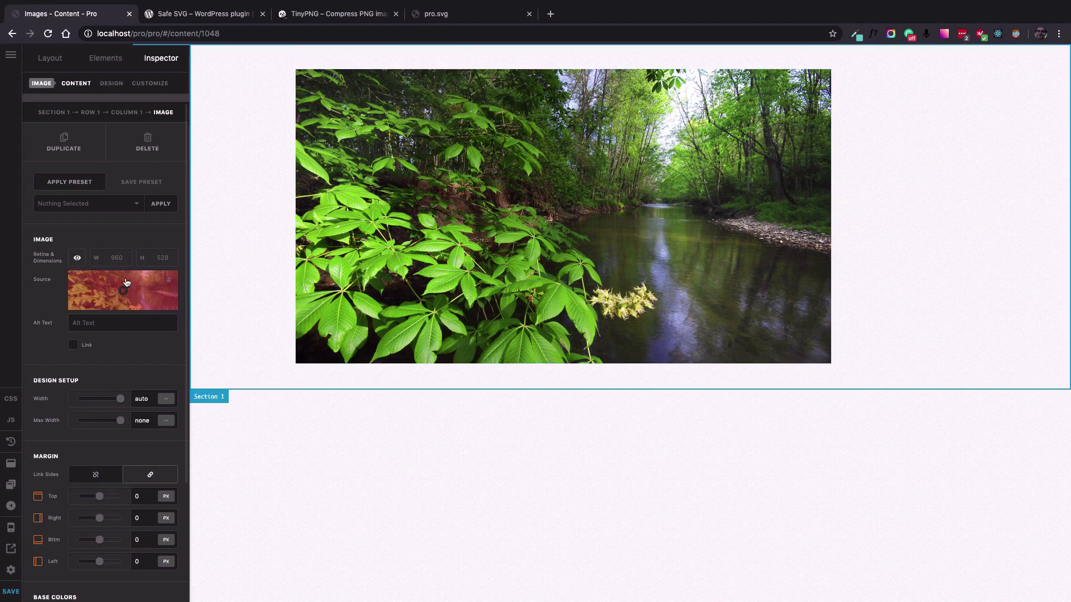
{"action": "left_click", "coordinate": [77, 258]}
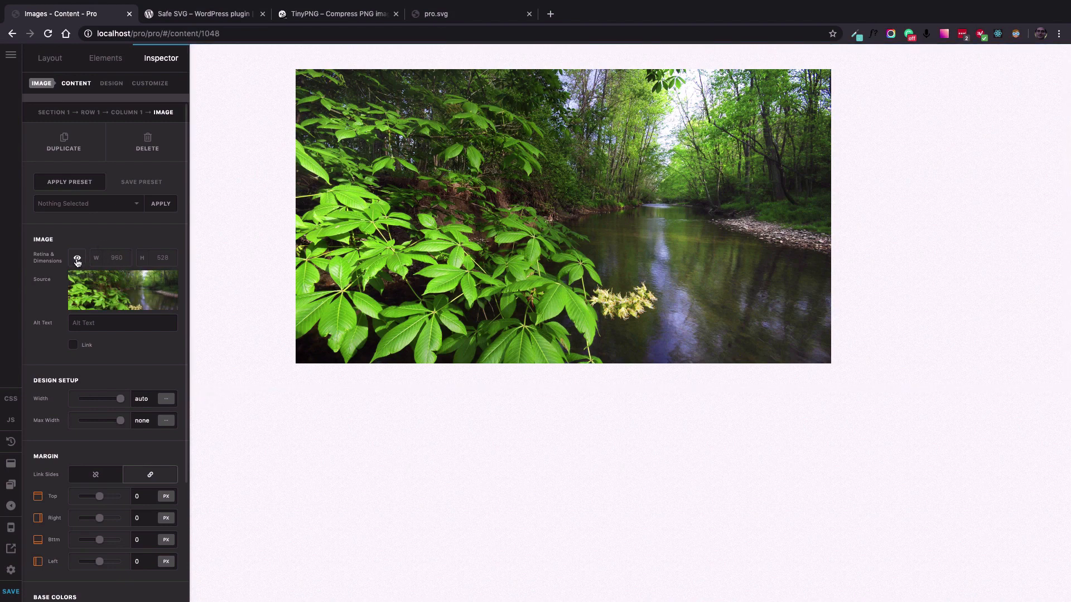
{"action": "left_click", "coordinate": [77, 257]}
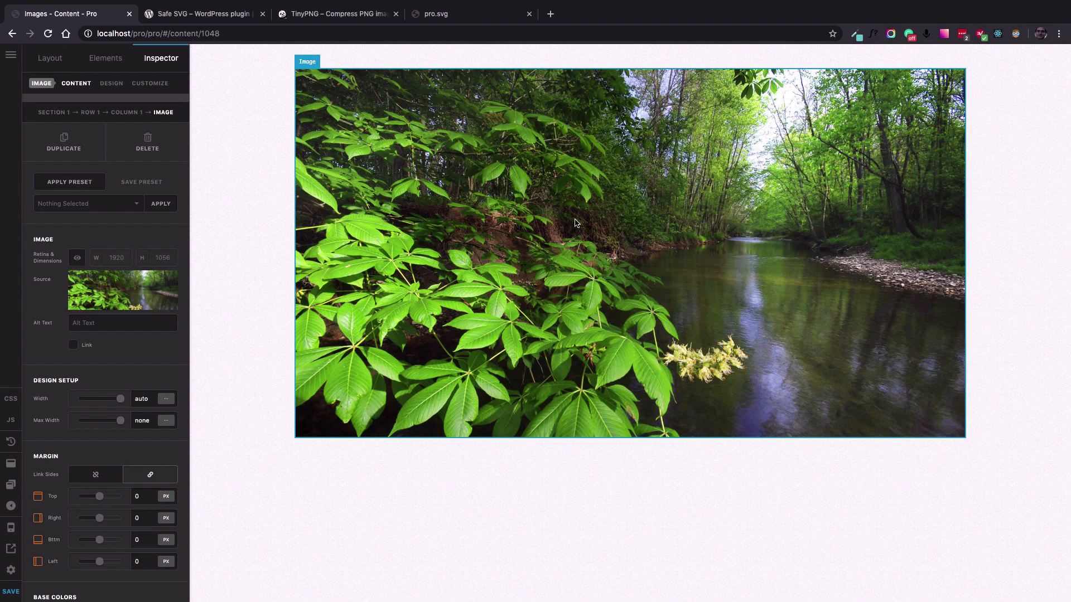
{"action": "mouse_move", "coordinate": [553, 224]}
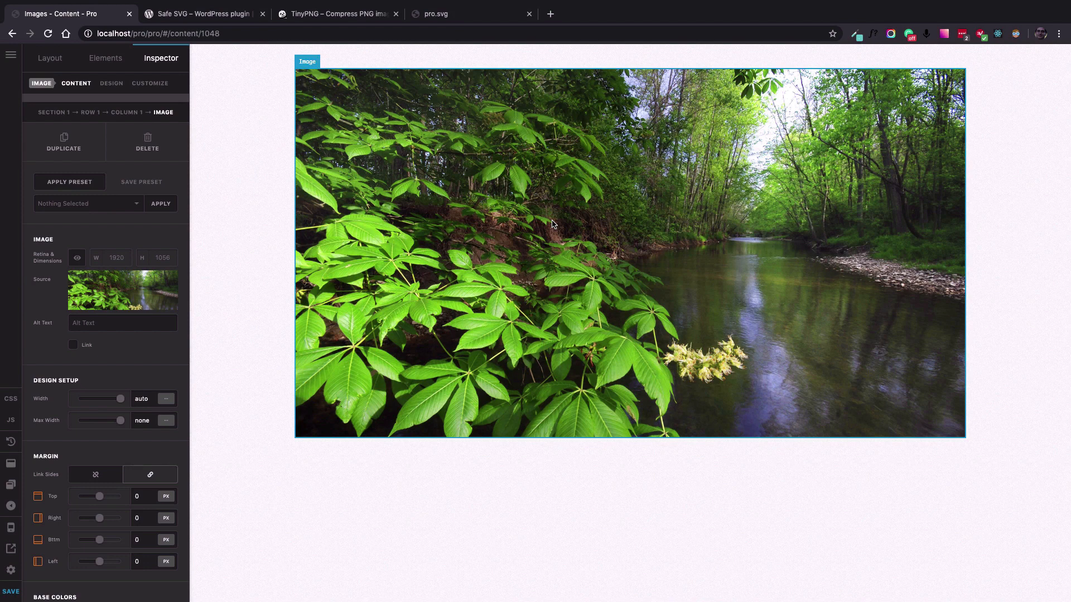
{"action": "mouse_move", "coordinate": [614, 175]}
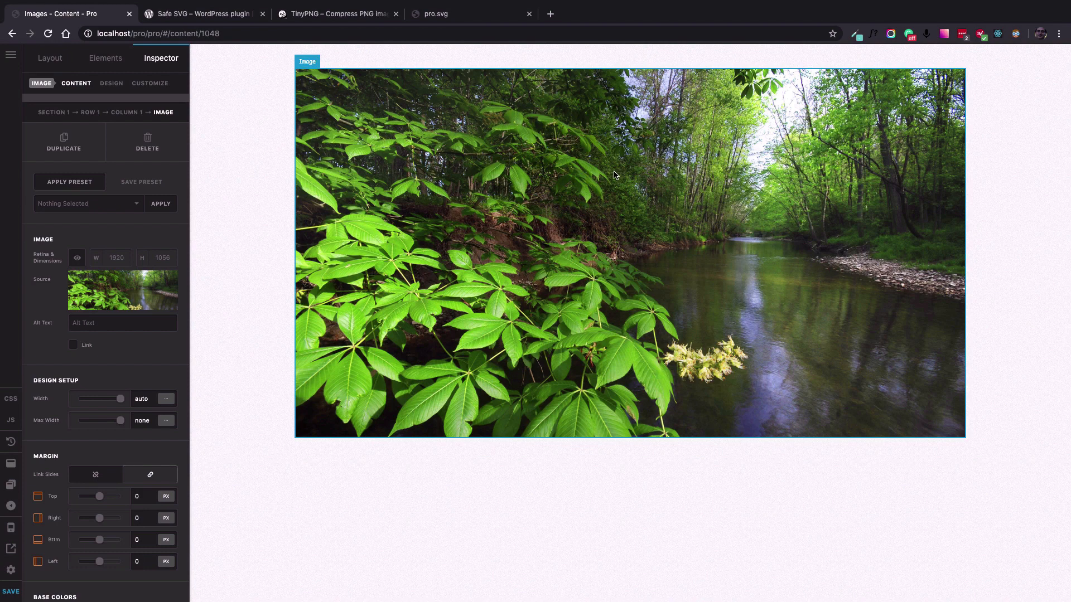
{"action": "mouse_move", "coordinate": [564, 197]}
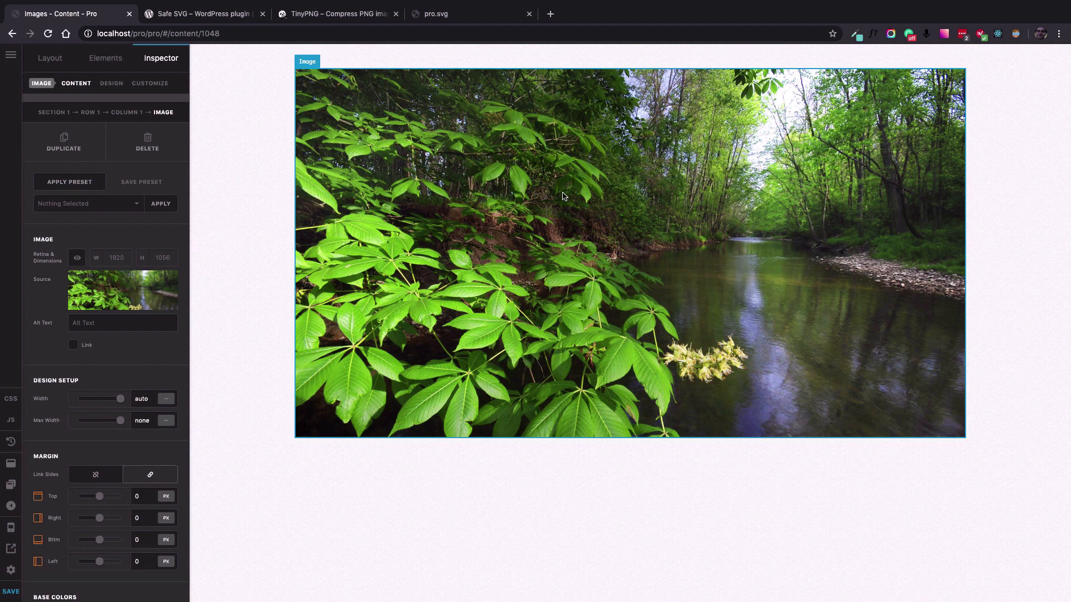
{"action": "mouse_move", "coordinate": [512, 184]}
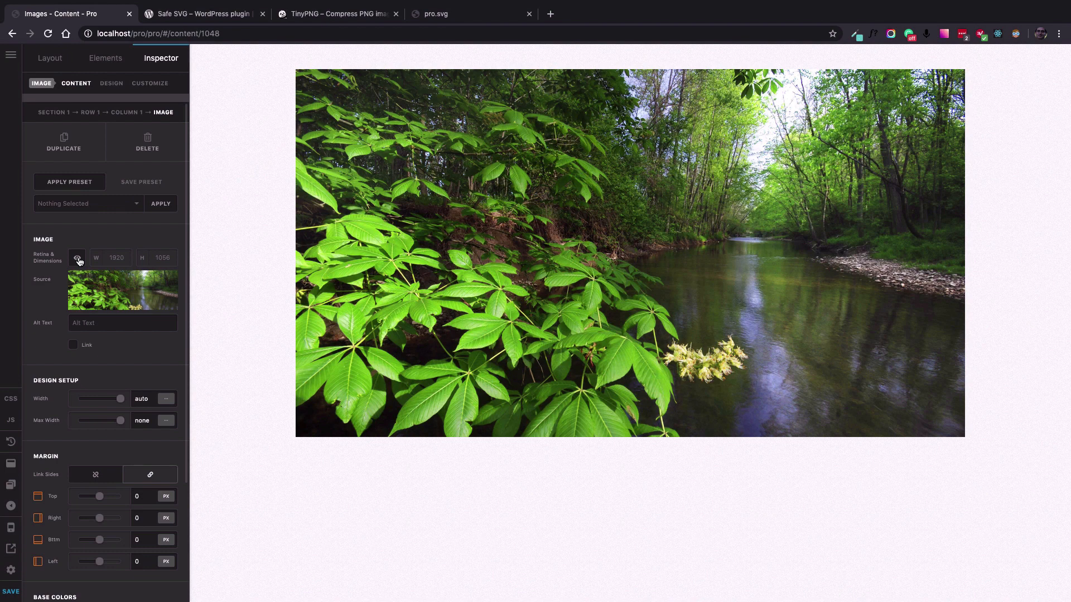
{"action": "left_click", "coordinate": [77, 257]}
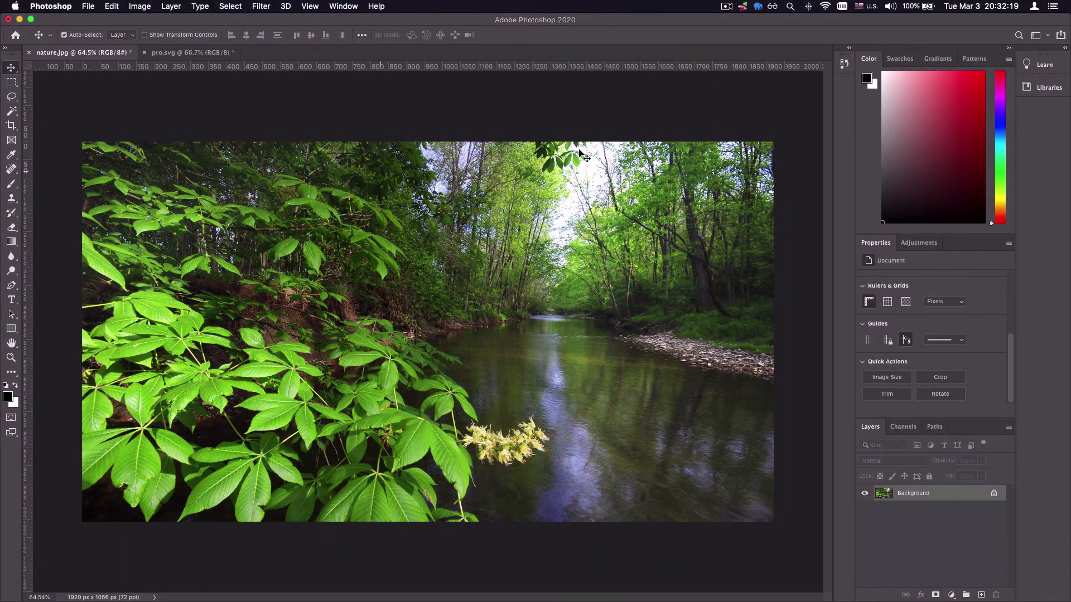
{"action": "mouse_move", "coordinate": [432, 174]}
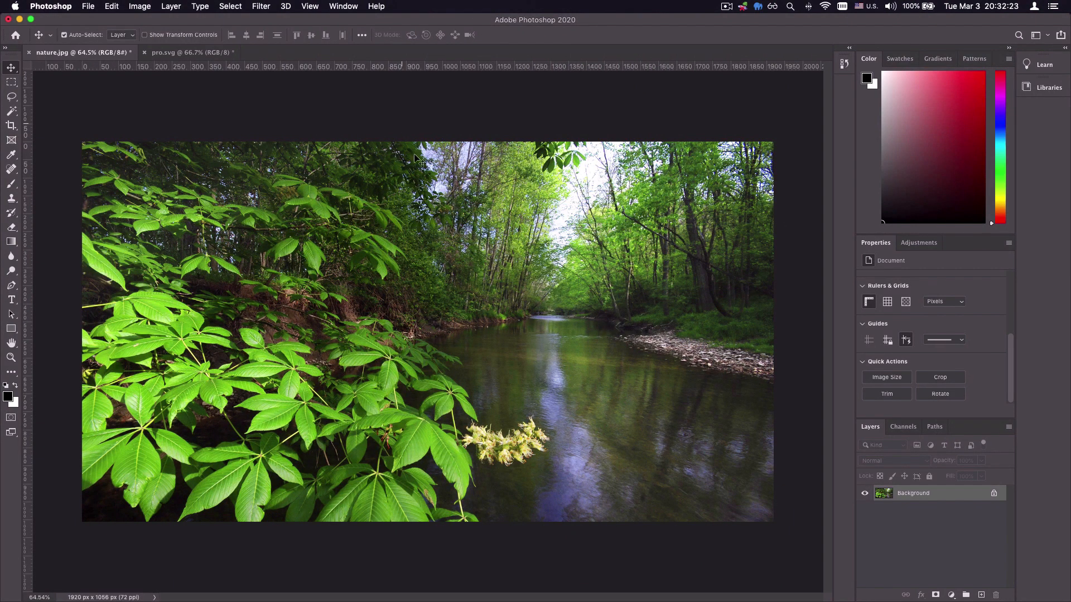
{"action": "mouse_move", "coordinate": [344, 135]}
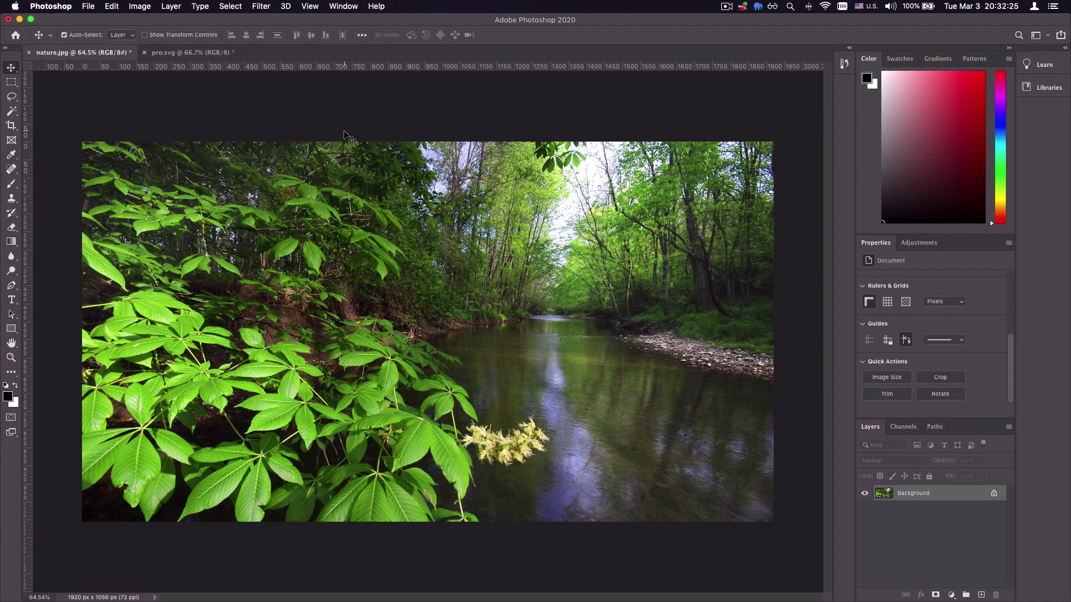
{"action": "mouse_move", "coordinate": [414, 261]}
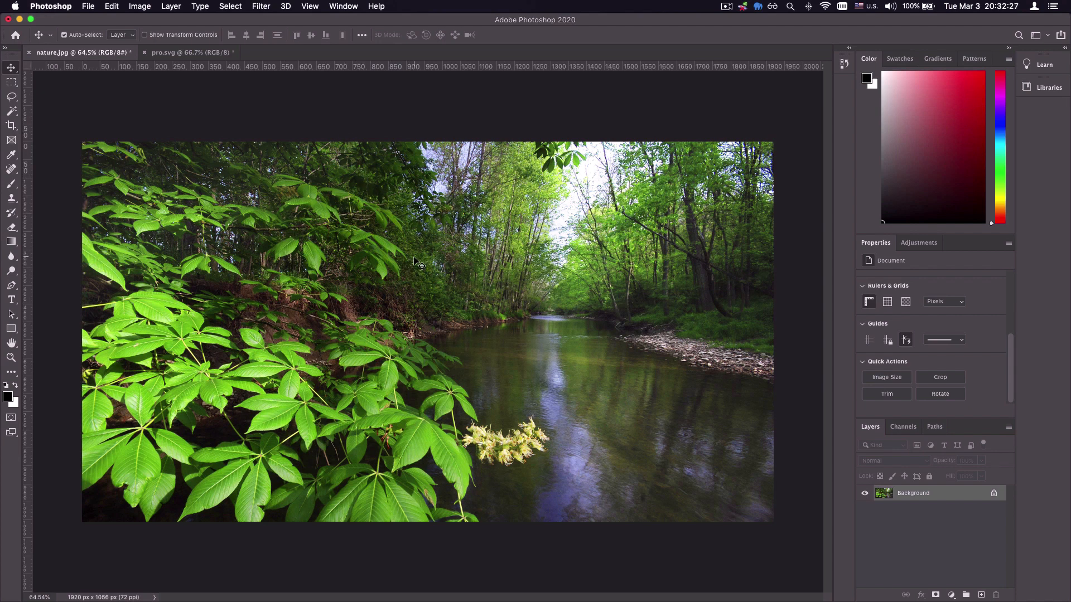
{"action": "mouse_move", "coordinate": [485, 273]}
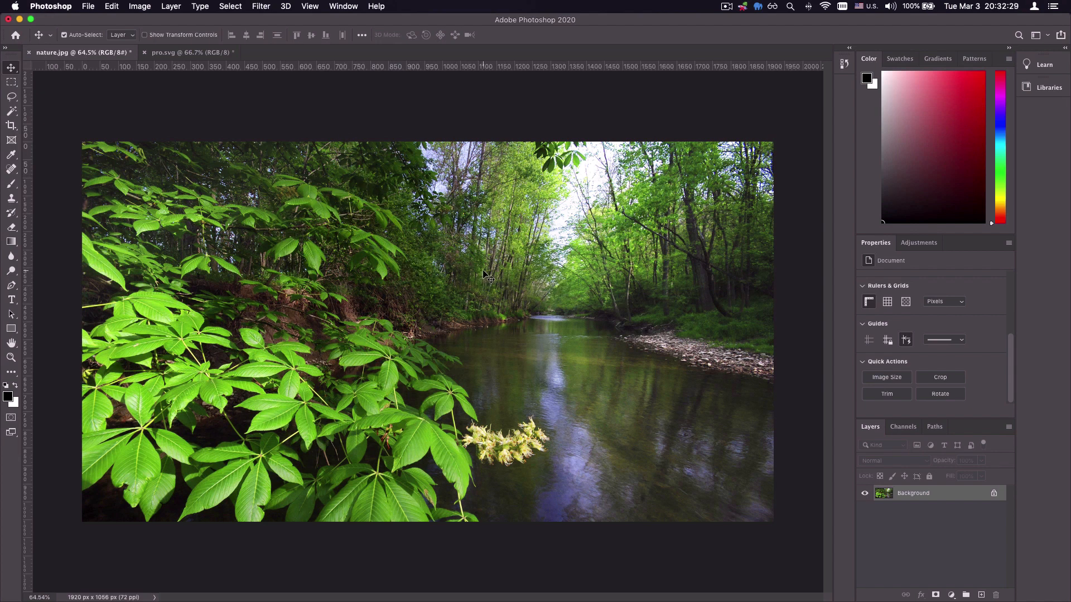
{"action": "mouse_move", "coordinate": [528, 257]}
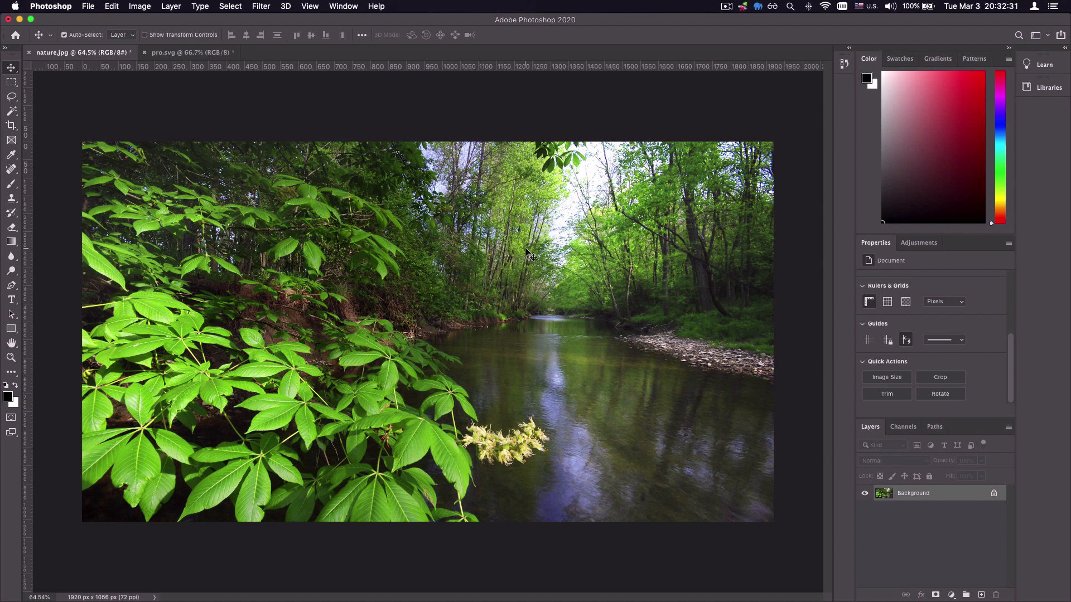
{"action": "mouse_move", "coordinate": [320, 129]}
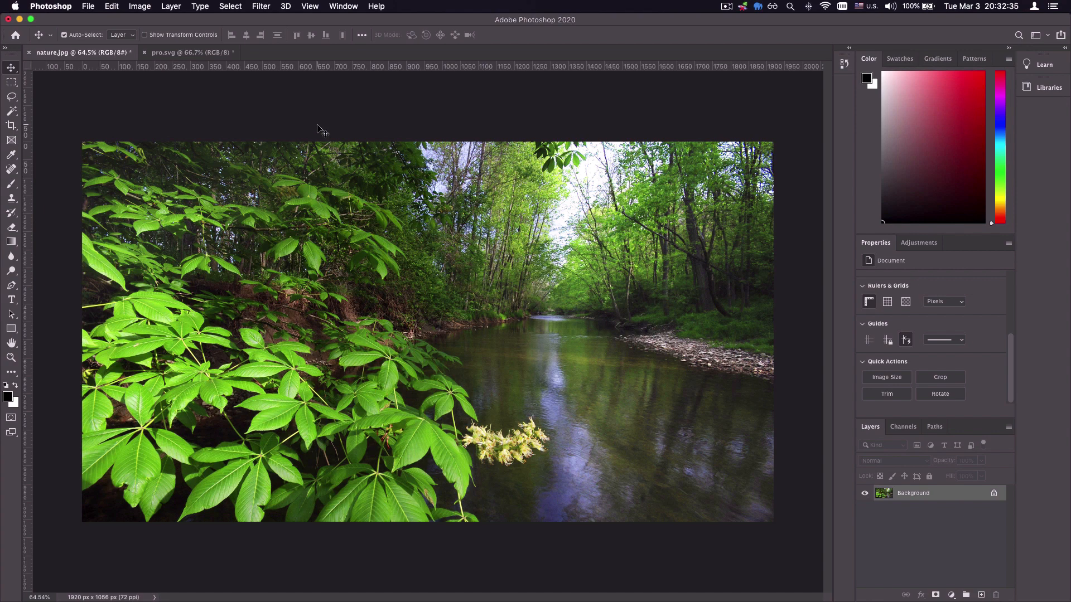
{"action": "mouse_move", "coordinate": [257, 129]}
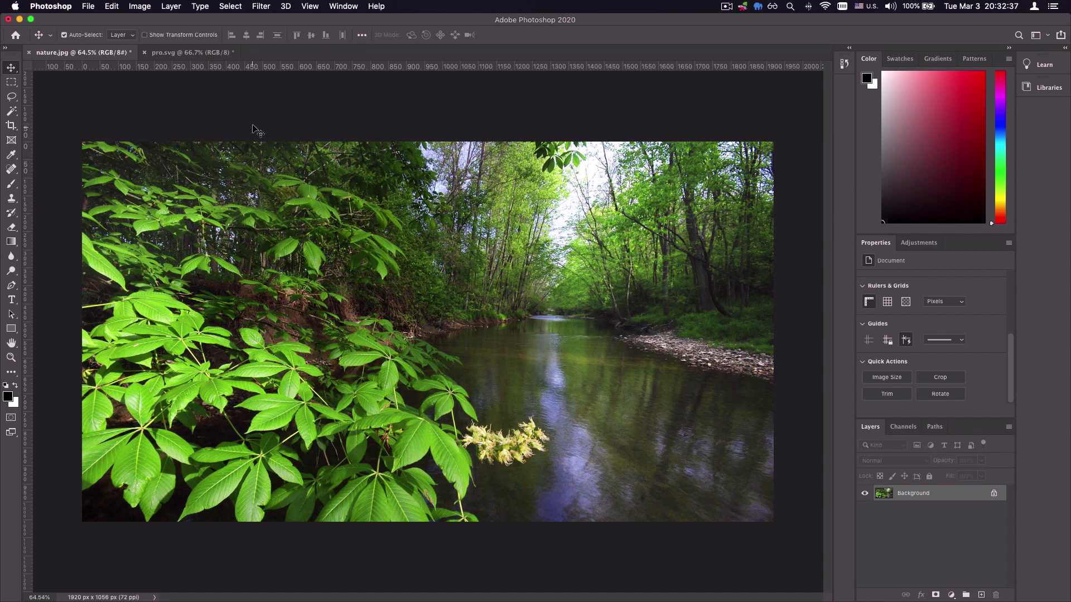
Step: Switch to the pro.svg document showing the blue PRO hexagon logo
{"action": "left_click", "coordinate": [191, 52]}
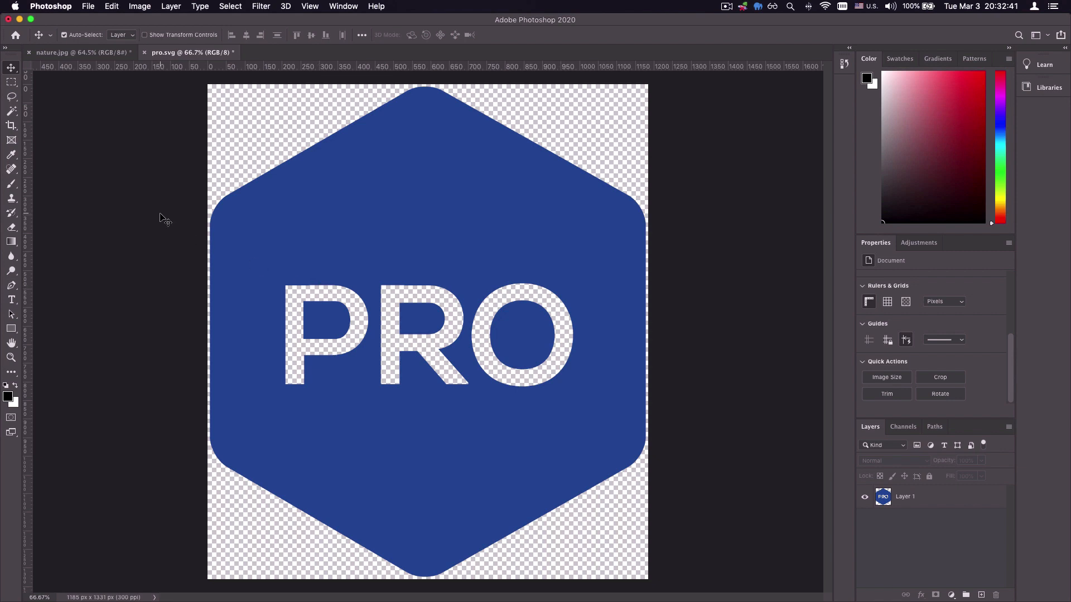
{"action": "mouse_move", "coordinate": [364, 275]}
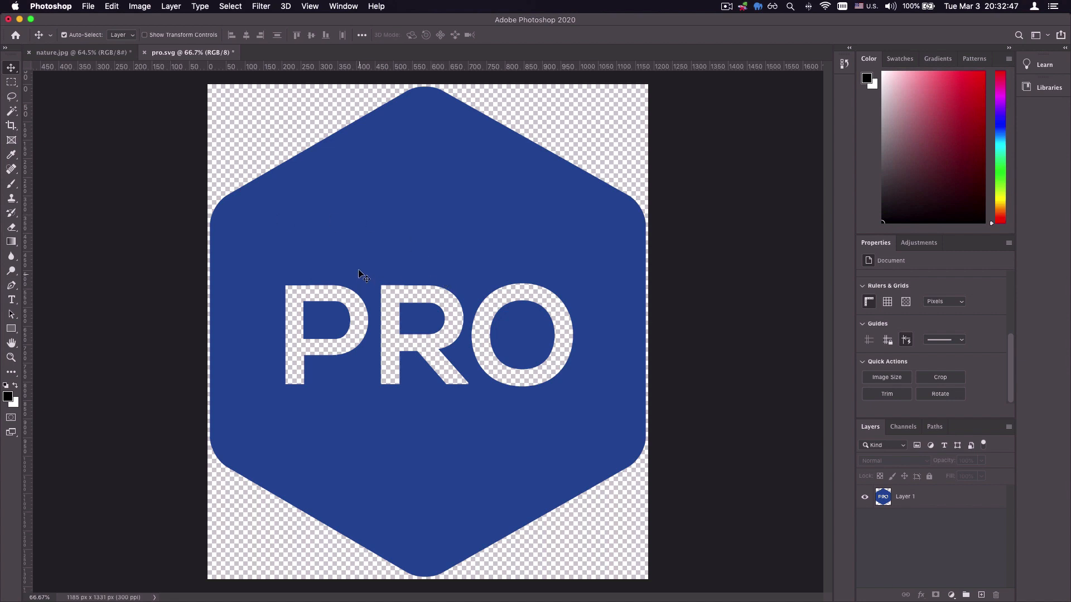
{"action": "mouse_move", "coordinate": [531, 172]}
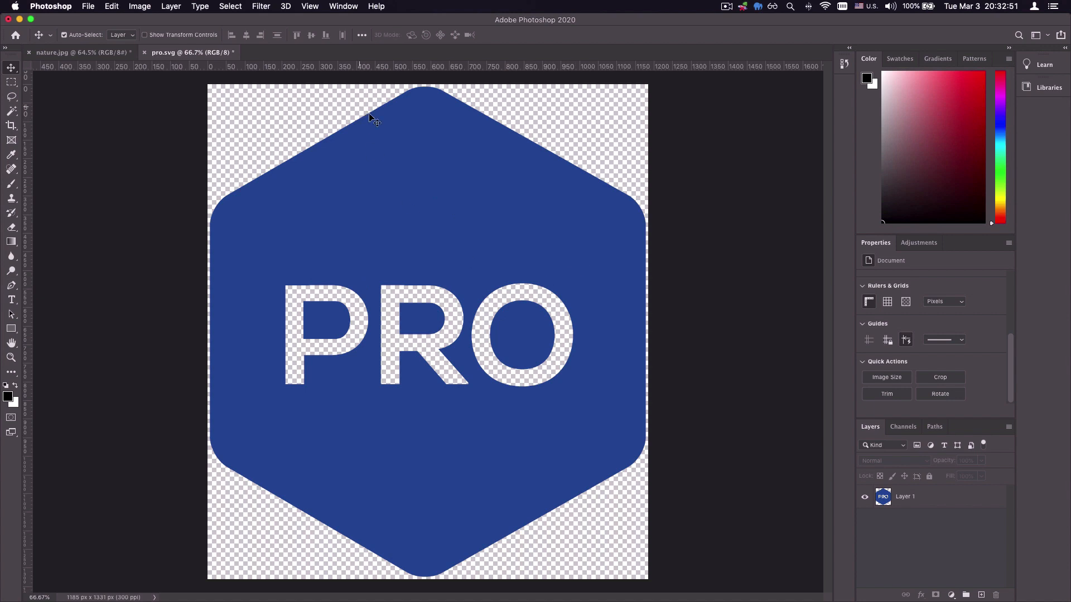
{"action": "mouse_move", "coordinate": [196, 258]}
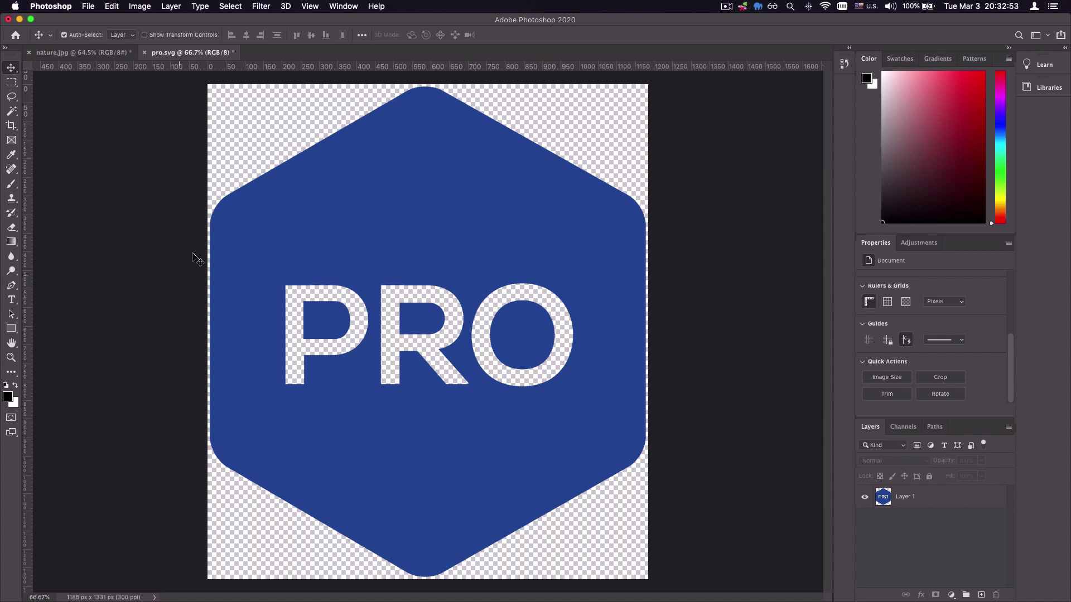
{"action": "mouse_move", "coordinate": [255, 280]}
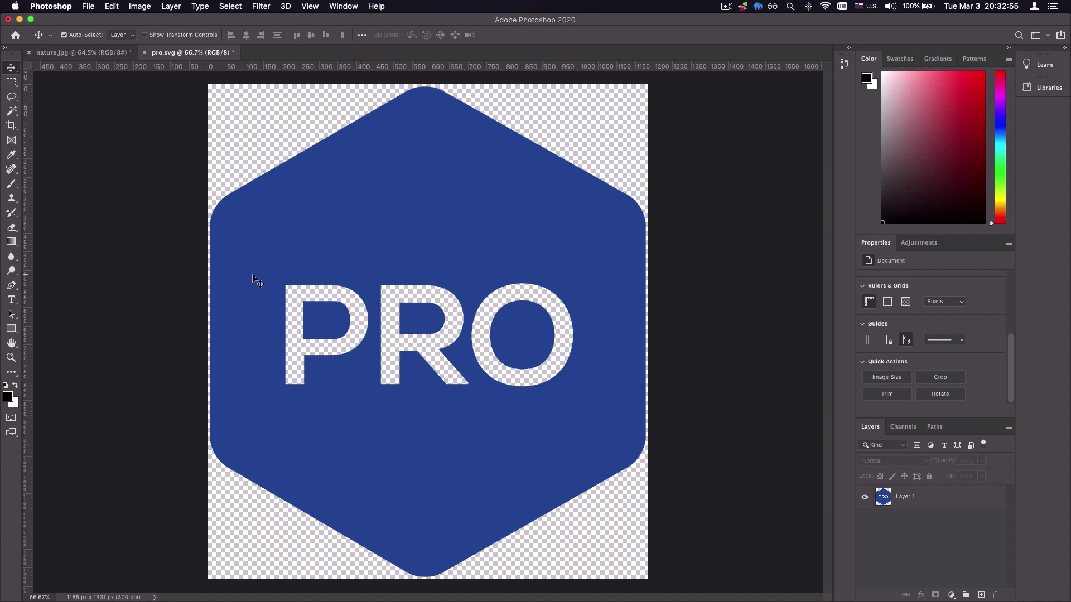
{"action": "mouse_move", "coordinate": [366, 267]}
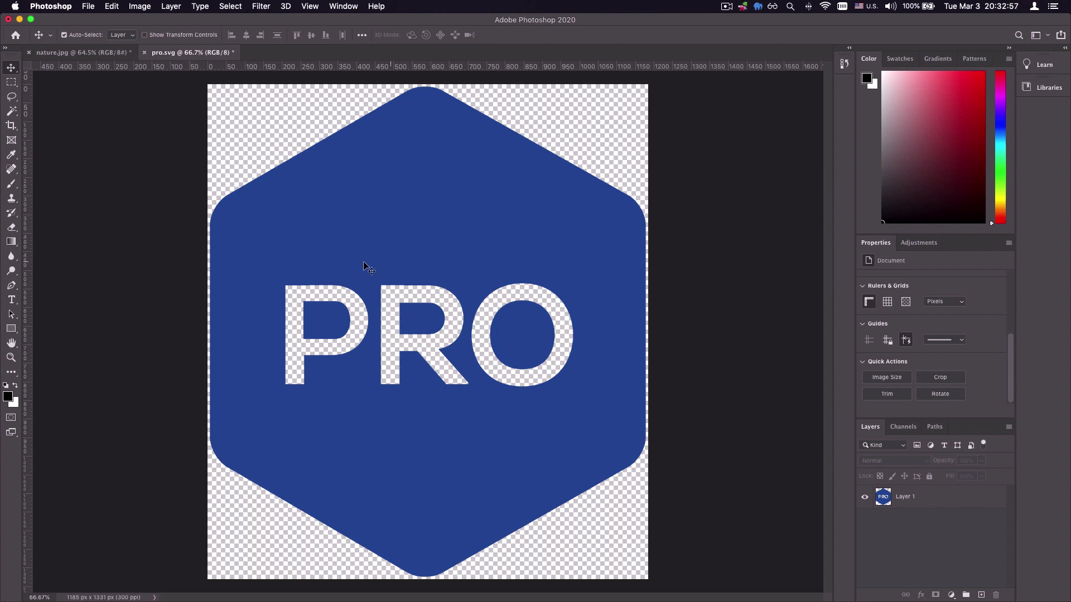
{"action": "mouse_move", "coordinate": [404, 229]}
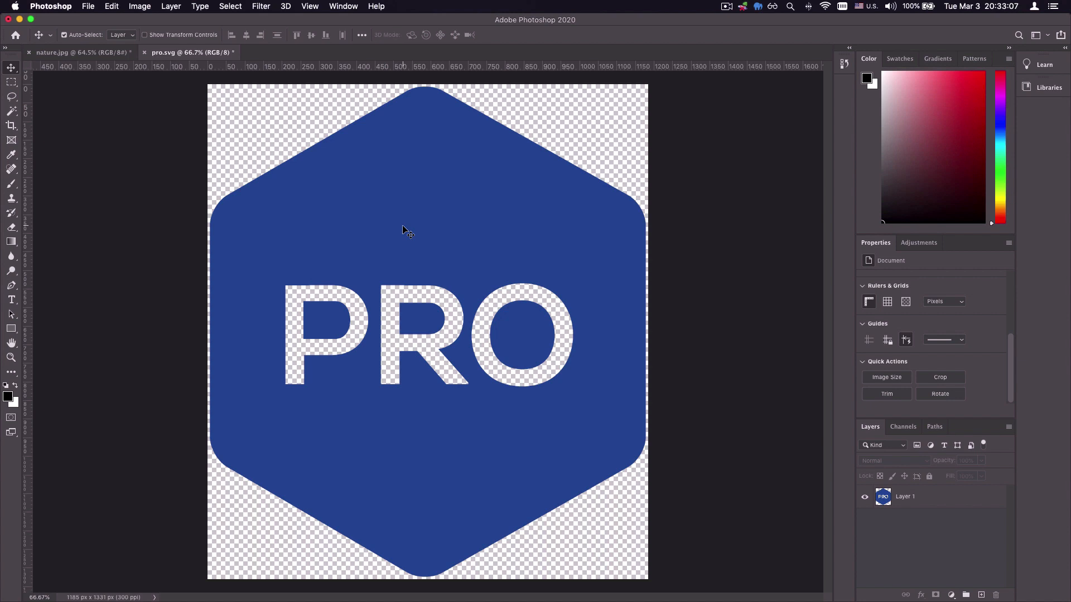
{"action": "mouse_move", "coordinate": [231, 219]}
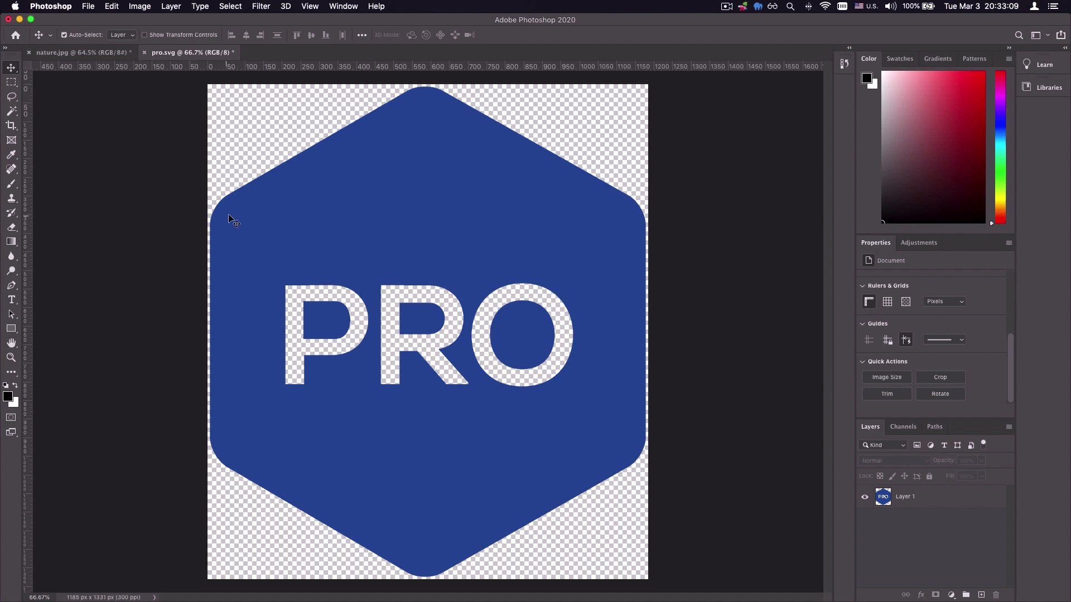
{"action": "mouse_move", "coordinate": [583, 403]}
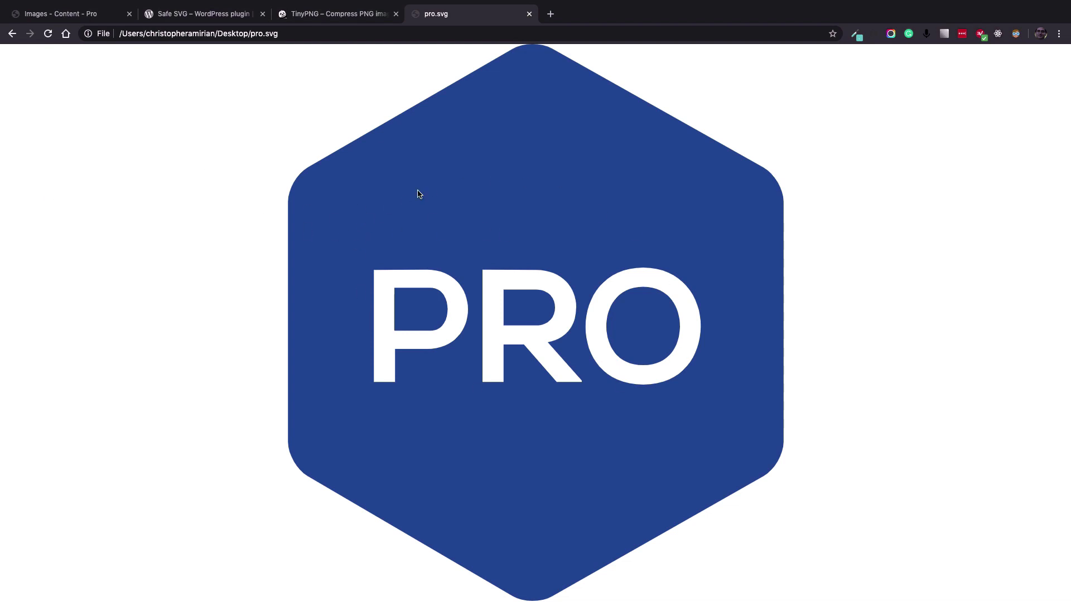
{"action": "mouse_move", "coordinate": [851, 364]}
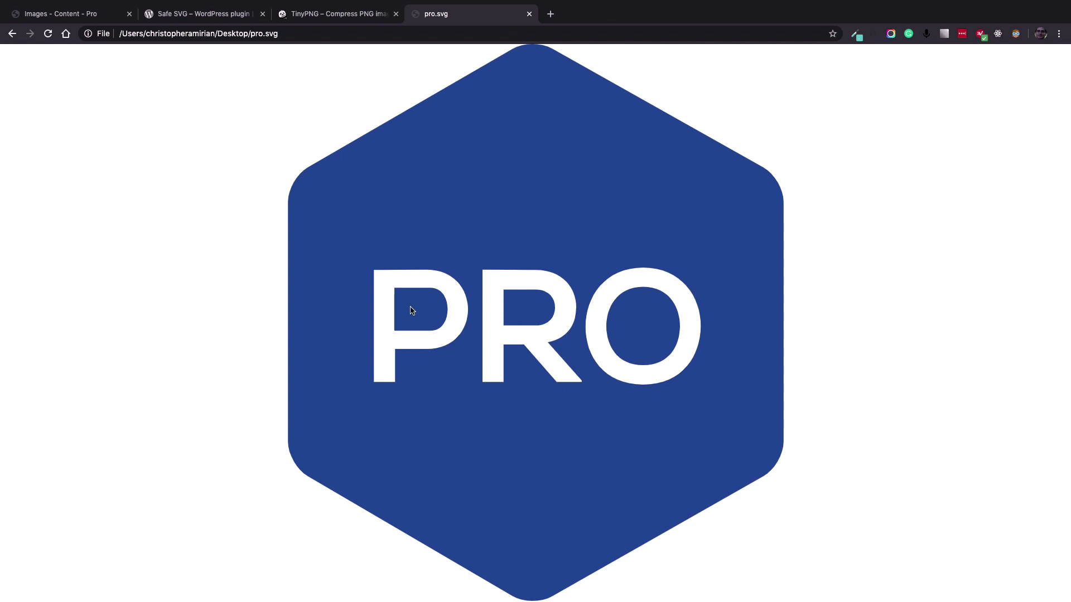
{"action": "mouse_move", "coordinate": [435, 298]}
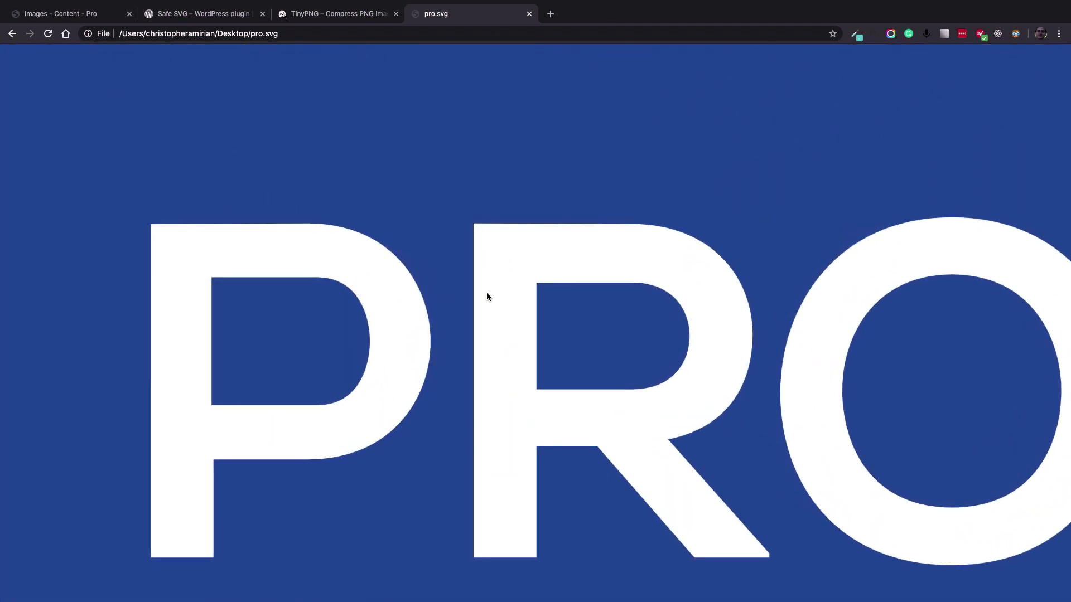
{"action": "mouse_move", "coordinate": [518, 227]}
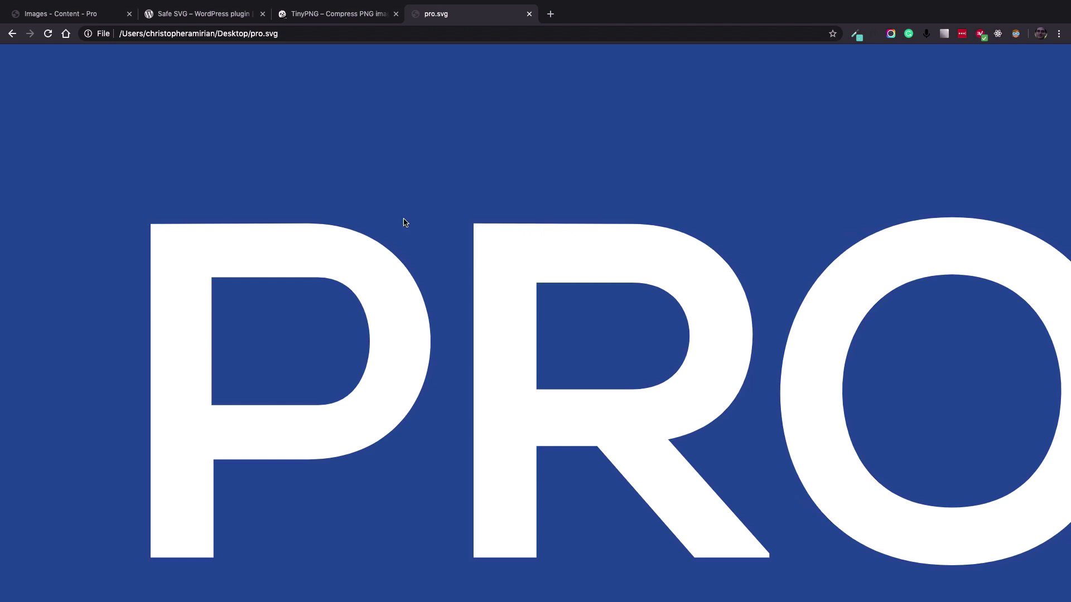
{"action": "mouse_move", "coordinate": [369, 232]}
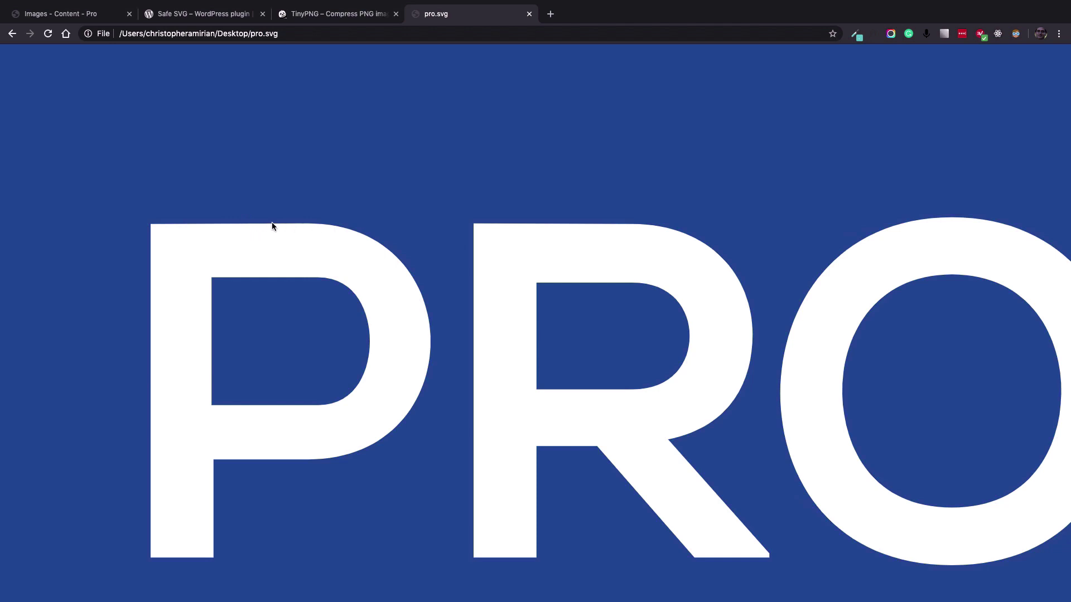
{"action": "mouse_move", "coordinate": [544, 221]}
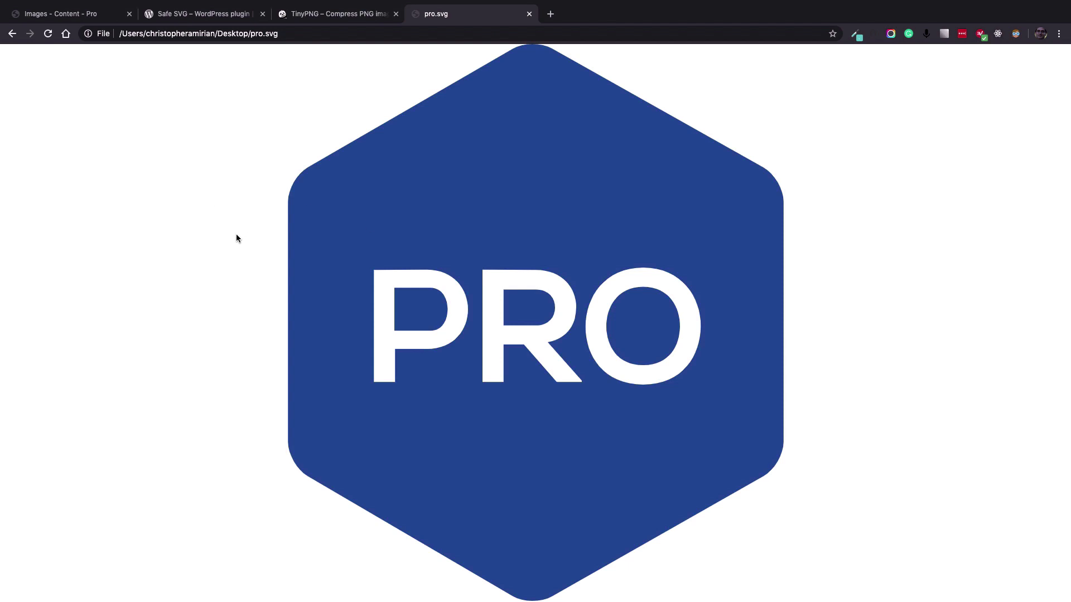
{"action": "mouse_move", "coordinate": [277, 138]}
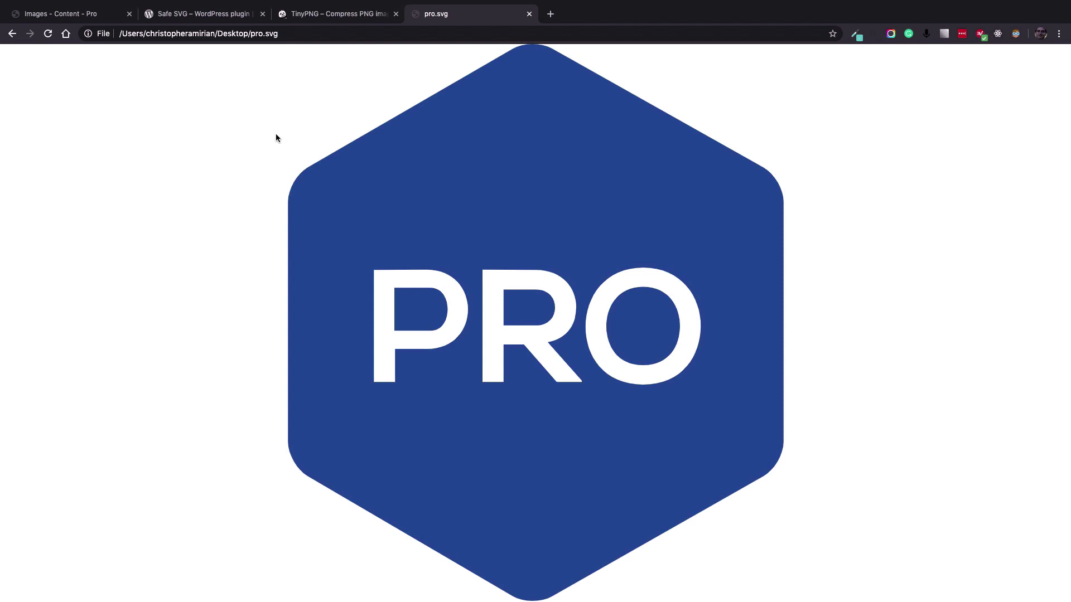
{"action": "mouse_move", "coordinate": [274, 159]}
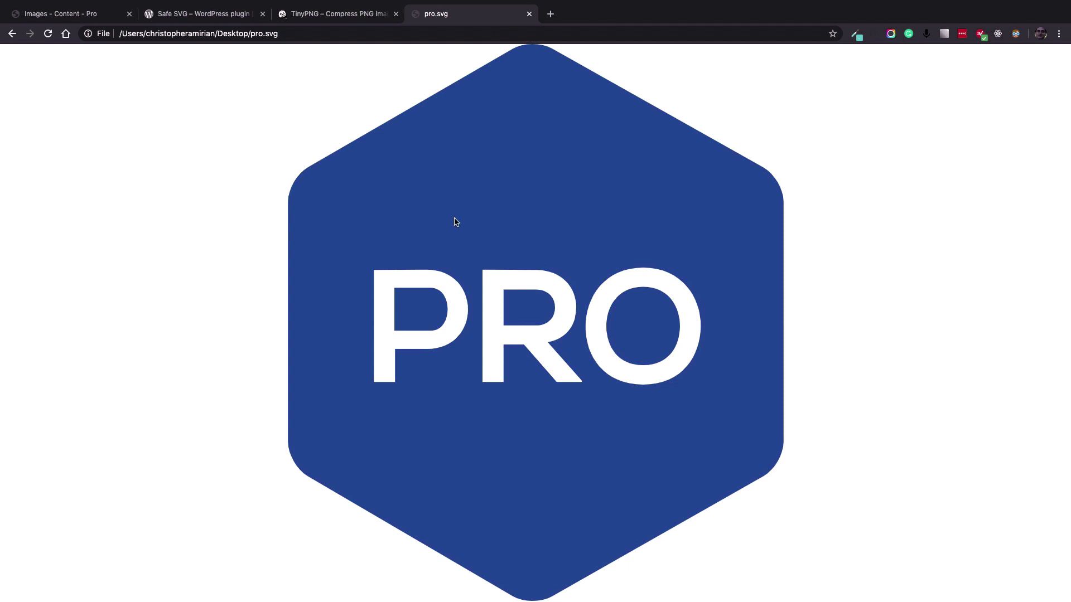
{"action": "mouse_move", "coordinate": [240, 187]}
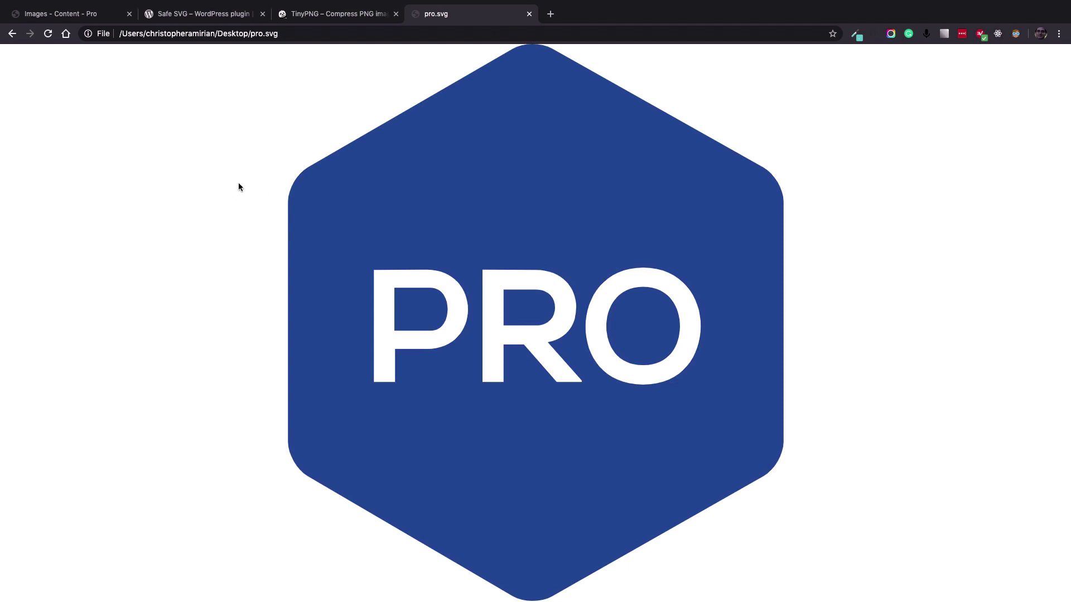
{"action": "mouse_move", "coordinate": [371, 277]}
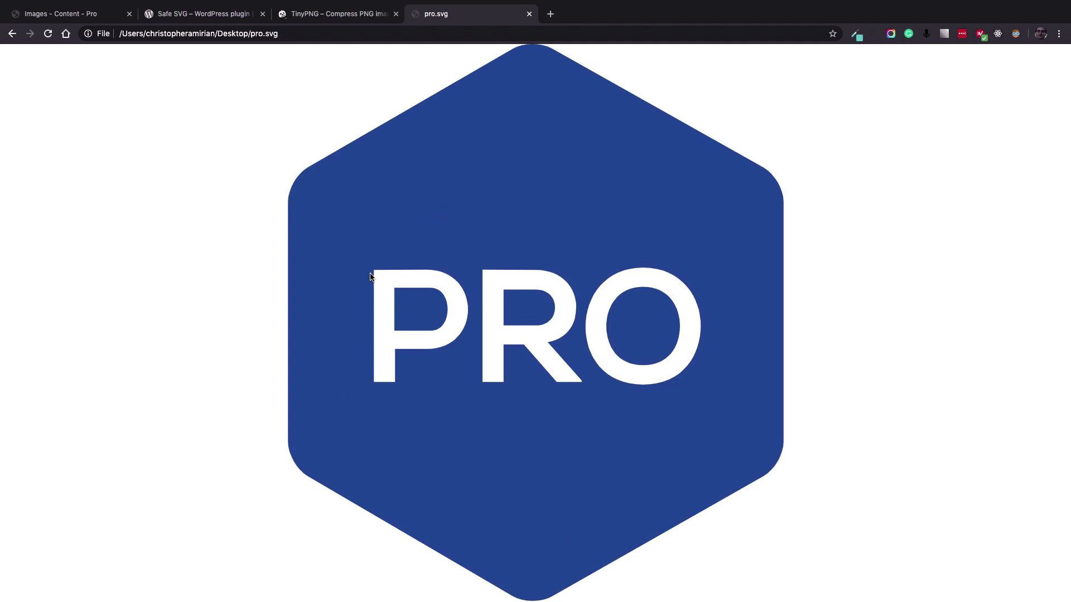
{"action": "mouse_move", "coordinate": [385, 256]}
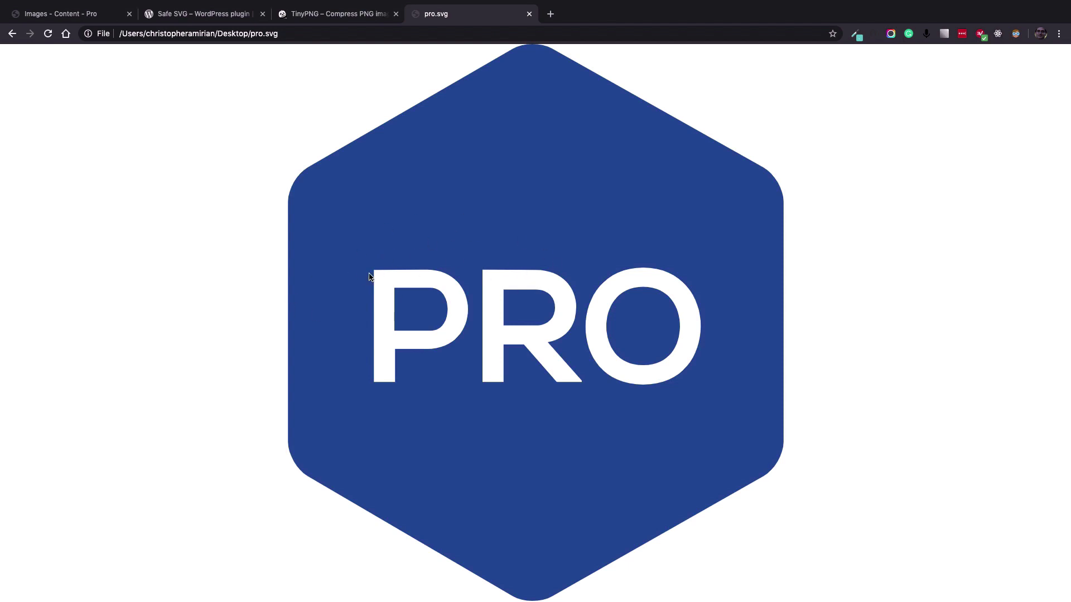
{"action": "mouse_move", "coordinate": [195, 288]}
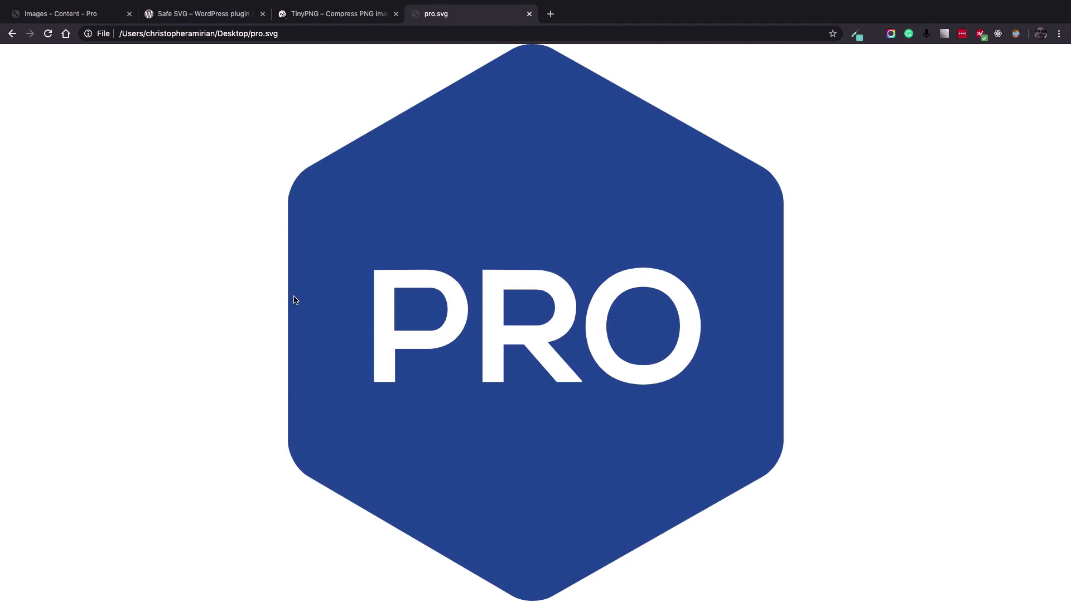
{"action": "mouse_move", "coordinate": [257, 302]}
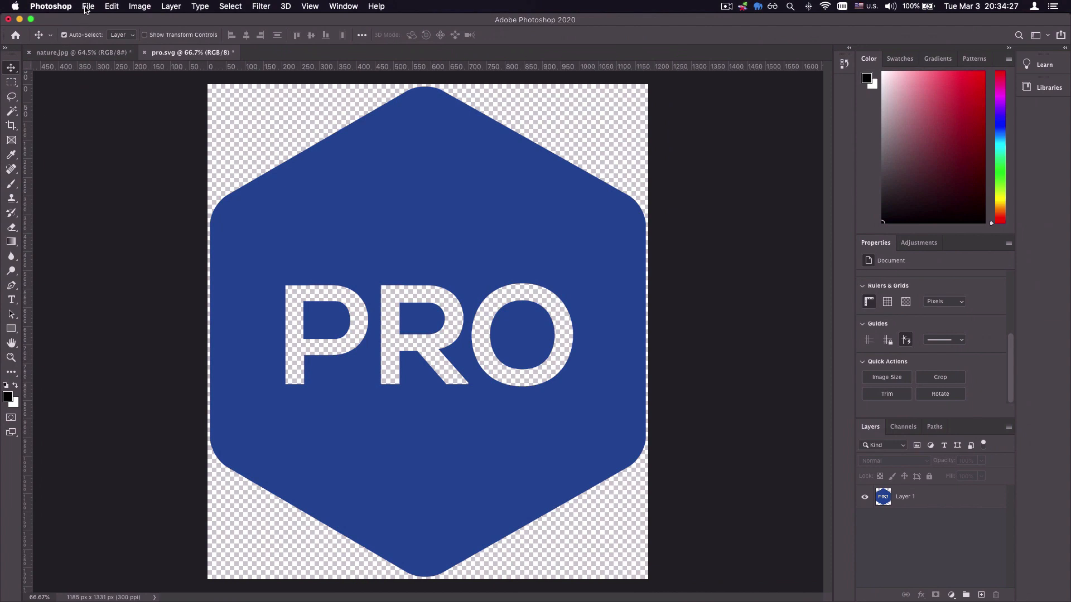
Step: In Export As for the PRO logo, compare JPG and PNG sizes, then set the format to SVG
{"action": "left_click", "coordinate": [87, 7]}
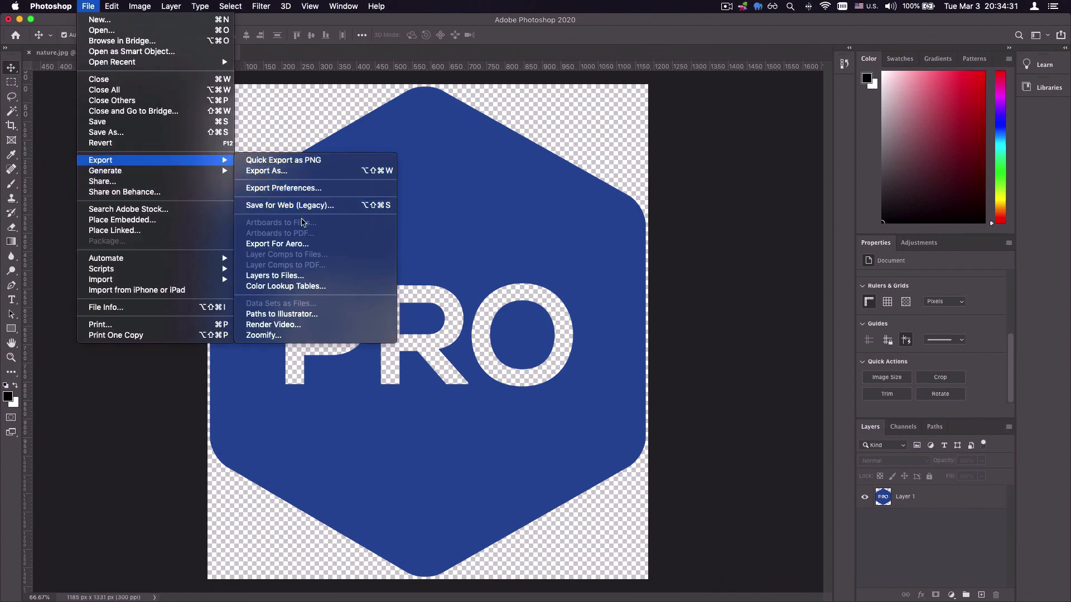
{"action": "left_click", "coordinate": [284, 188]}
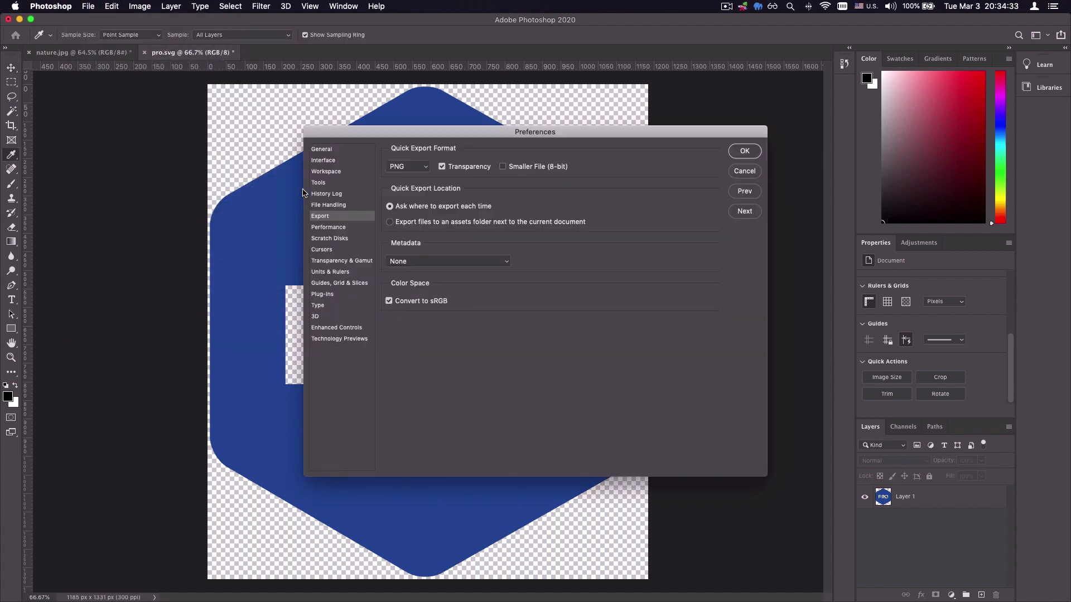
{"action": "mouse_move", "coordinate": [780, 219]}
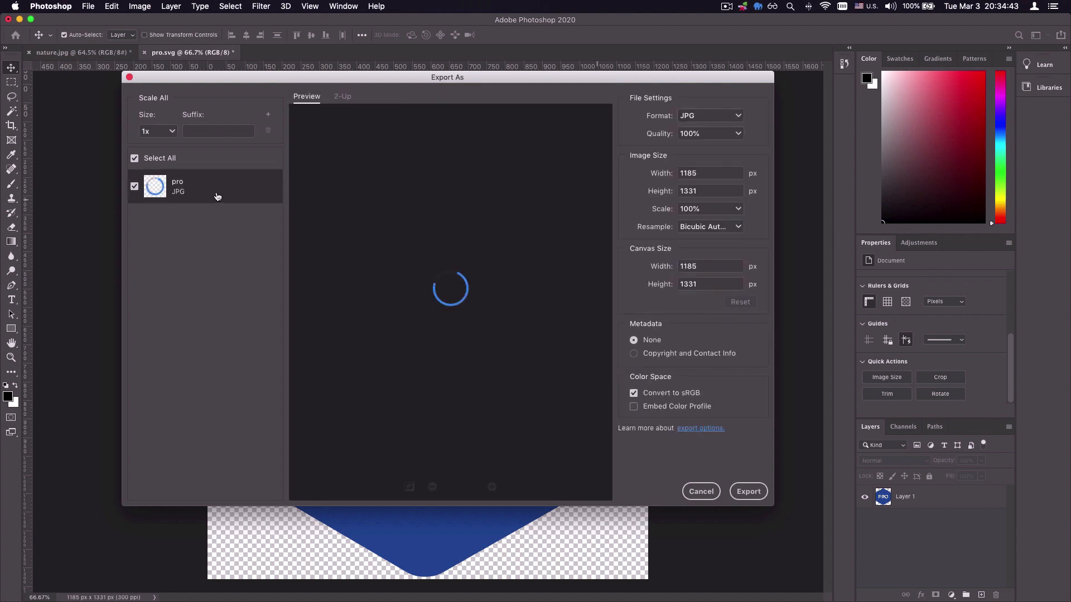
{"action": "left_click", "coordinate": [709, 115]}
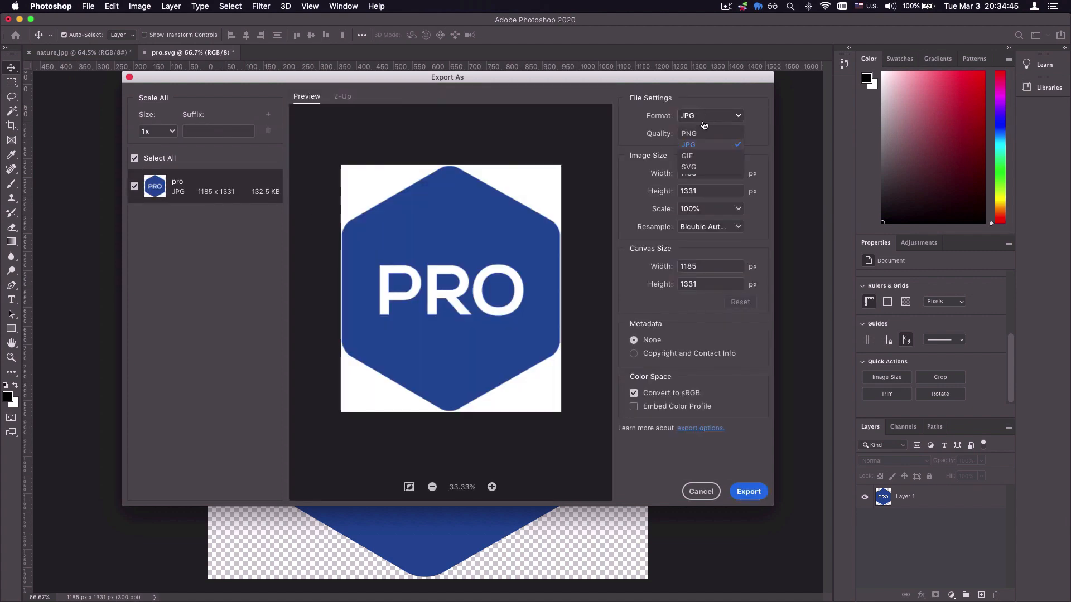
{"action": "left_click", "coordinate": [689, 133]}
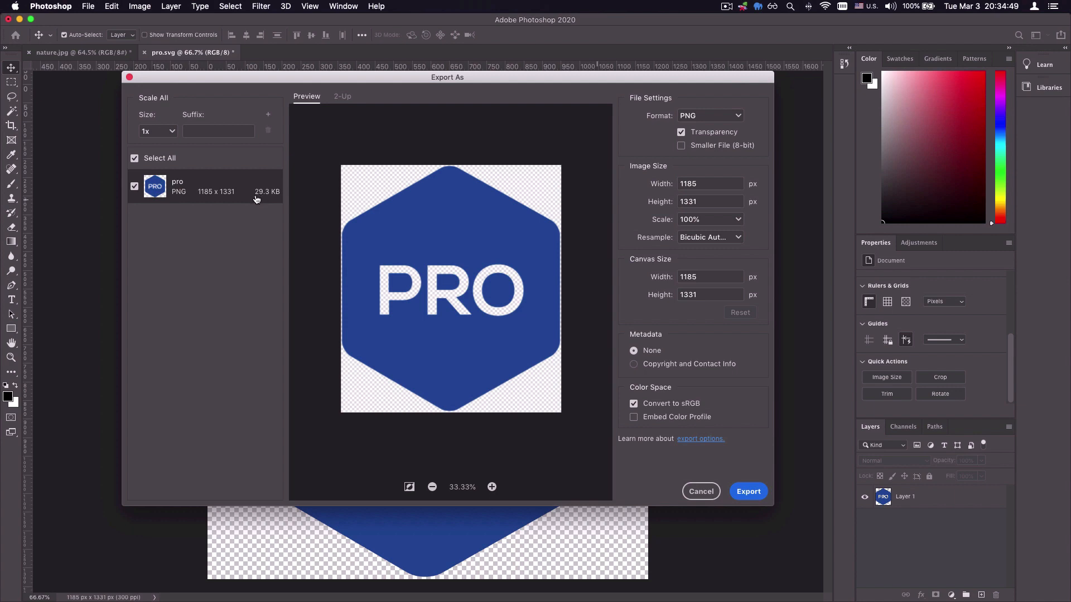
{"action": "mouse_move", "coordinate": [698, 111]}
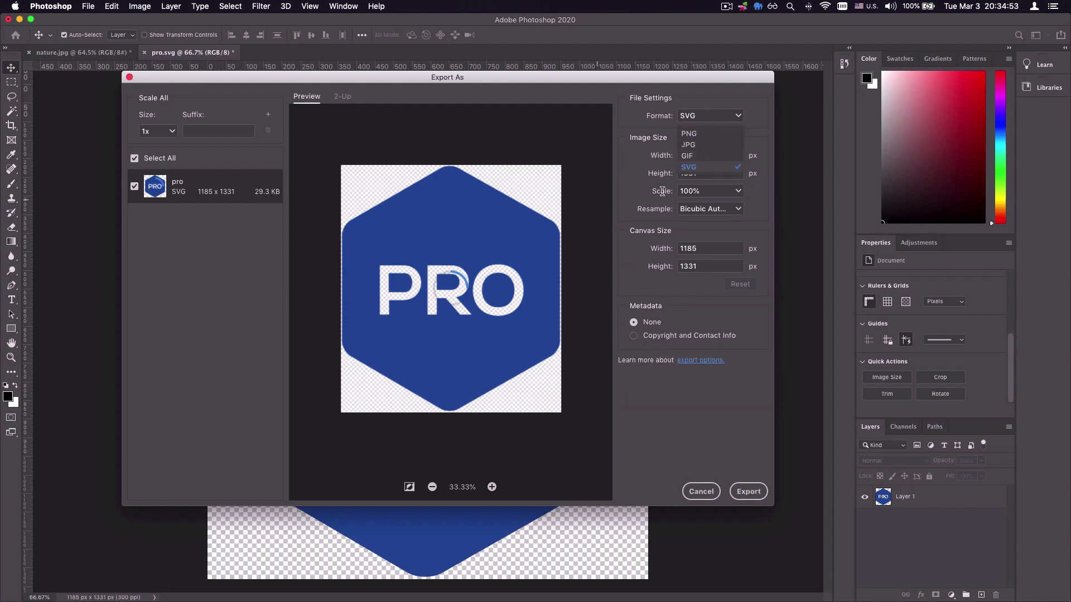
{"action": "left_click", "coordinate": [688, 166]}
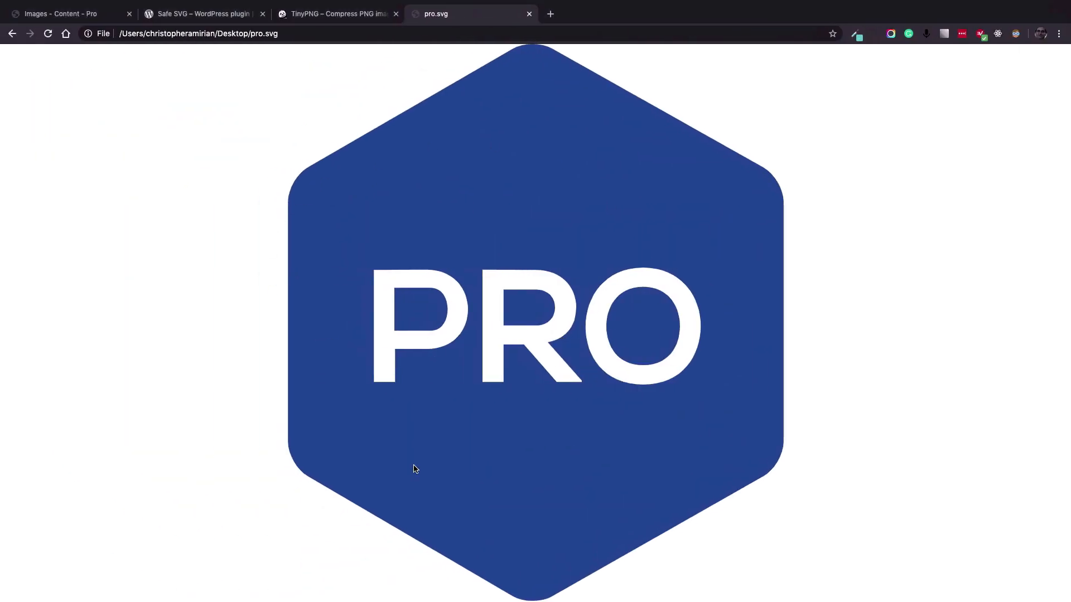
{"action": "mouse_move", "coordinate": [316, 288]}
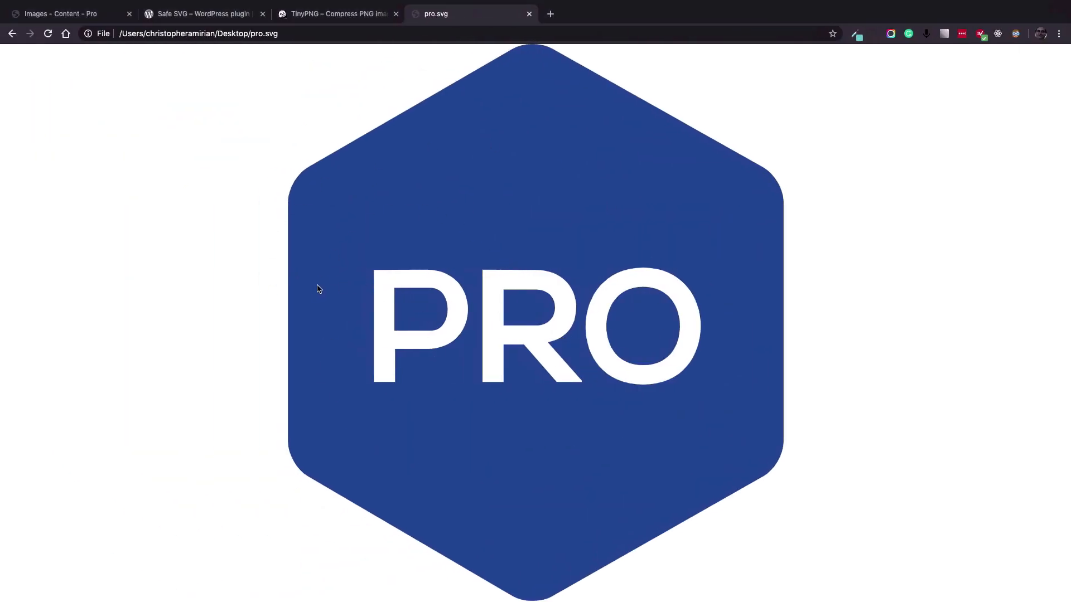
{"action": "mouse_move", "coordinate": [591, 311]}
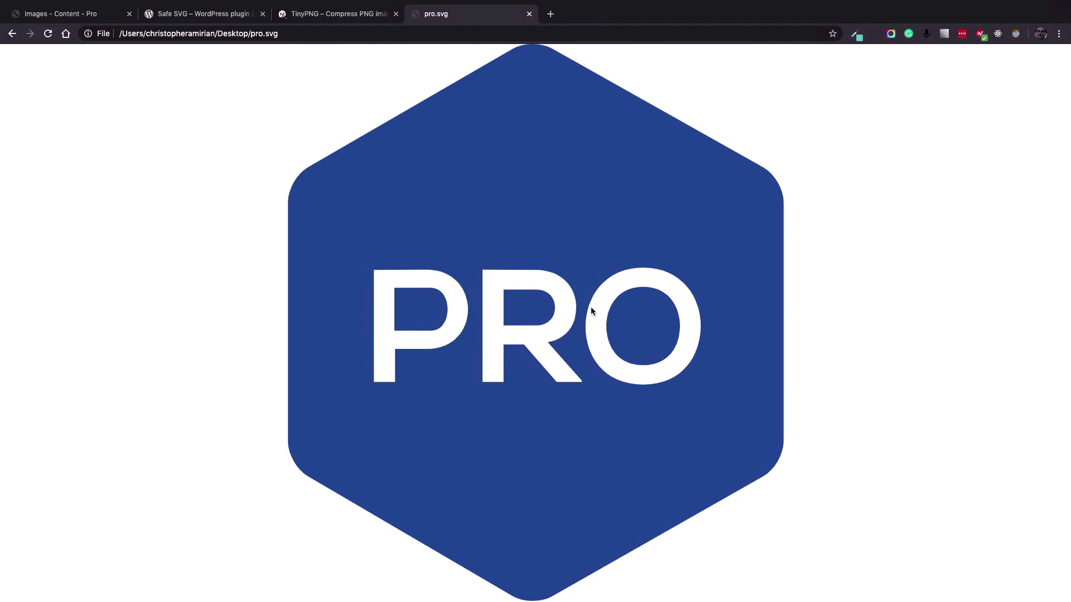
{"action": "mouse_move", "coordinate": [220, 73]}
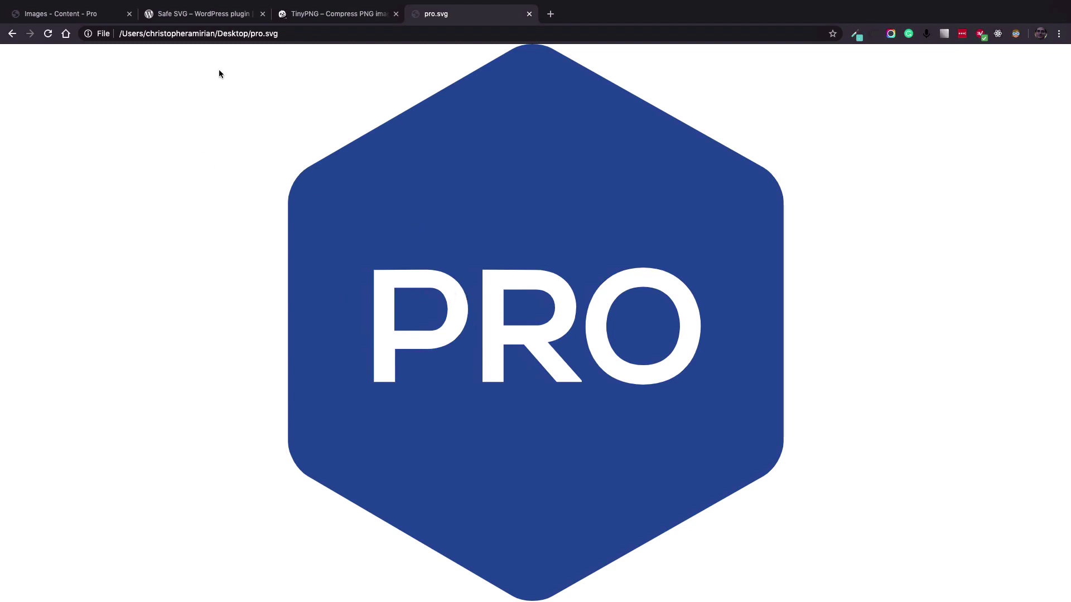
Step: Return to the 'Images – Content – Pro' builder tab showing the river photo
{"action": "left_click", "coordinate": [65, 13]}
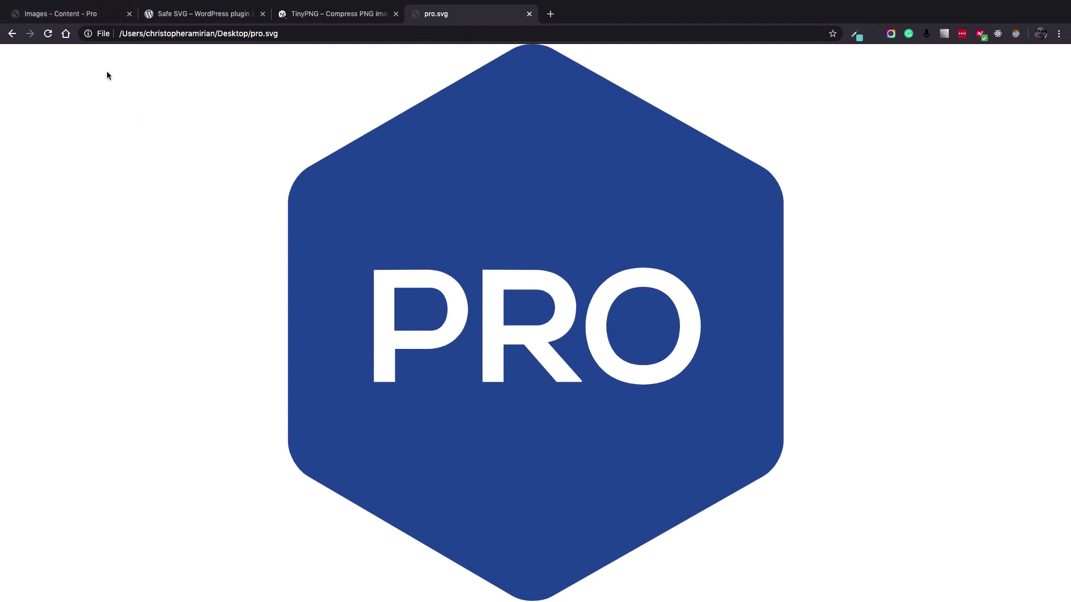
{"action": "left_click", "coordinate": [64, 13]}
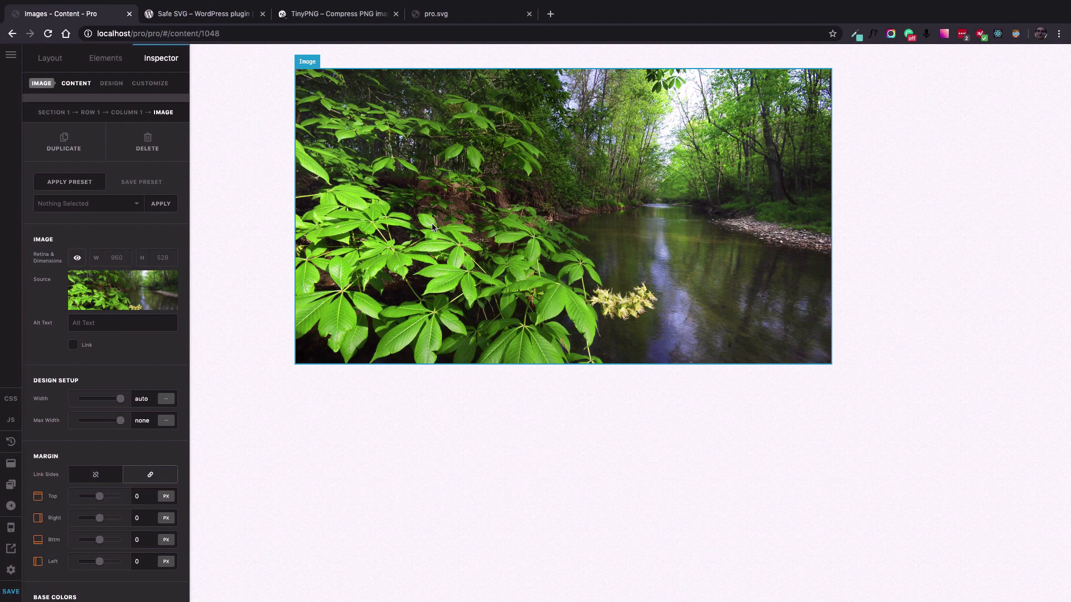
Step: Upload pro.svg from the Desktop via Add Media so the image element shows the PRO hexagon logo
{"action": "left_click", "coordinate": [147, 142]}
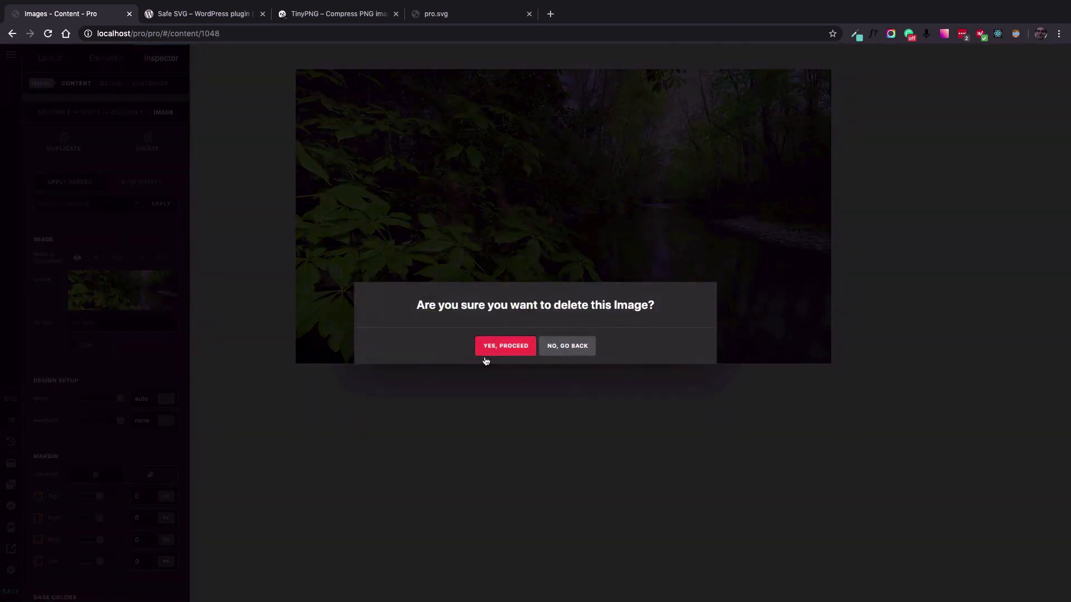
{"action": "left_click", "coordinate": [566, 346]}
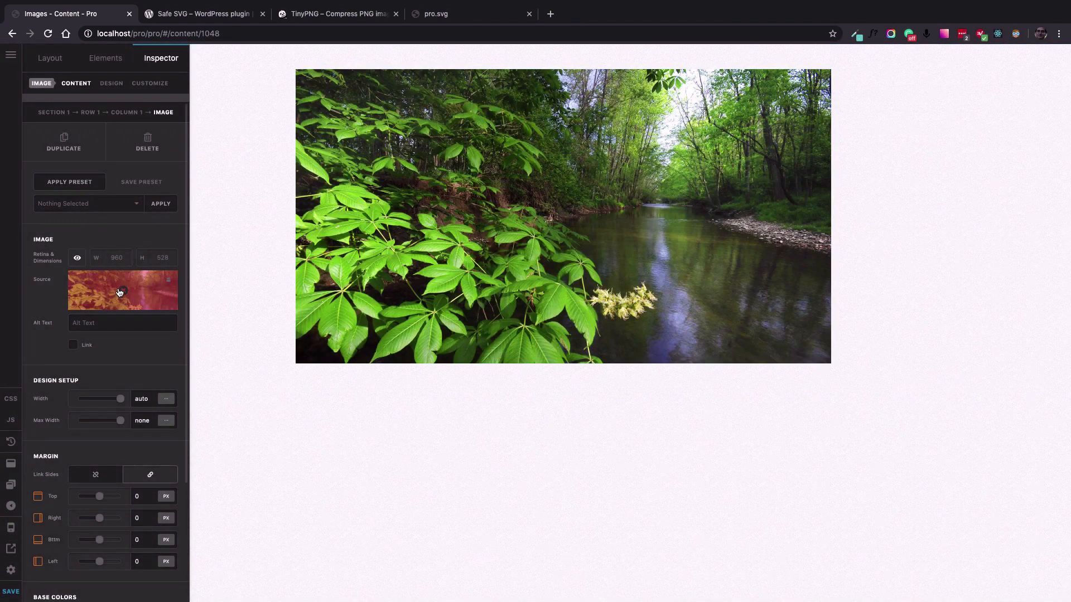
{"action": "left_click", "coordinate": [122, 290]}
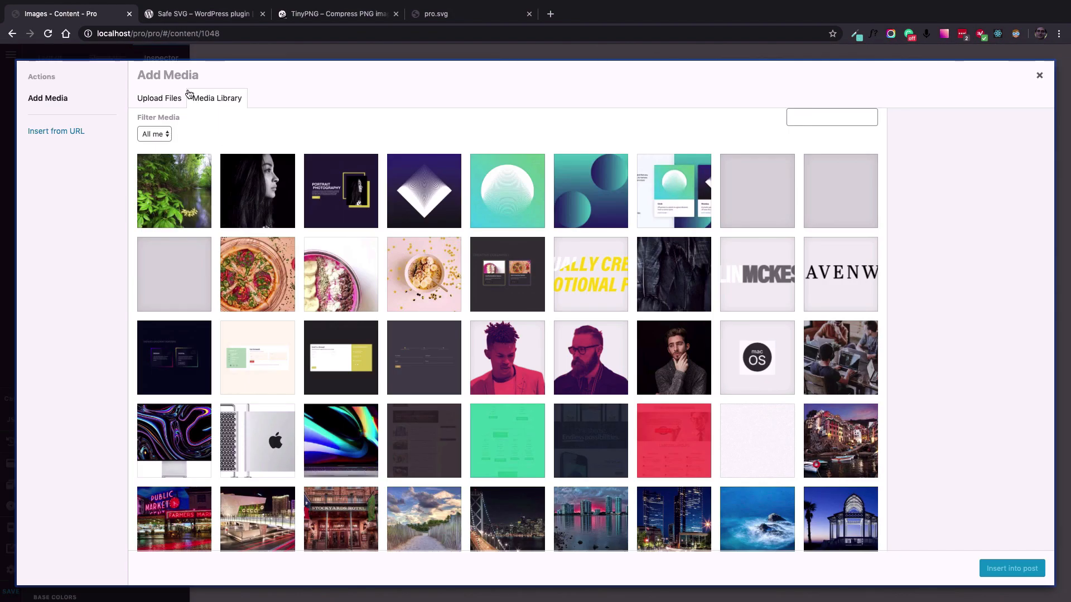
{"action": "left_click", "coordinate": [158, 98]}
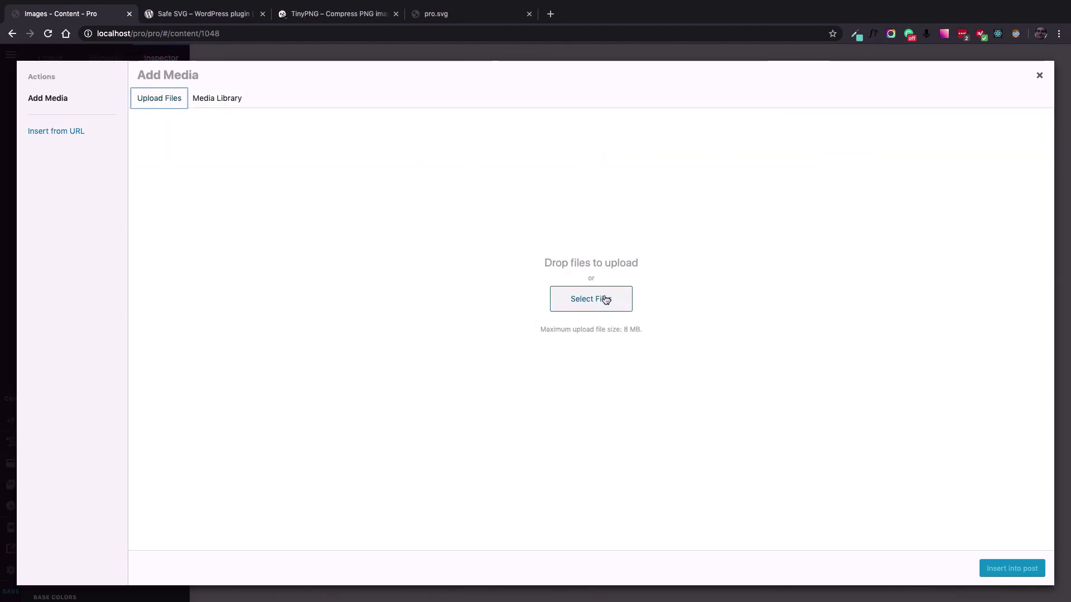
{"action": "left_click", "coordinate": [590, 299]}
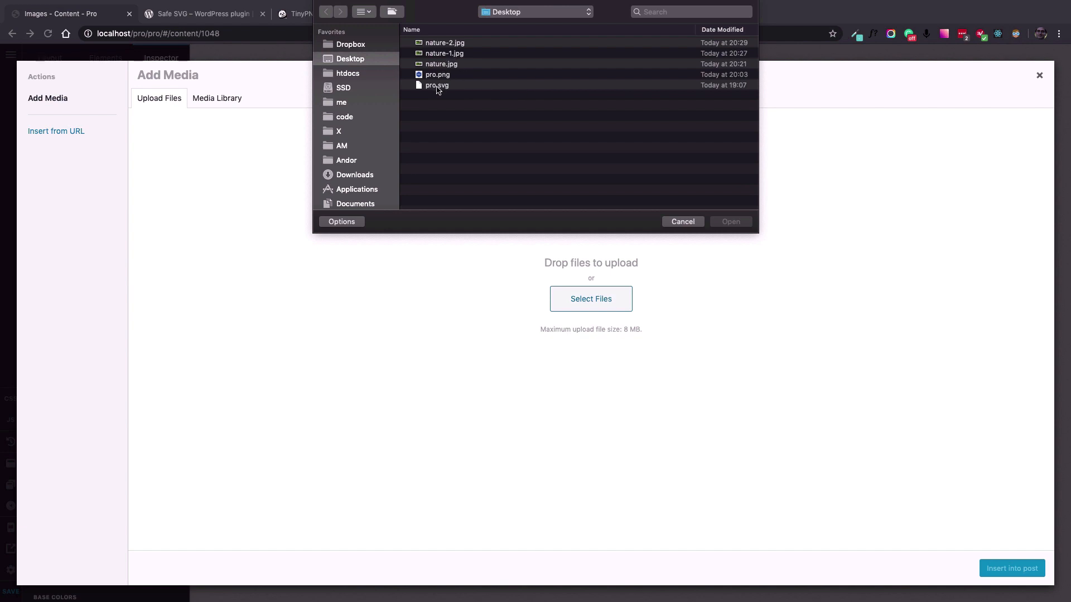
{"action": "double_click", "coordinate": [437, 74]}
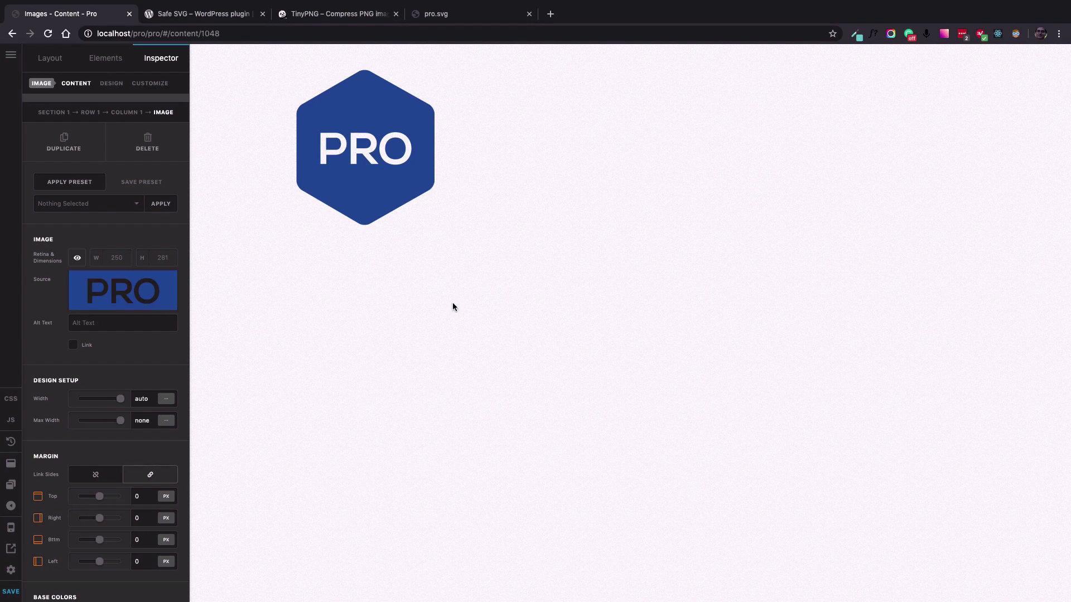
{"action": "mouse_move", "coordinate": [482, 323]}
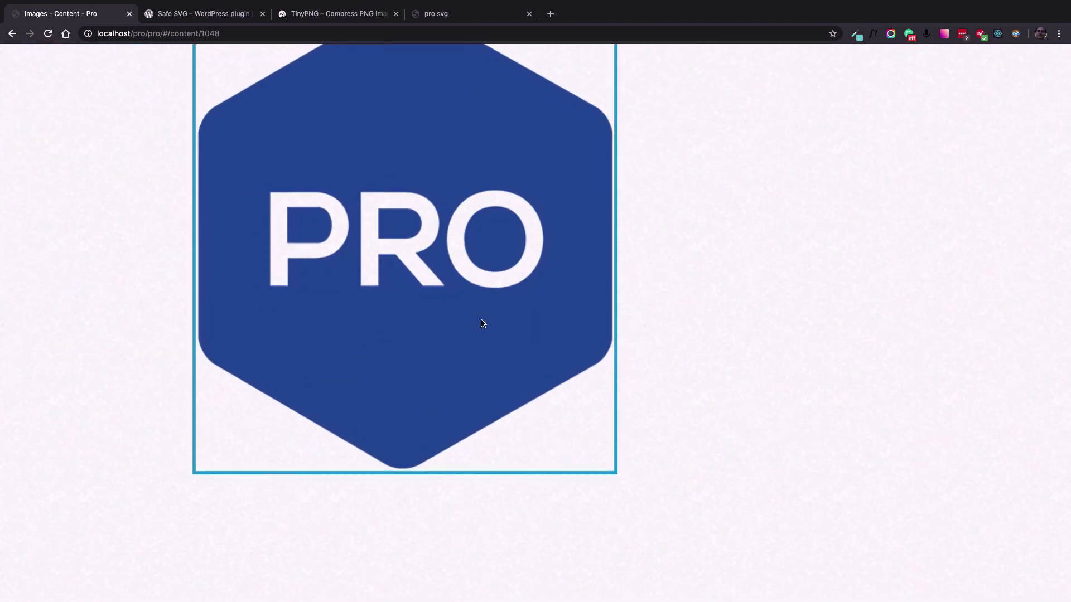
{"action": "mouse_move", "coordinate": [309, 193]}
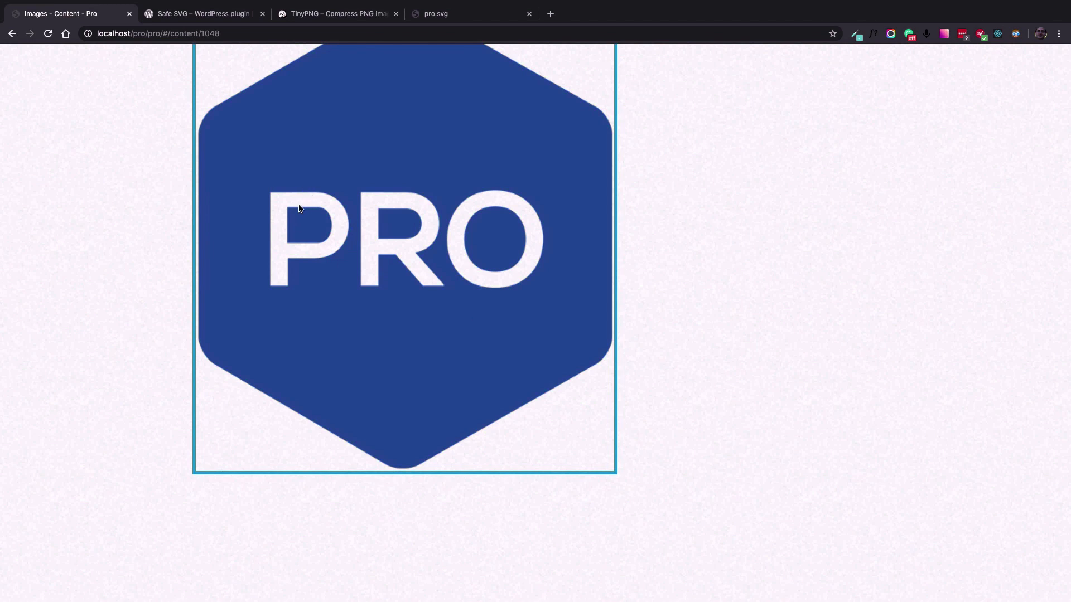
{"action": "mouse_move", "coordinate": [346, 288]}
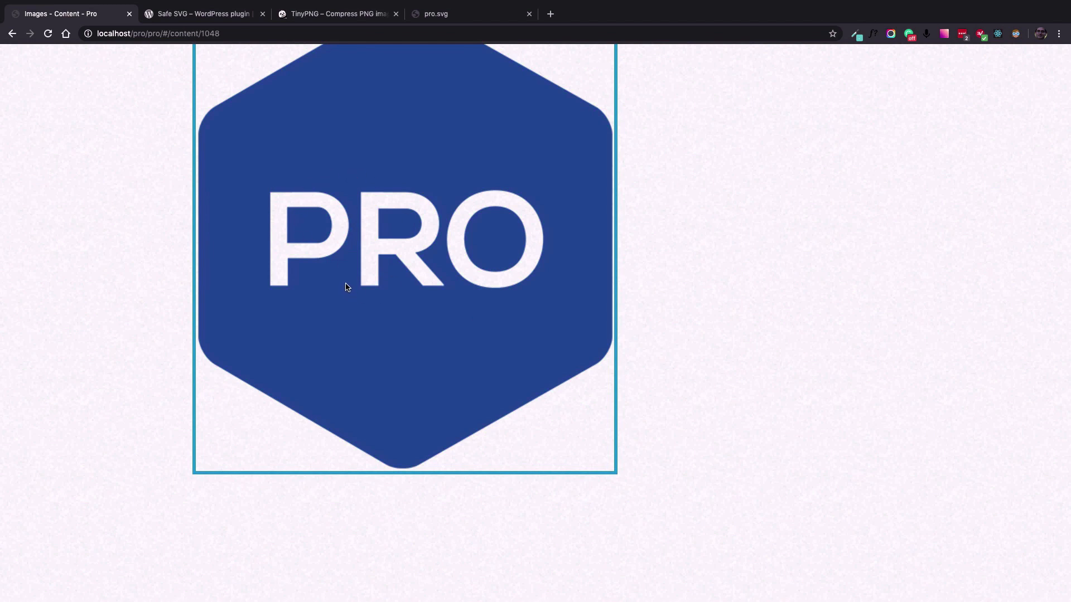
{"action": "mouse_move", "coordinate": [361, 254]}
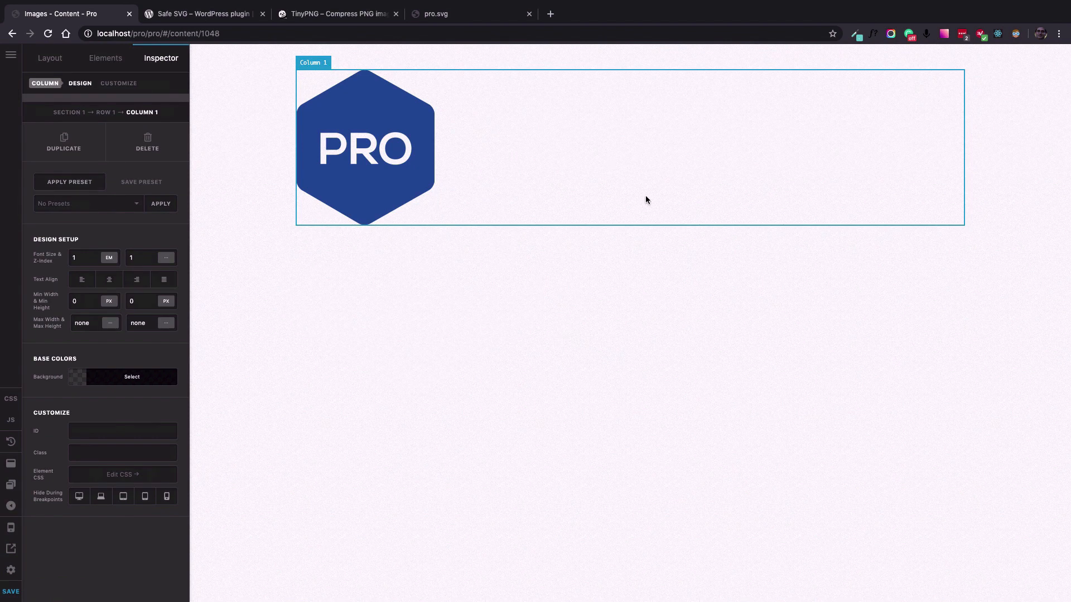
{"action": "mouse_move", "coordinate": [456, 206]}
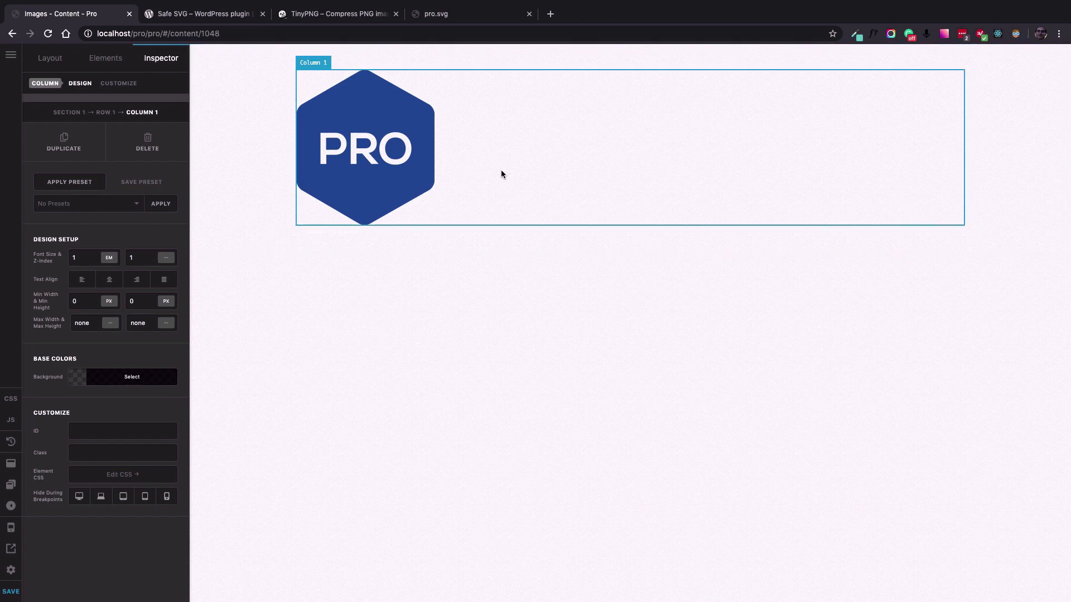
{"action": "mouse_move", "coordinate": [502, 178]}
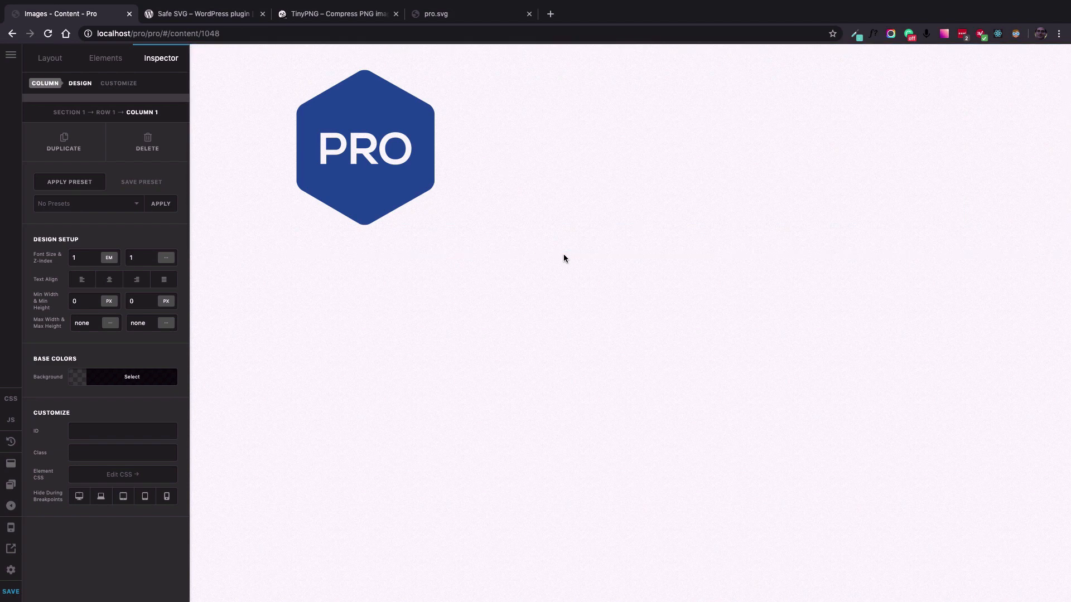
{"action": "mouse_move", "coordinate": [546, 176]}
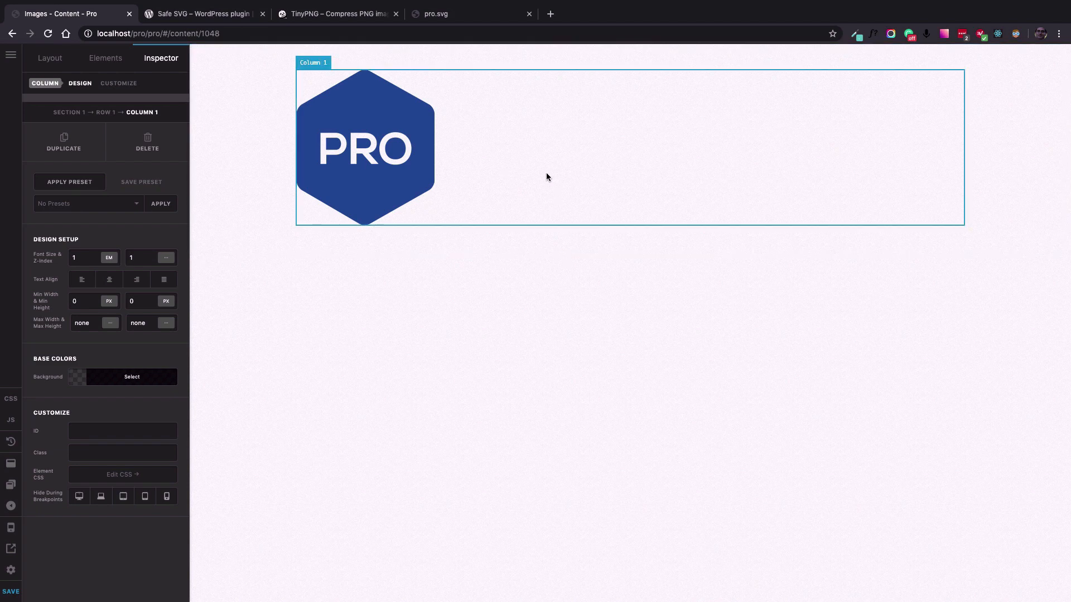
Step: Switch to the Safe SVG – WordPress plugin browser tab
{"action": "left_click", "coordinate": [202, 14]}
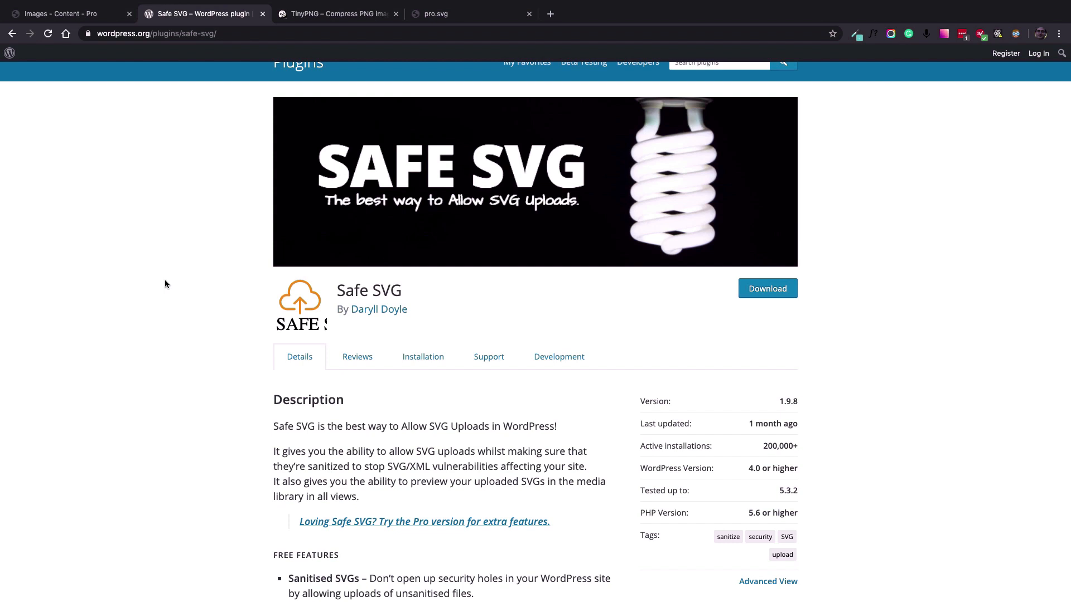
Step: Read through the Safe SVG plugin page, then bring the pro.svg tab back into view
{"action": "scroll", "scroll_direction": "down", "scroll_amount": 3}
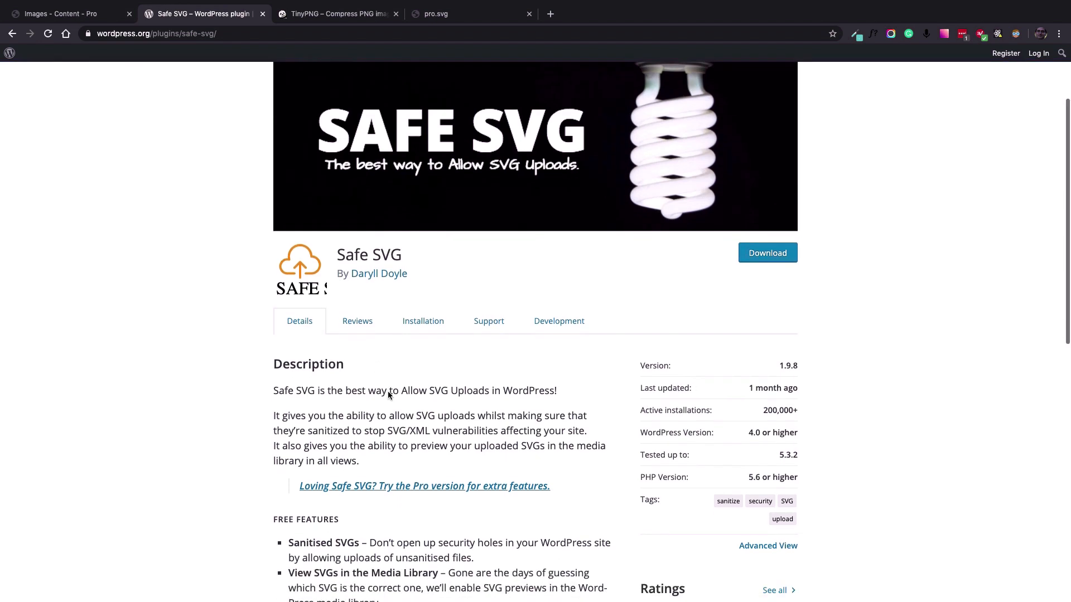
{"action": "scroll", "scroll_direction": "down", "scroll_amount": 3}
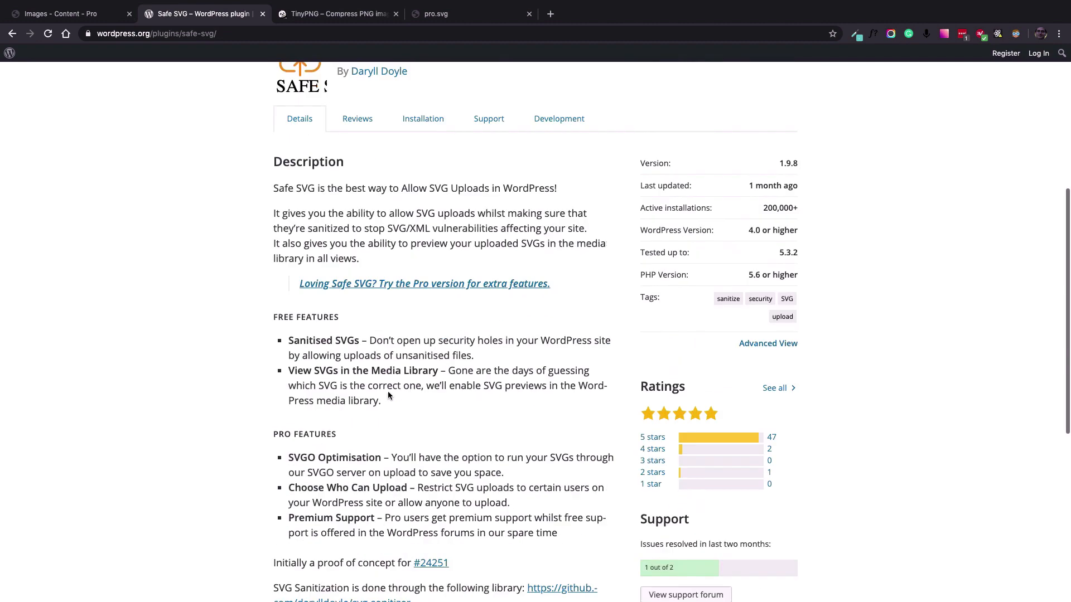
{"action": "scroll", "scroll_direction": "down", "scroll_amount": 3}
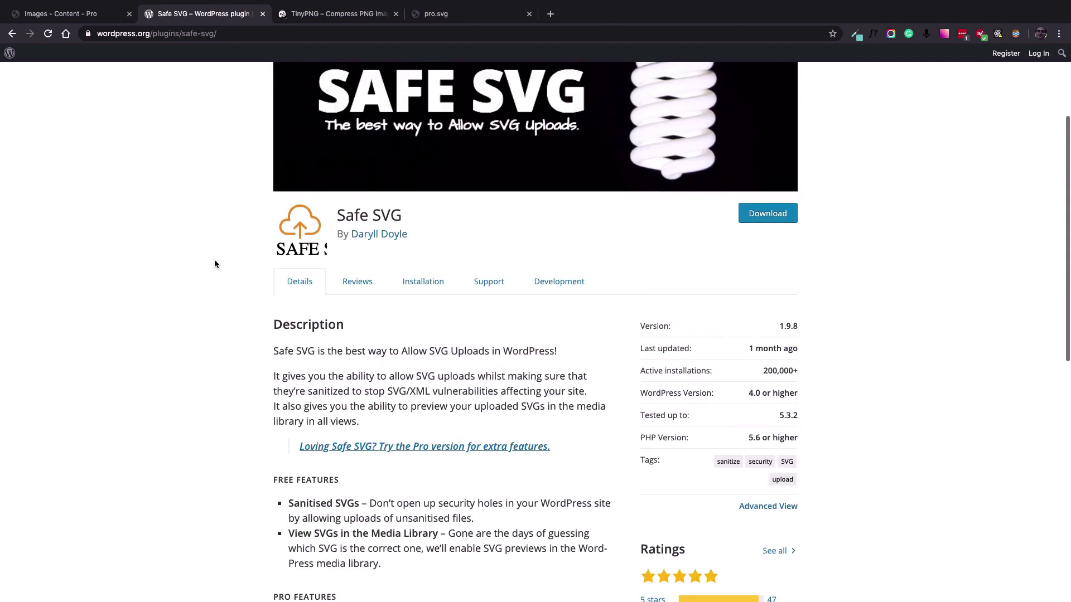
{"action": "scroll", "scroll_direction": "up", "scroll_amount": 3}
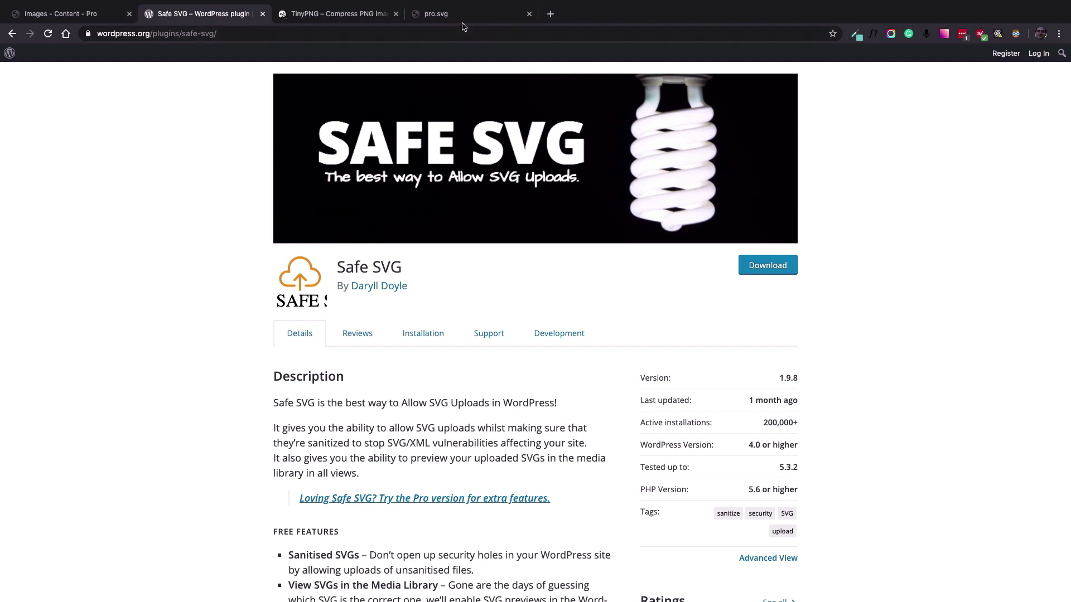
{"action": "left_click", "coordinate": [468, 14]}
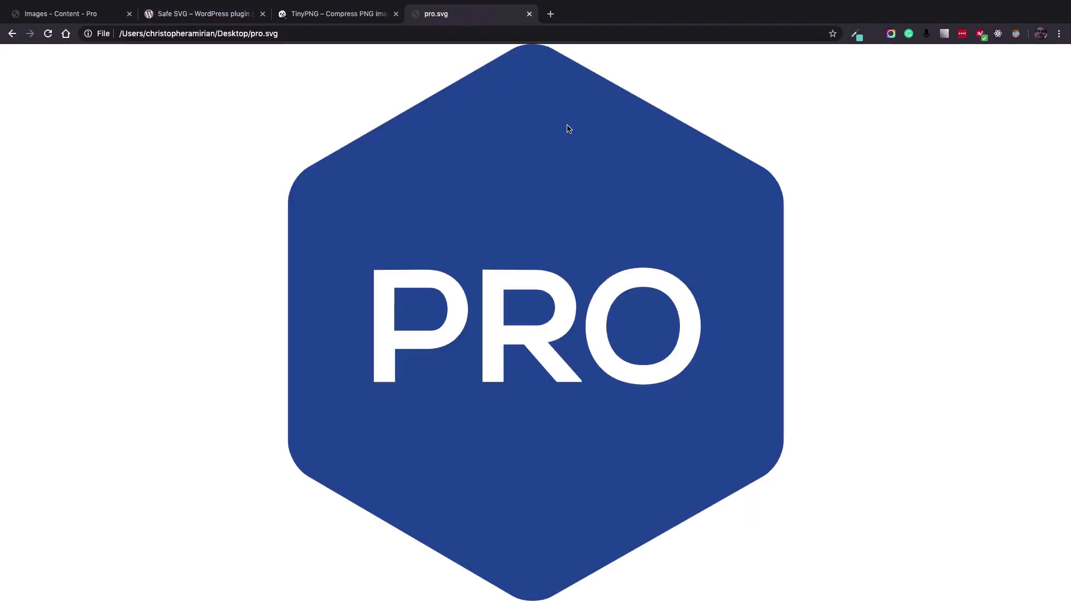
{"action": "mouse_move", "coordinate": [256, 146]}
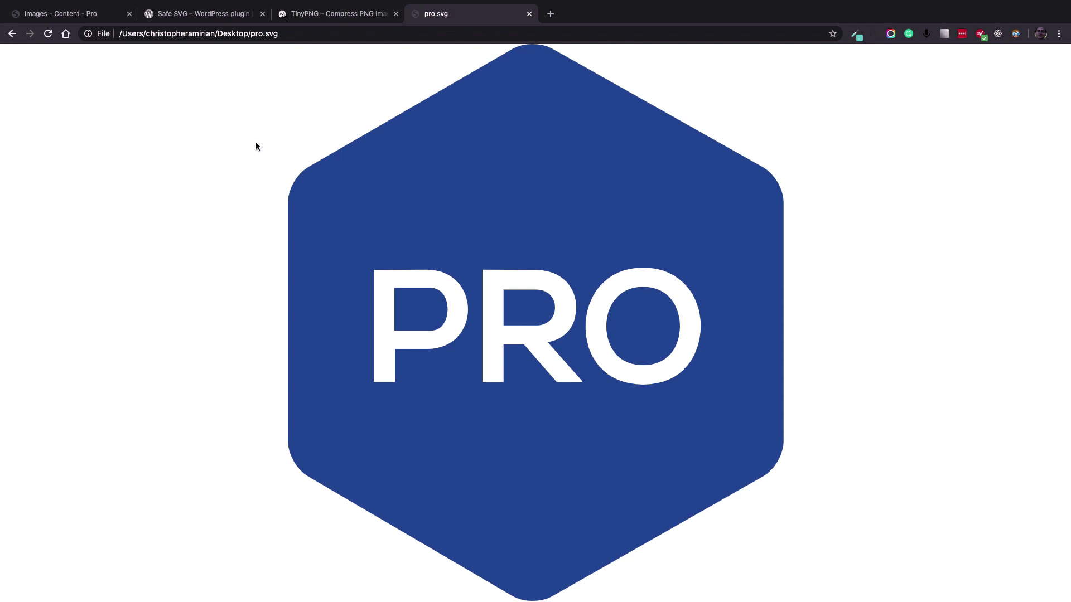
{"action": "mouse_move", "coordinate": [397, 146]}
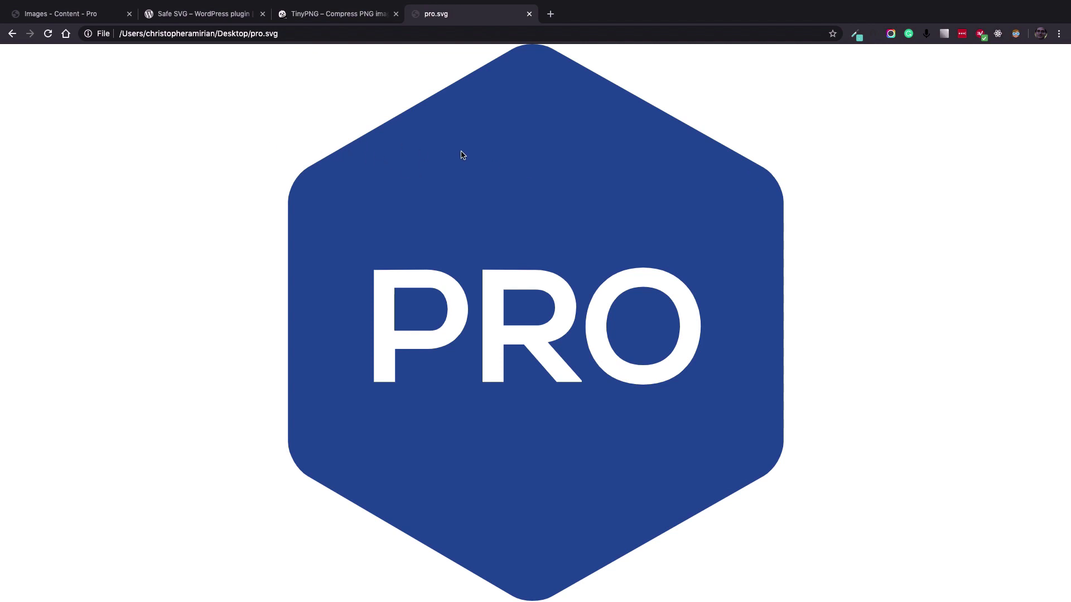
{"action": "mouse_move", "coordinate": [446, 129]}
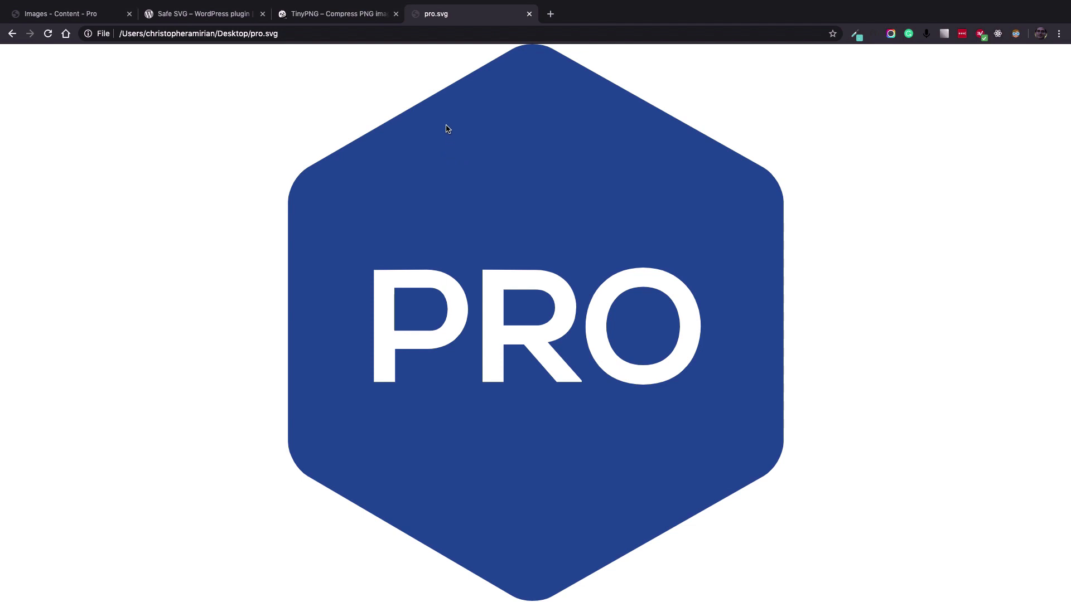
Step: Bring up DevTools on the blue logo to show its SVG path markup
{"action": "right_click", "coordinate": [445, 130]}
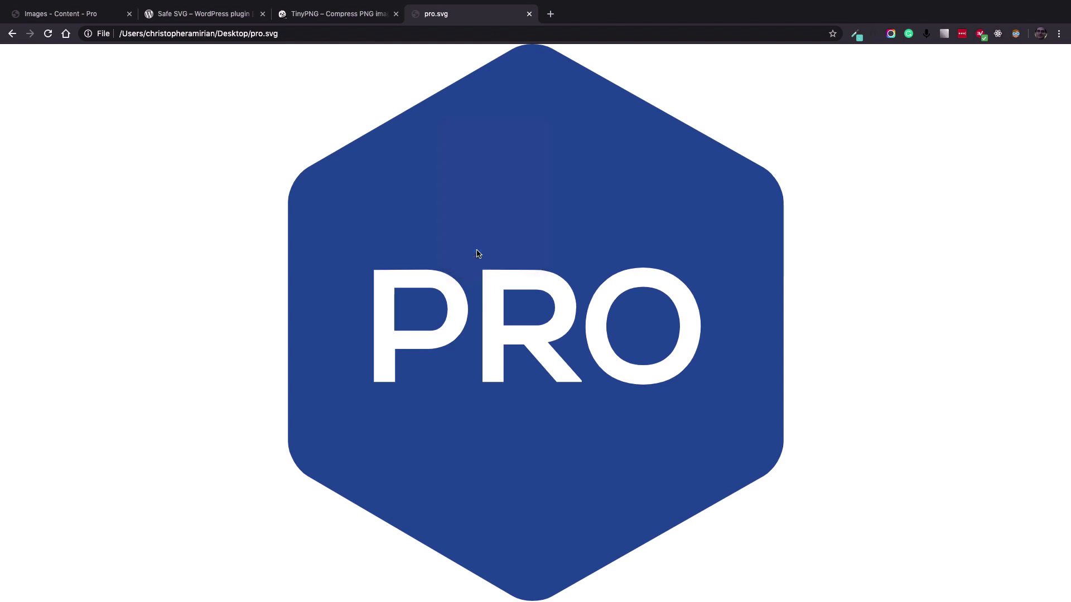
{"action": "key", "text": "F12"}
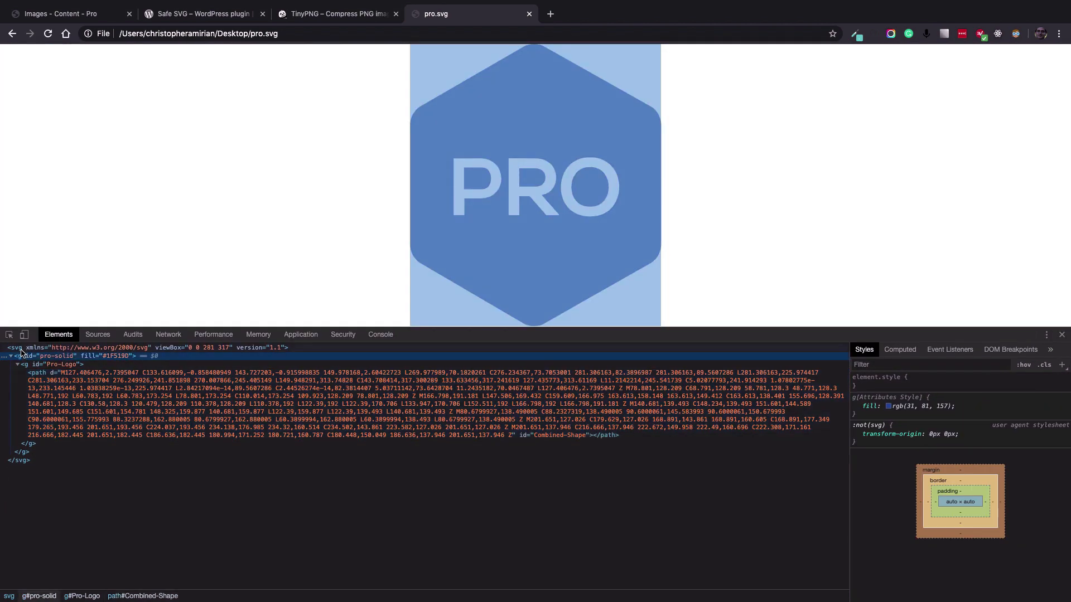
Step: Select the g#pro-solid group whose fill #1F5190 will be changed to #000000
{"action": "left_click", "coordinate": [13, 348]}
{"action": "type", "text": "000000"}
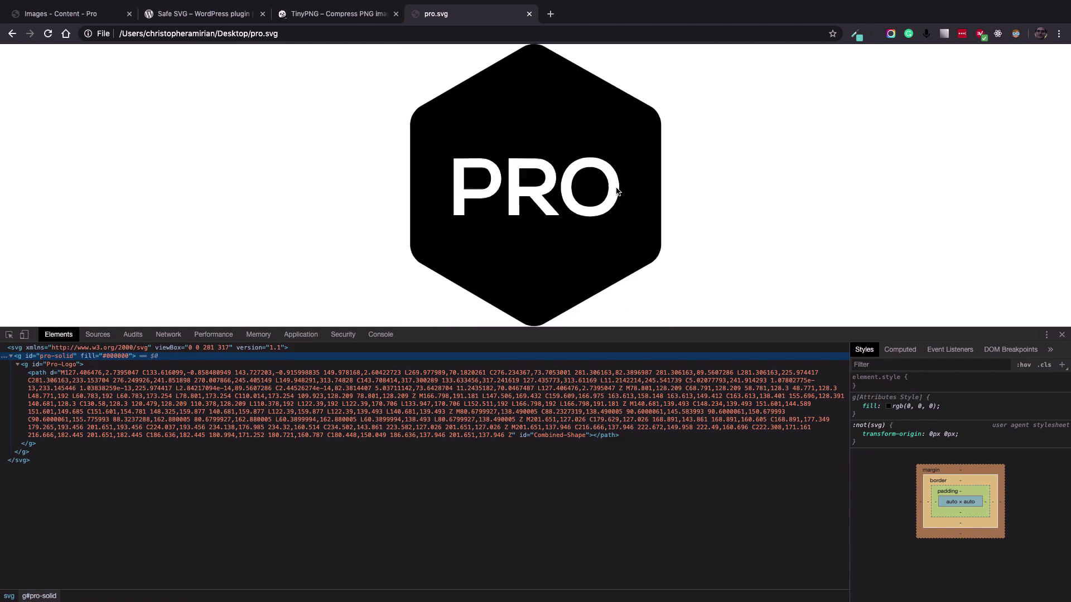
{"action": "mouse_move", "coordinate": [480, 101]}
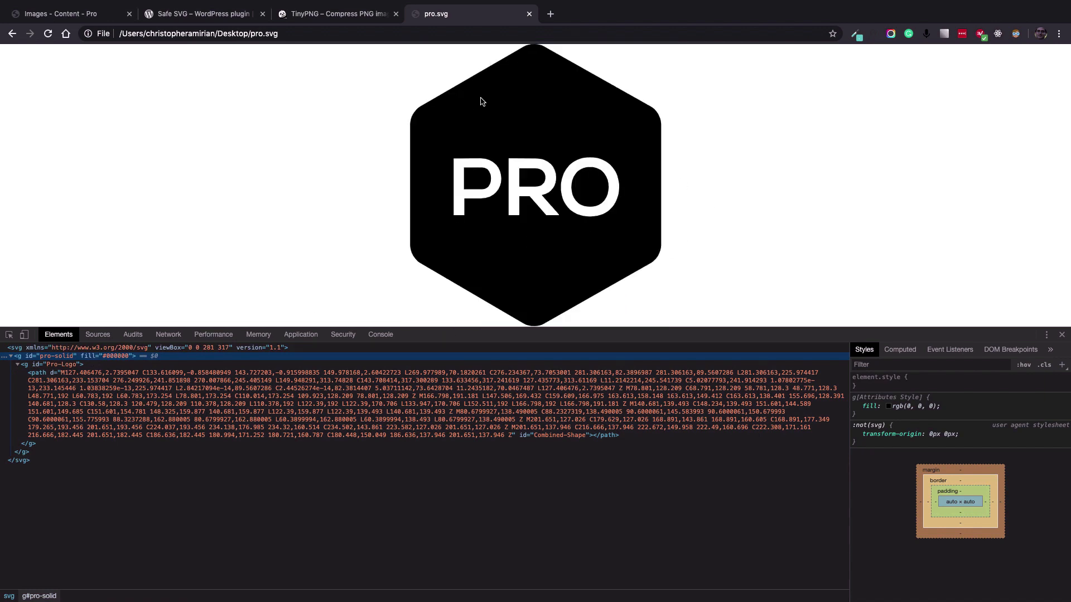
{"action": "mouse_move", "coordinate": [476, 211]}
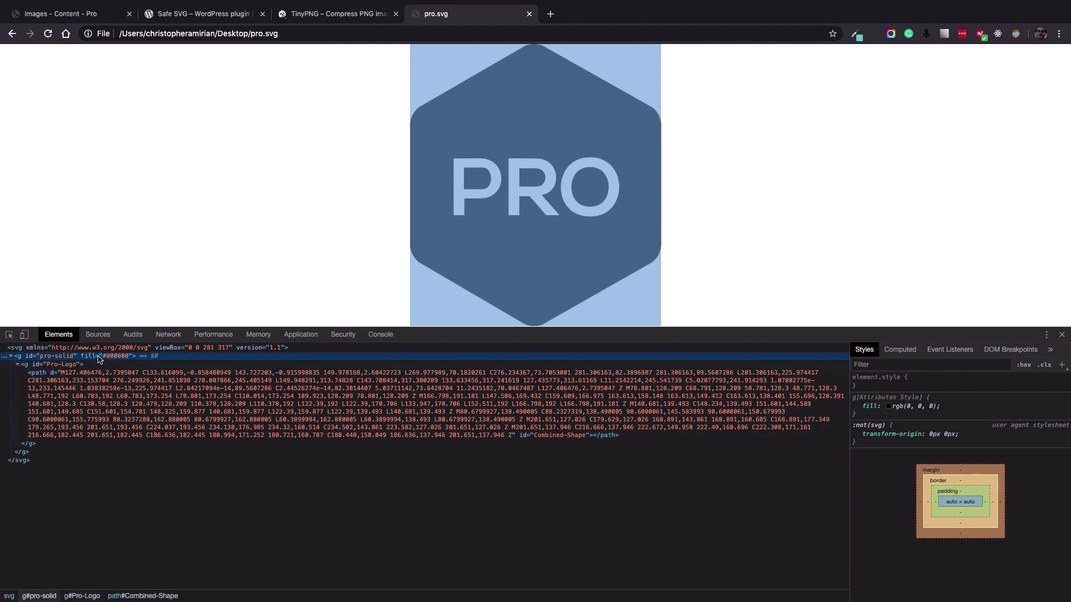
{"action": "mouse_move", "coordinate": [158, 387]}
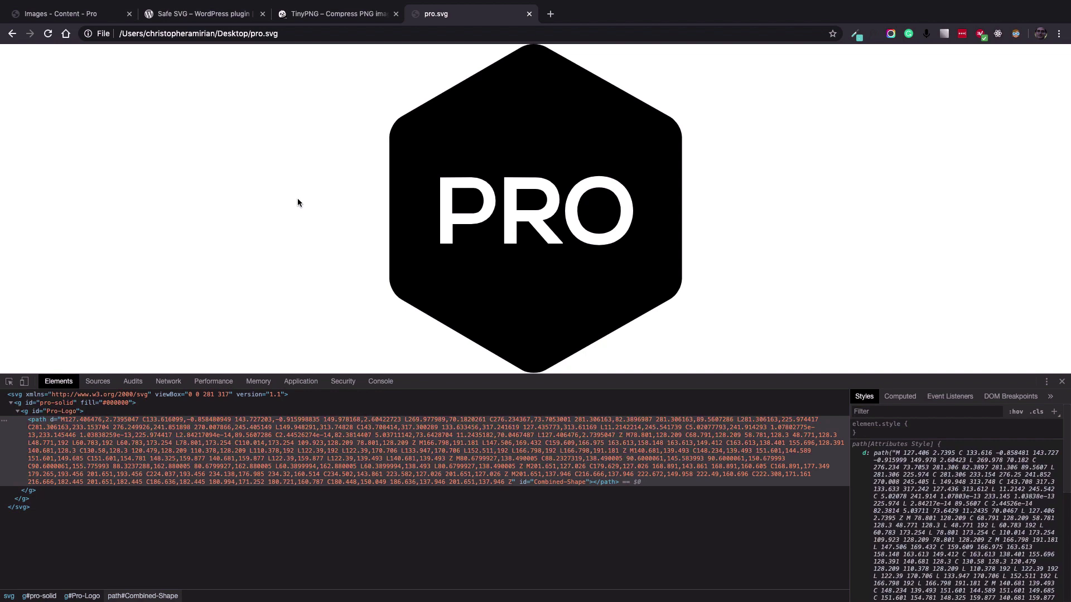
{"action": "mouse_move", "coordinate": [780, 276]}
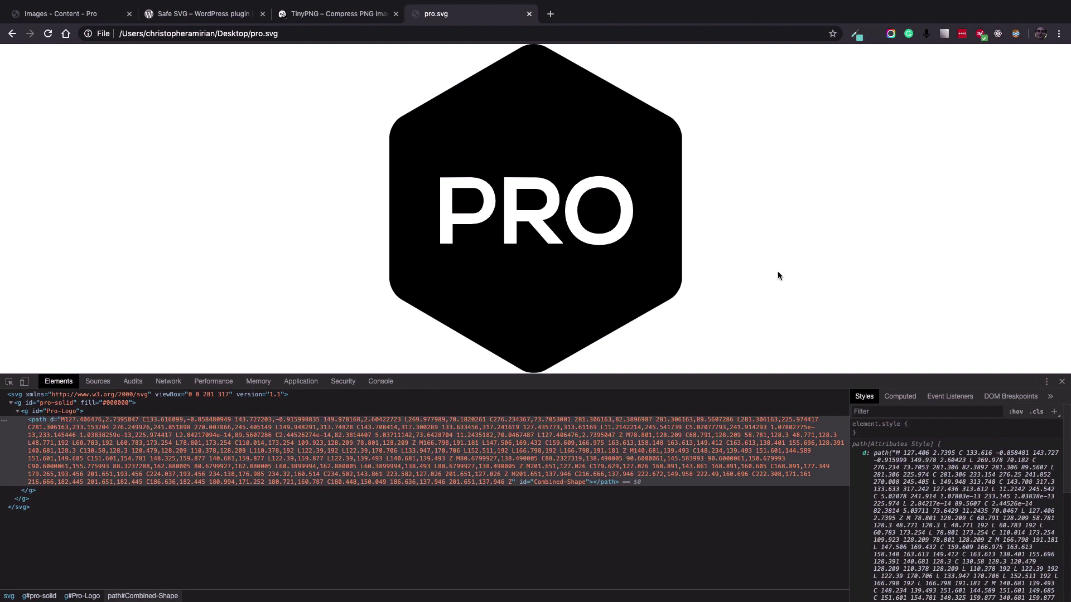
{"action": "mouse_move", "coordinate": [732, 357]}
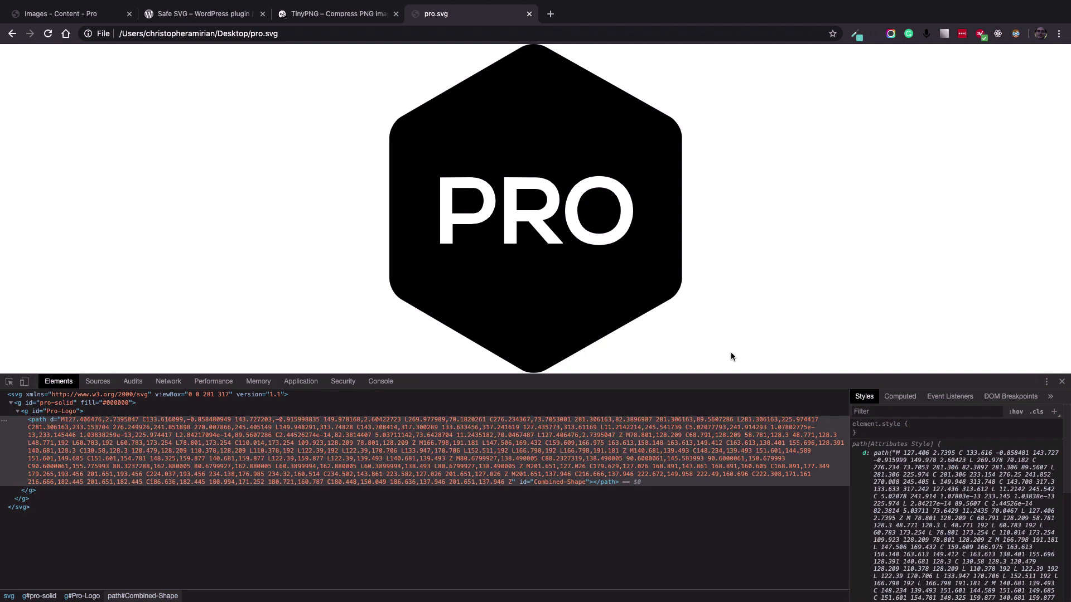
{"action": "mouse_move", "coordinate": [794, 284]}
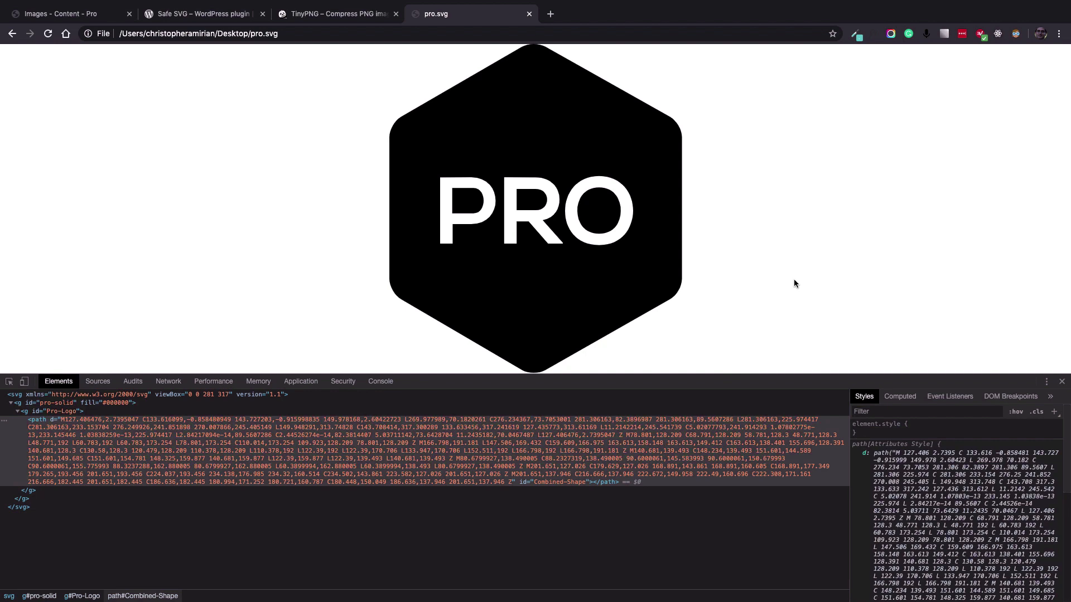
{"action": "mouse_move", "coordinate": [724, 156]}
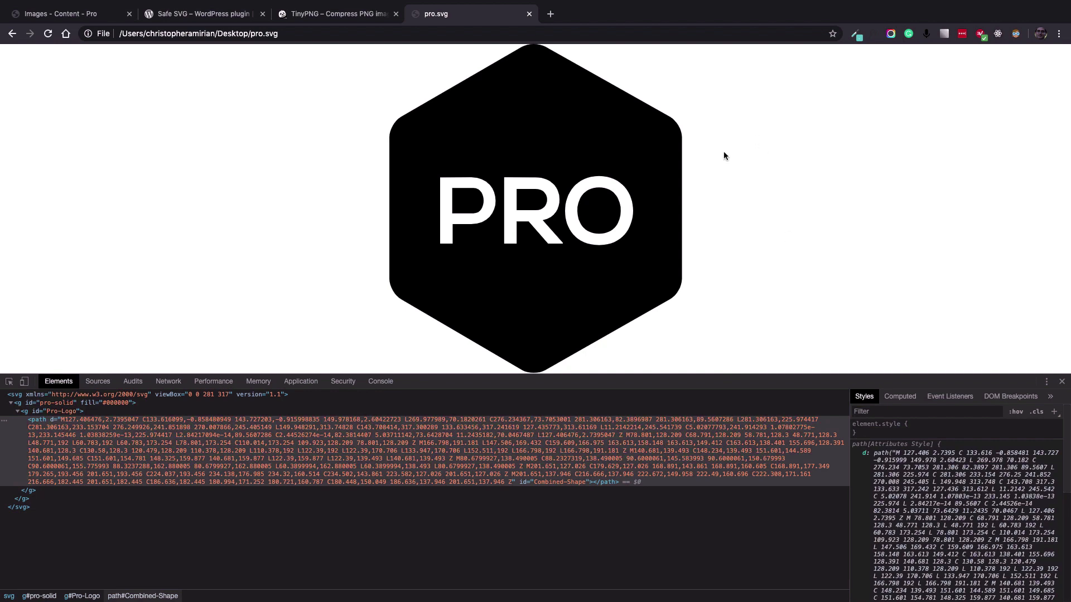
{"action": "mouse_move", "coordinate": [709, 151]}
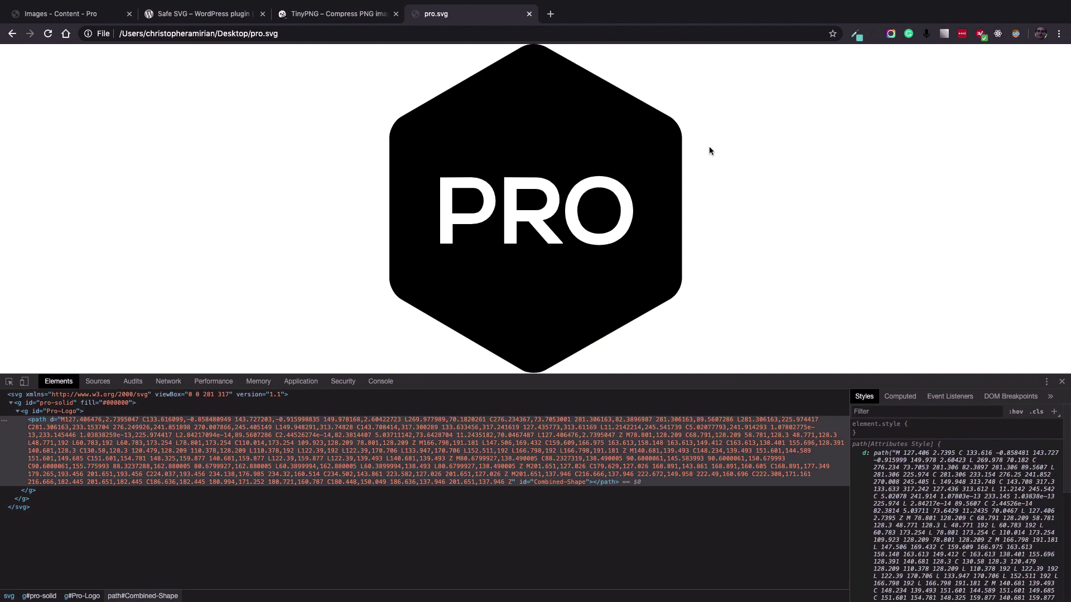
{"action": "mouse_move", "coordinate": [716, 148]}
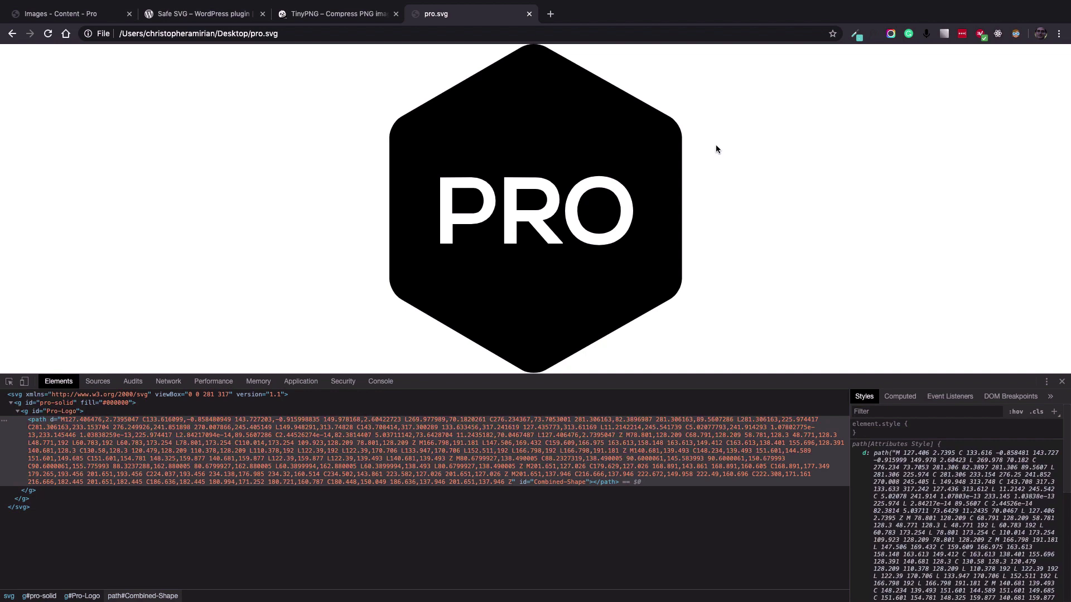